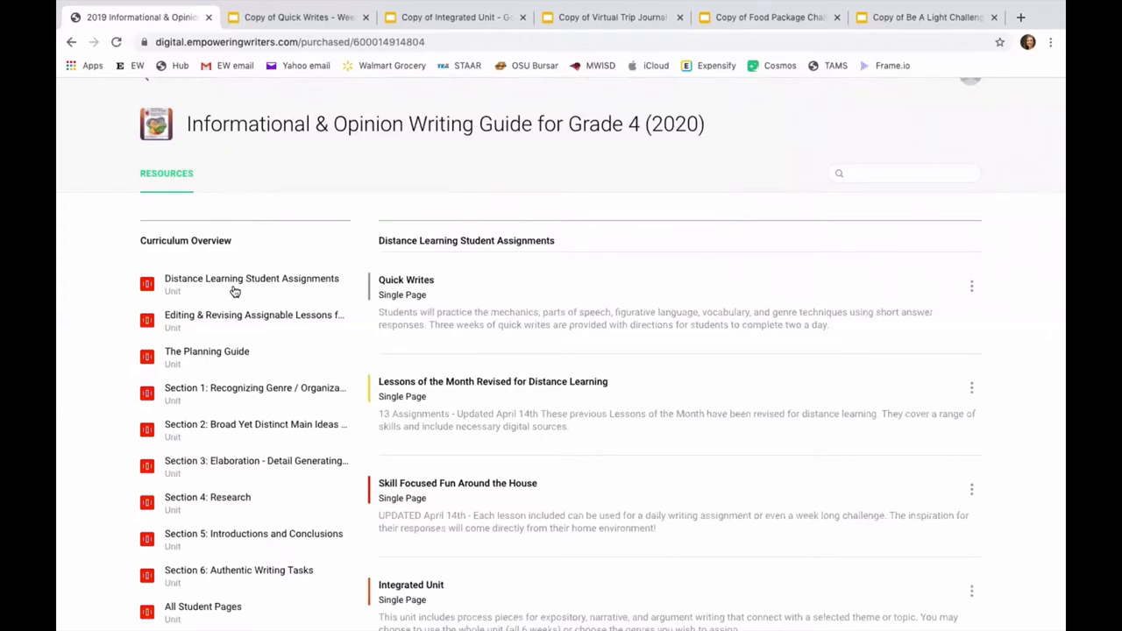
Open the Quick Writes assignment and scroll through its versions.
scroll(down, 3)
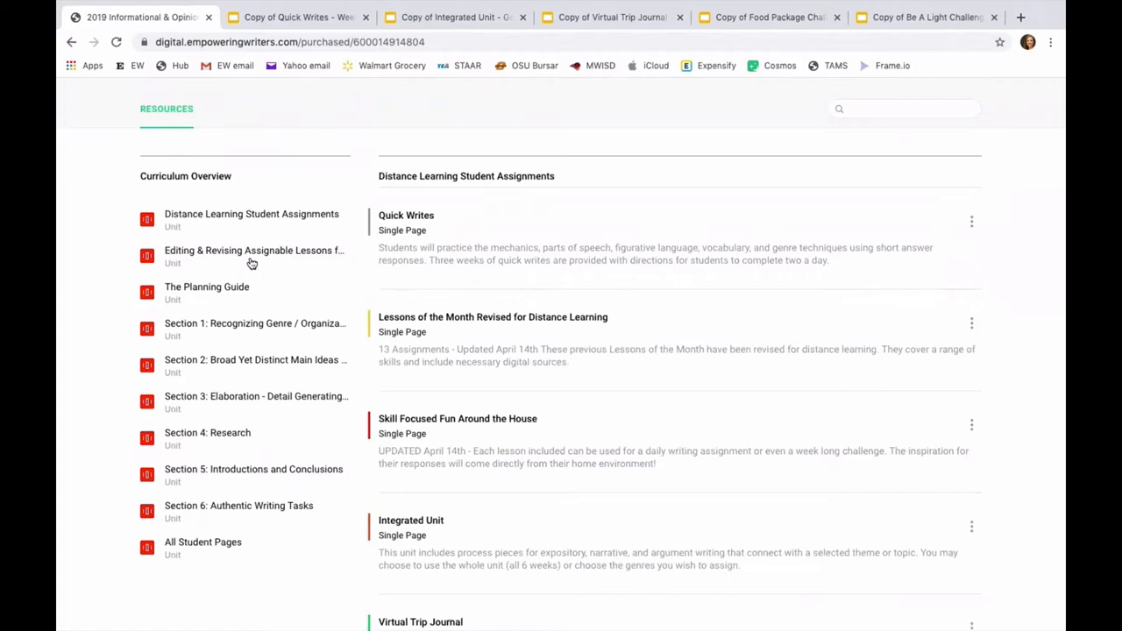
scroll(down, 3)
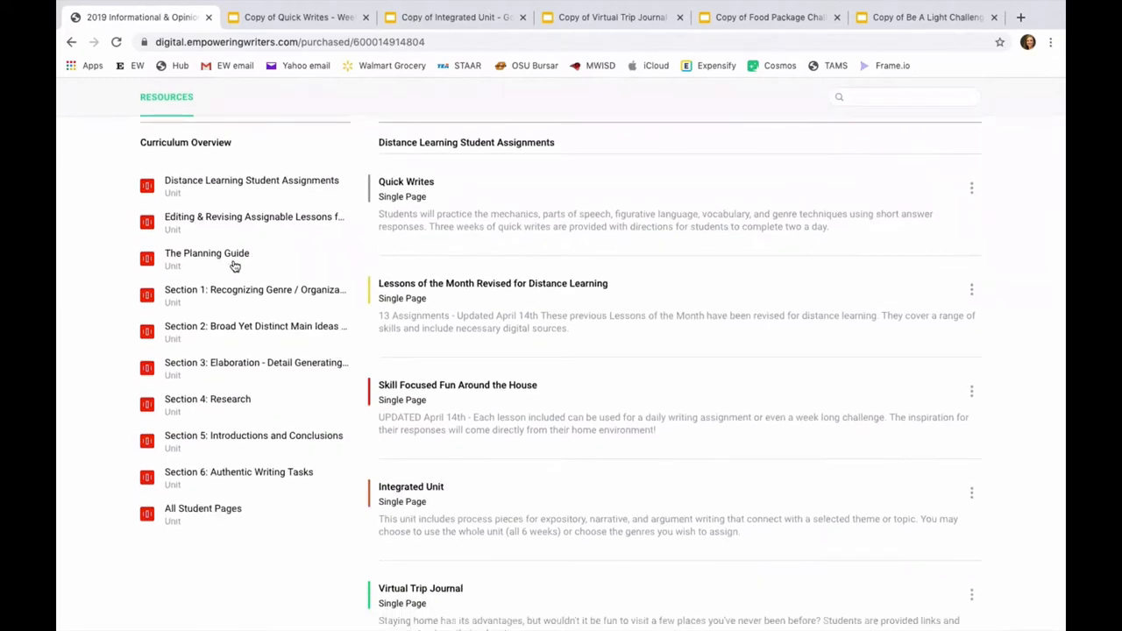
mouse_move(212, 483)
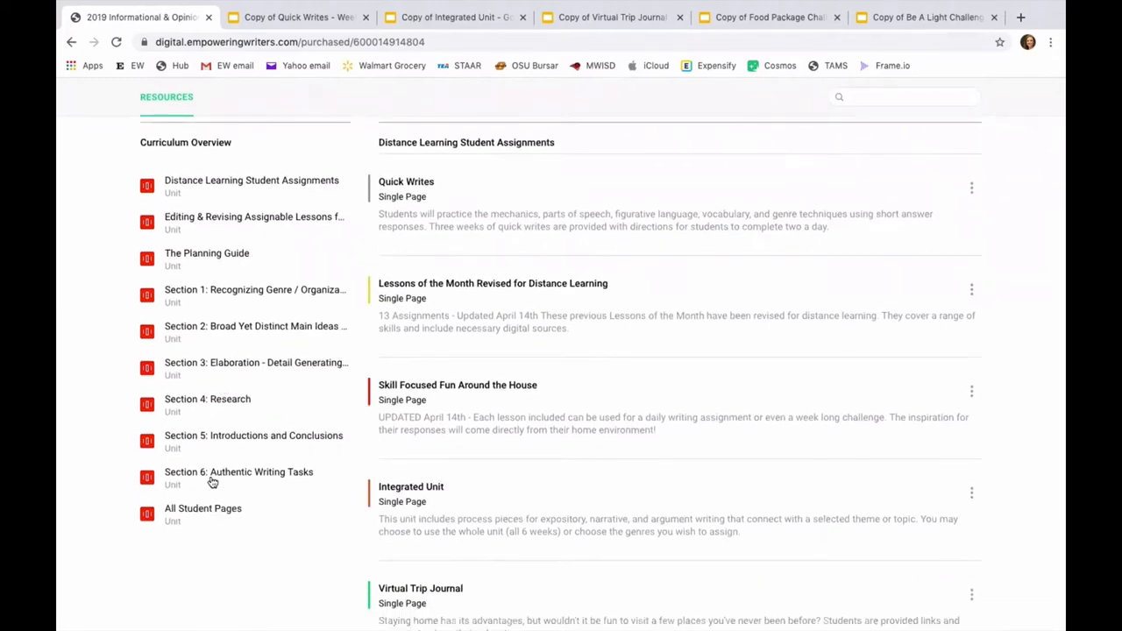
mouse_move(207, 514)
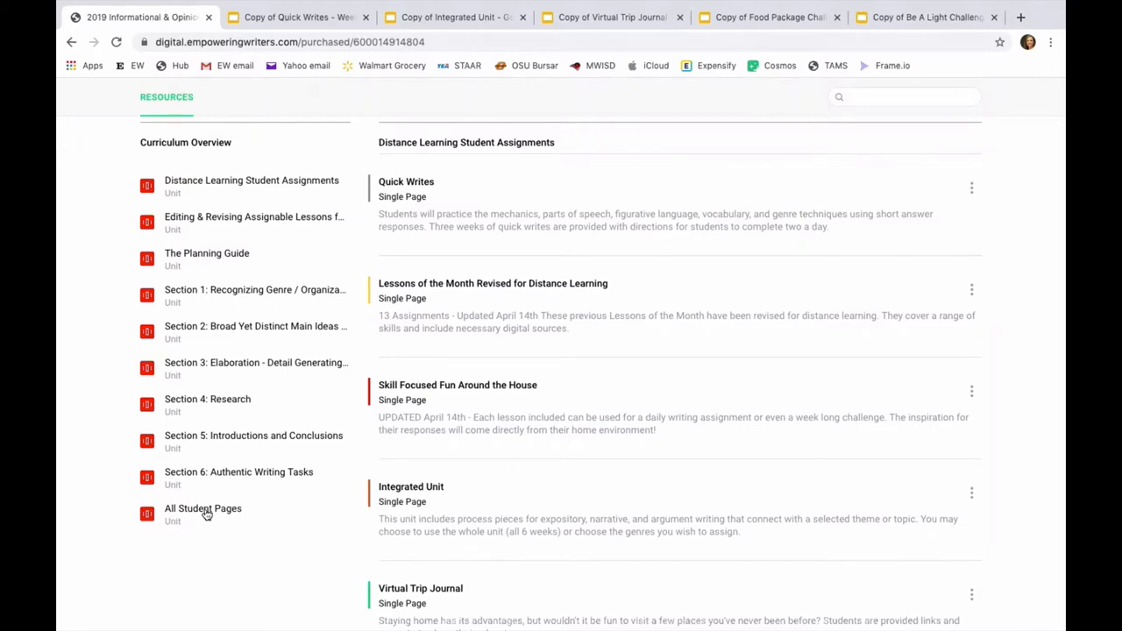
mouse_move(245, 449)
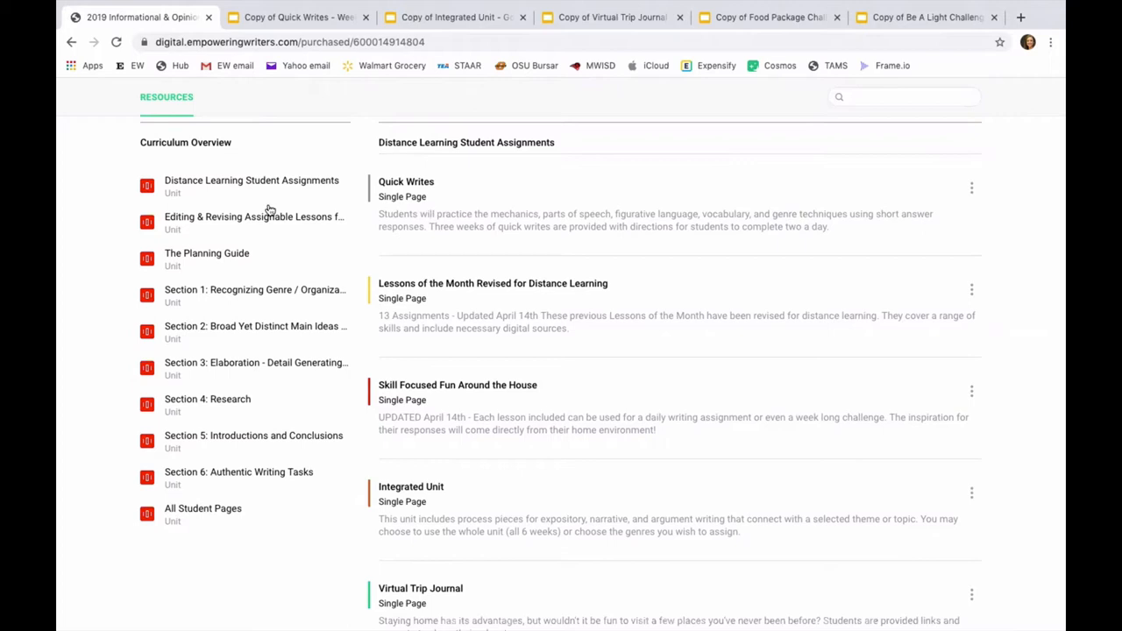
mouse_move(551, 202)
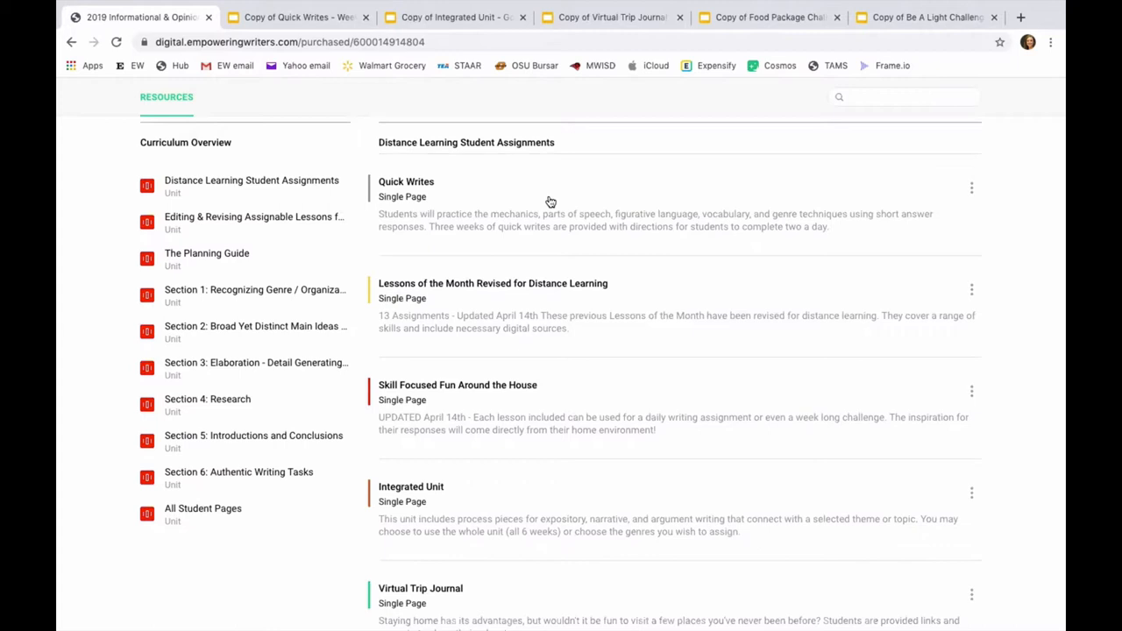
mouse_move(477, 225)
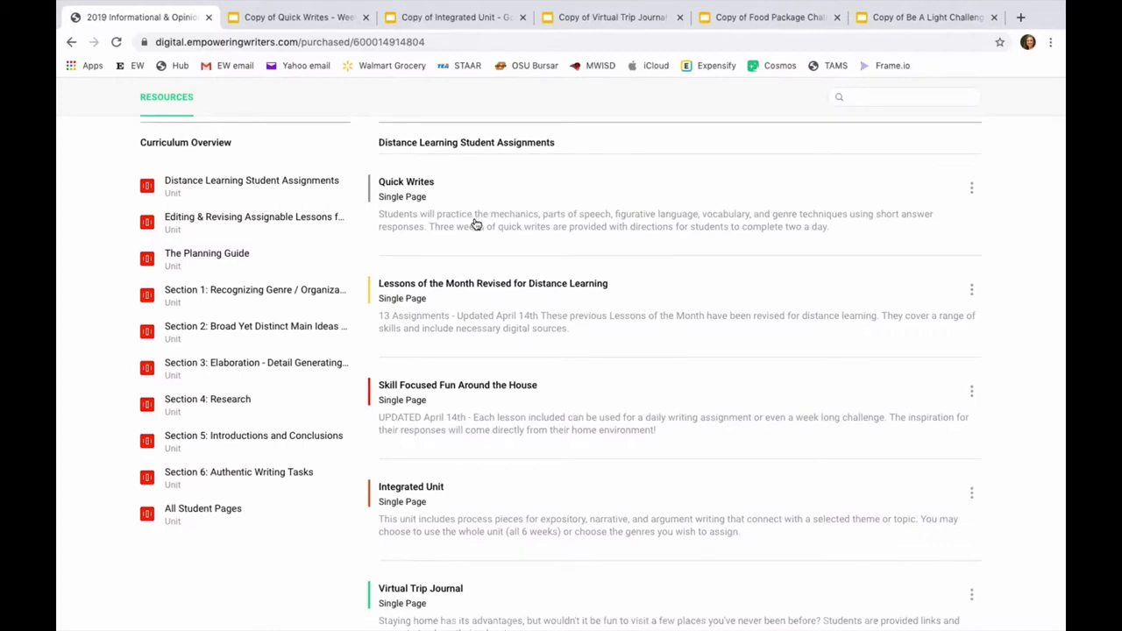
mouse_move(484, 237)
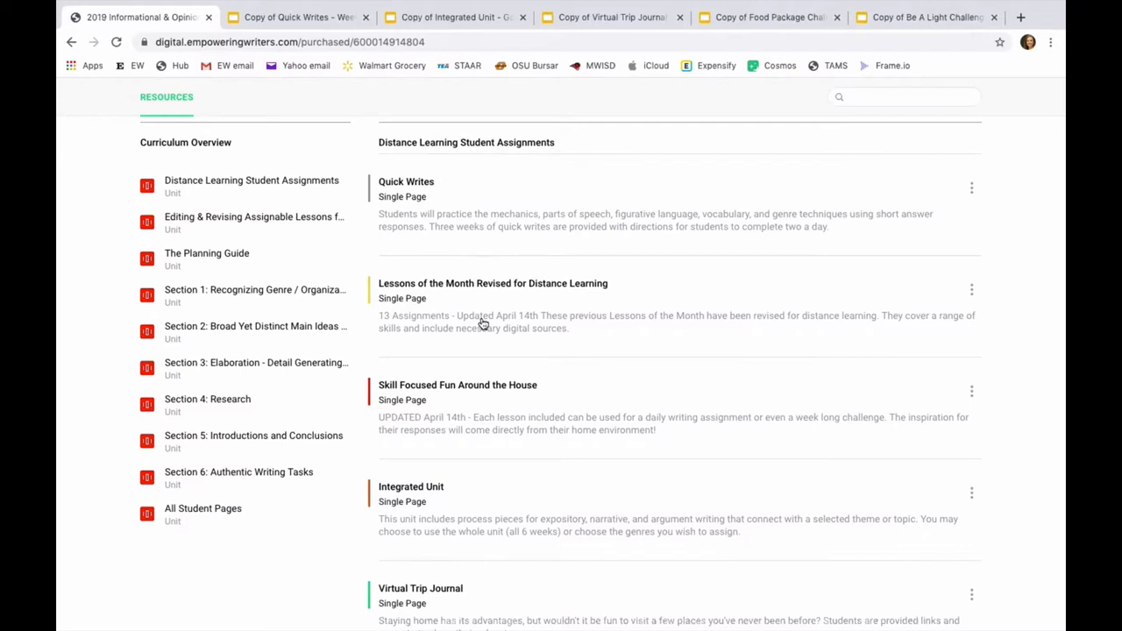
mouse_move(478, 306)
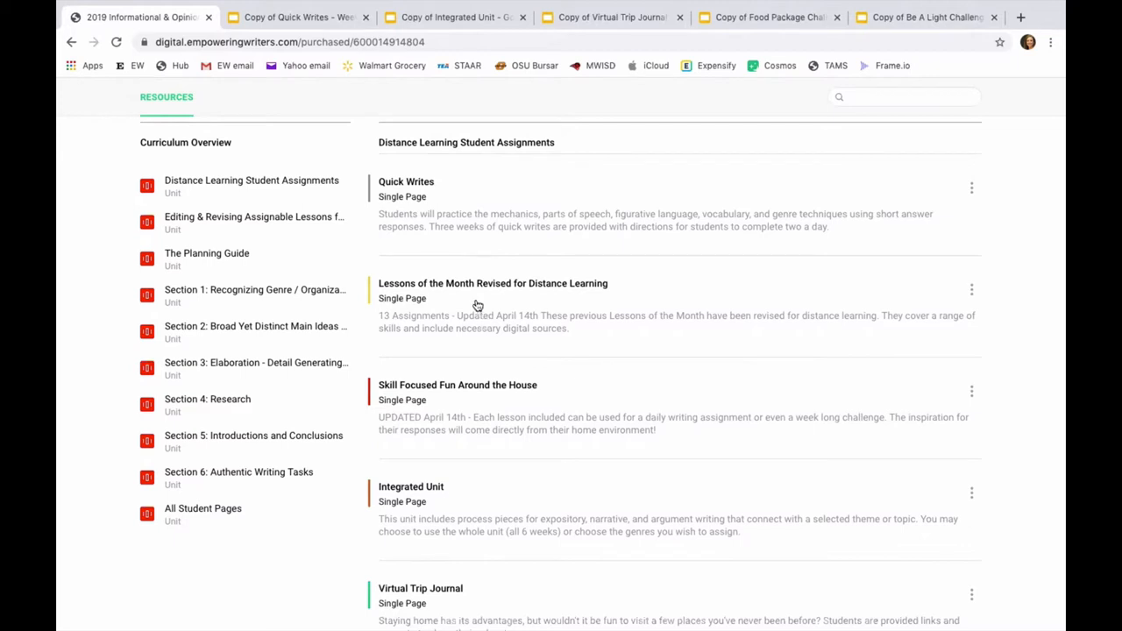
mouse_move(415, 196)
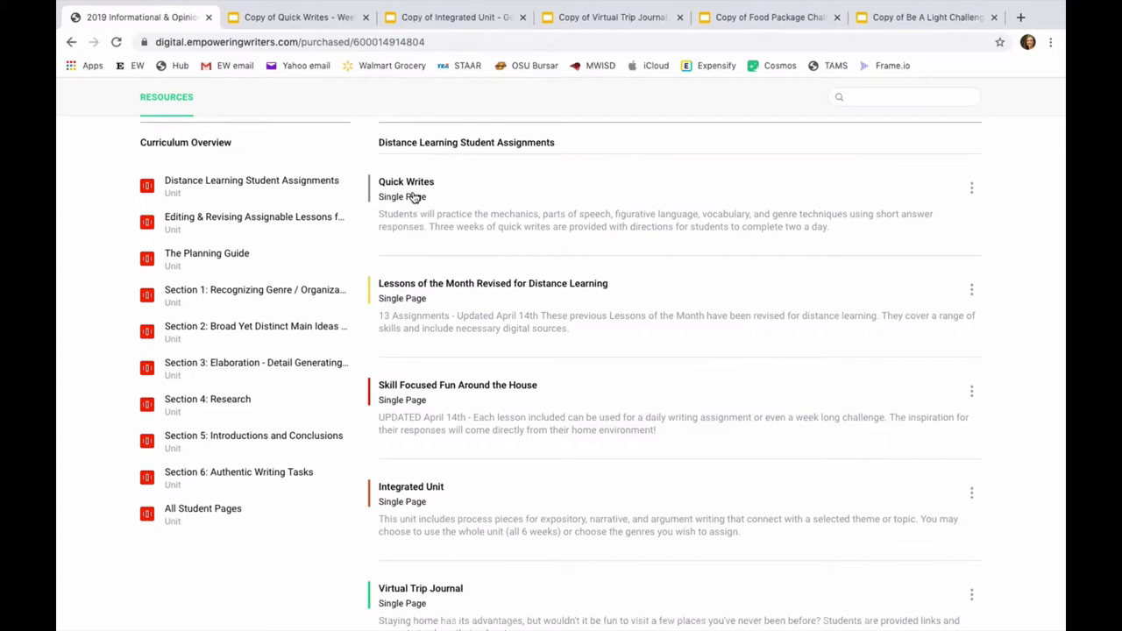
click(406, 182)
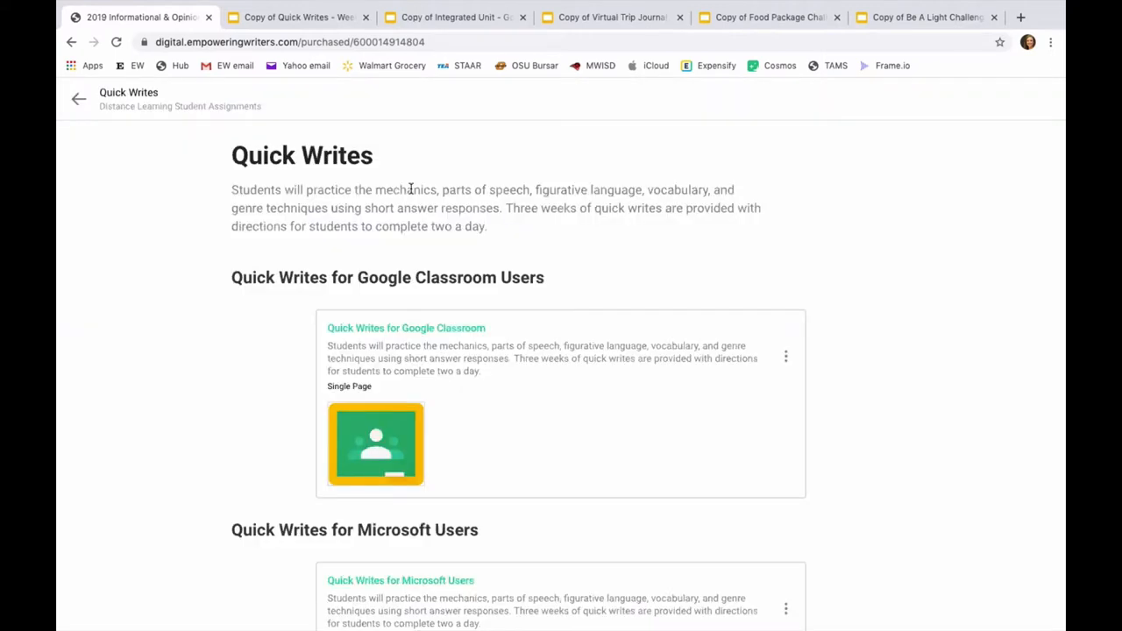
mouse_move(425, 393)
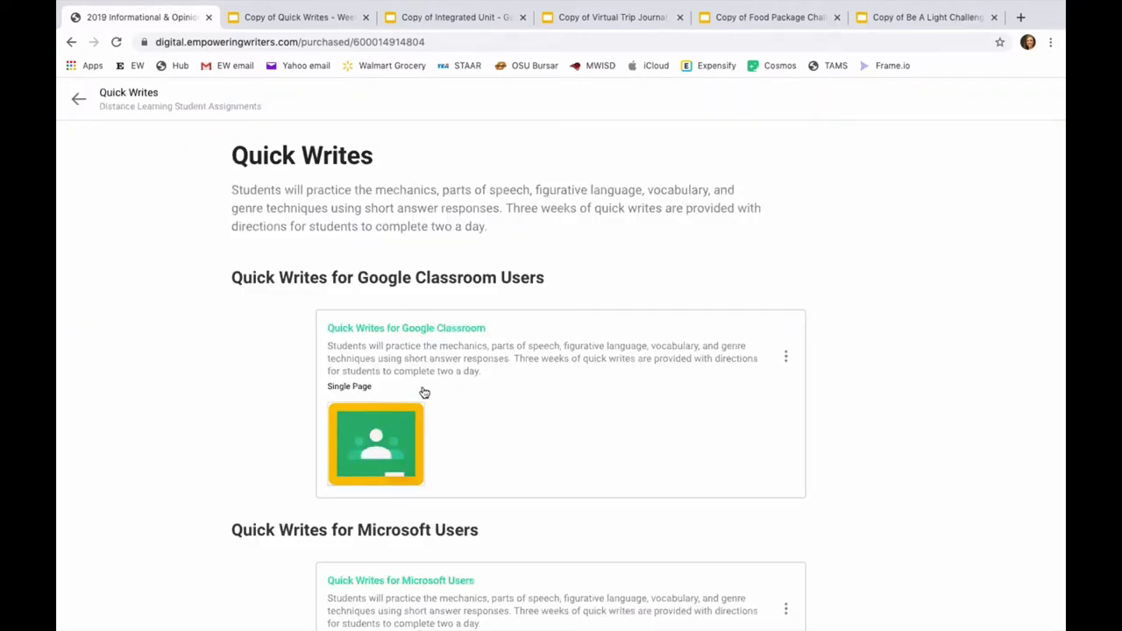
scroll(down, 3)
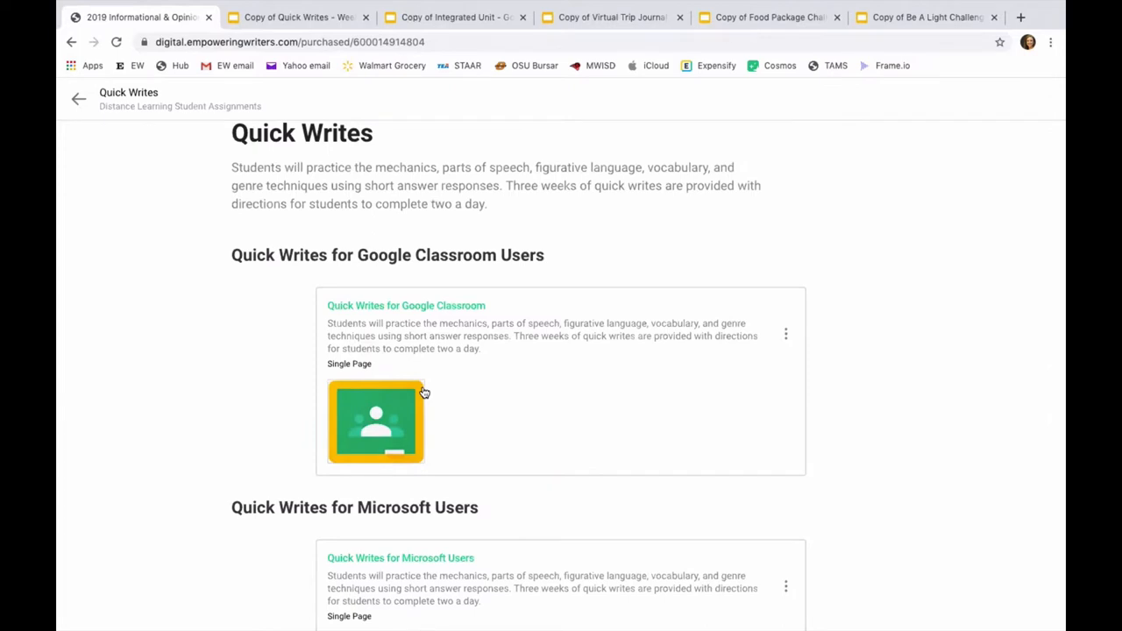
scroll(down, 3)
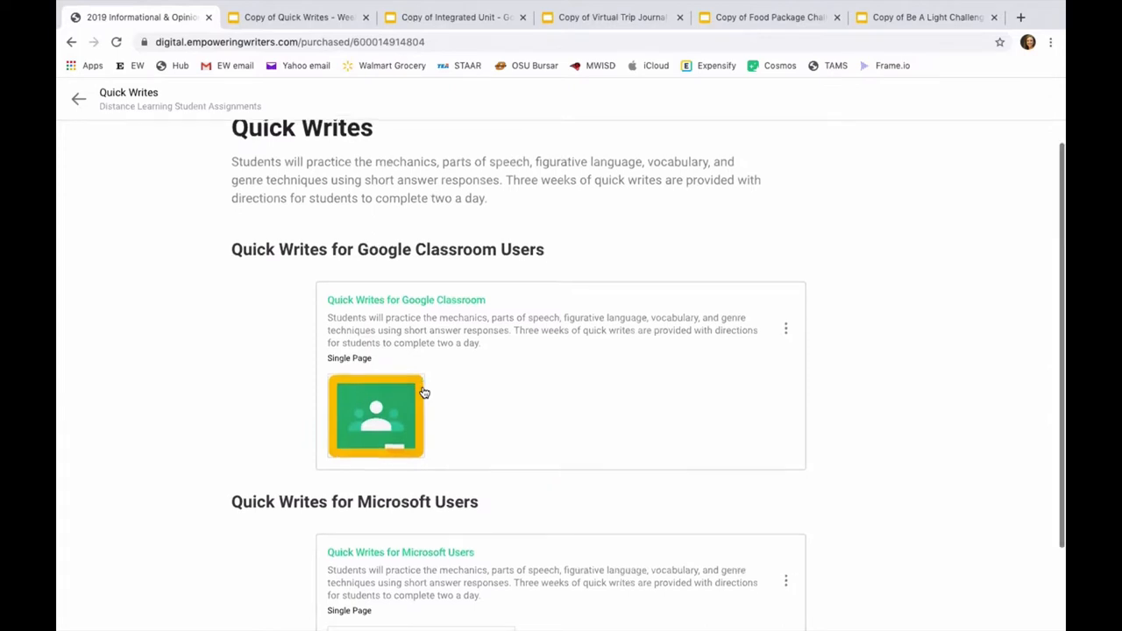
scroll(down, 3)
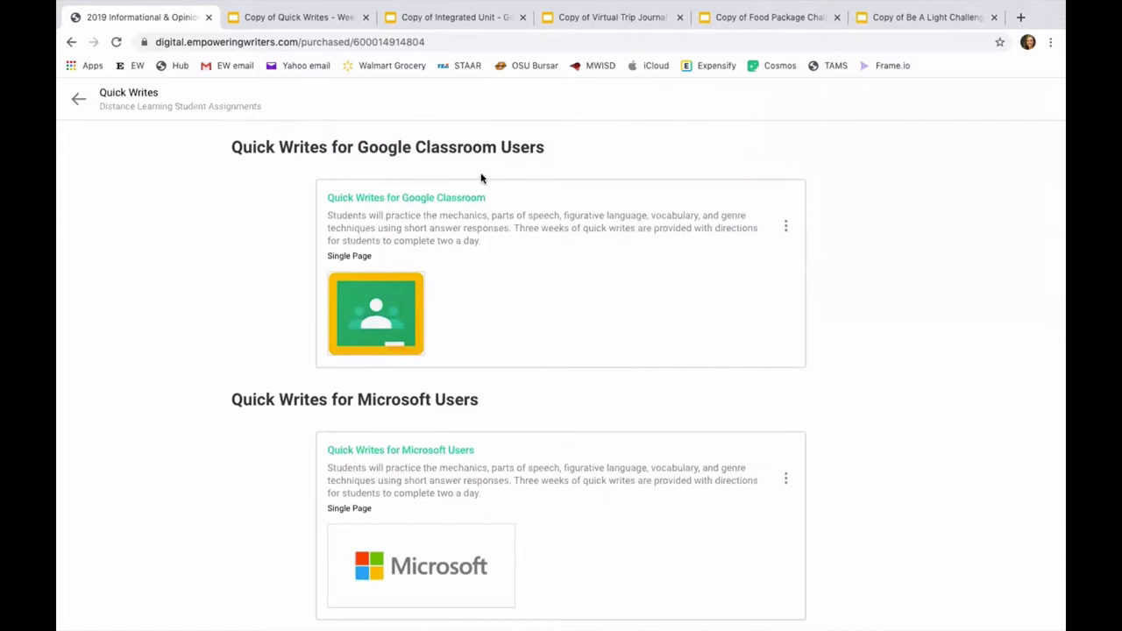
mouse_move(440, 497)
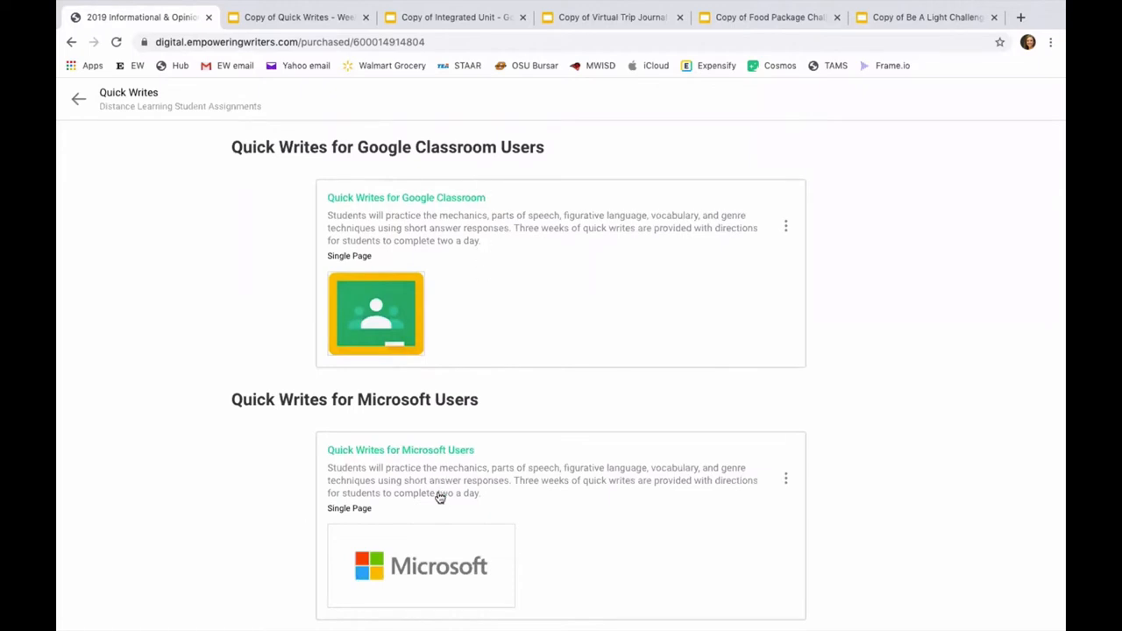
mouse_move(434, 207)
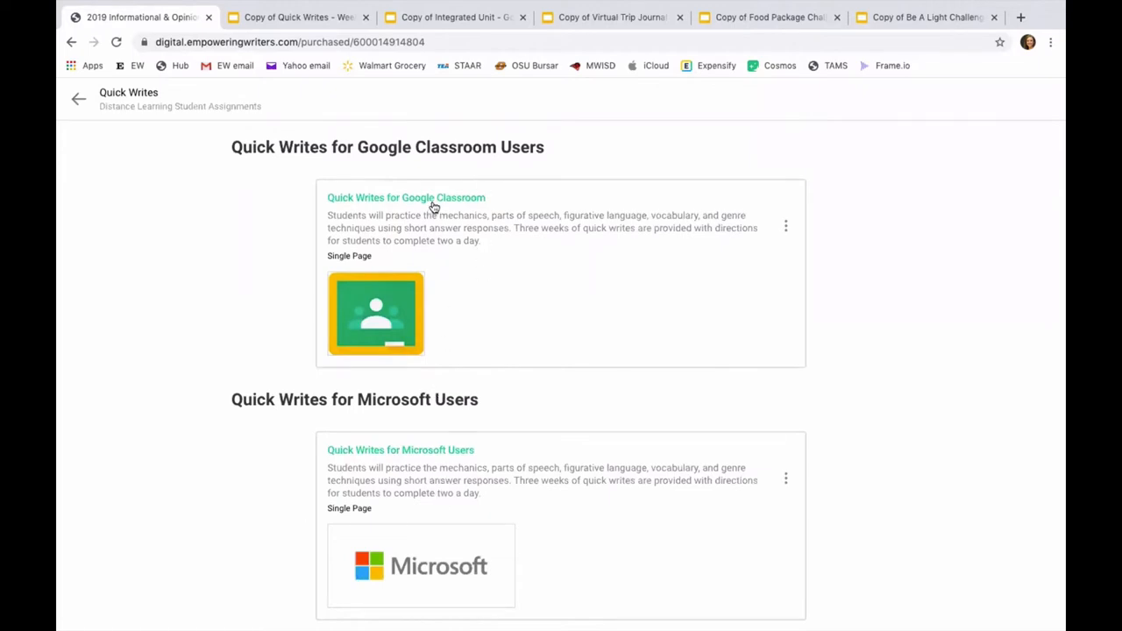
Open the Google Classroom Week 1 slides and request a copy of Quick Writes - Week 1.
click(406, 197)
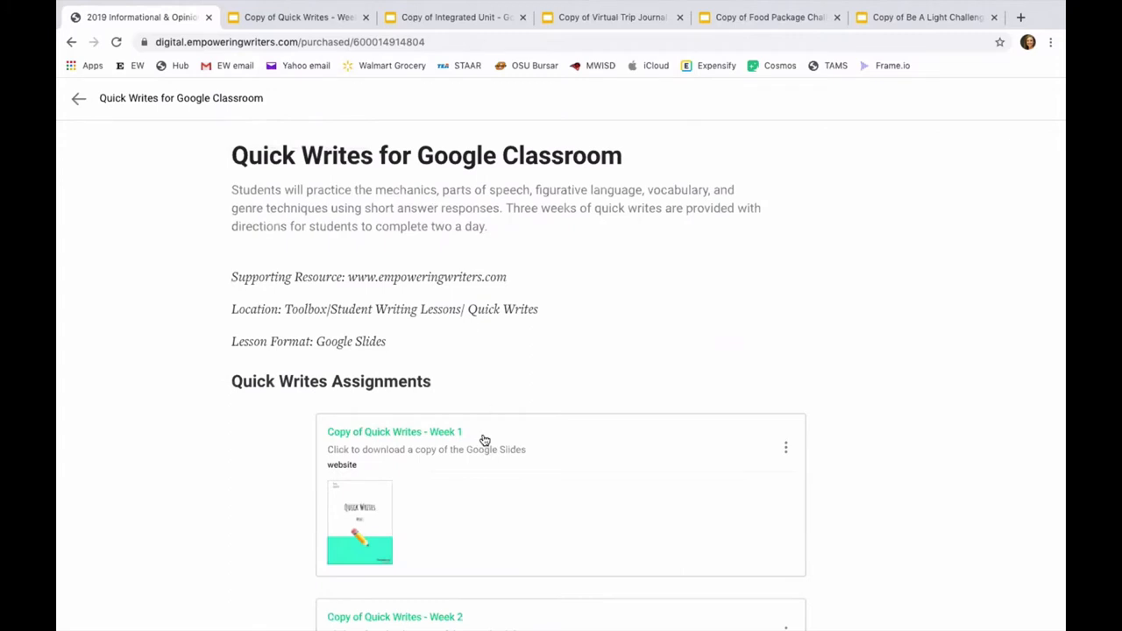
scroll(down, 3)
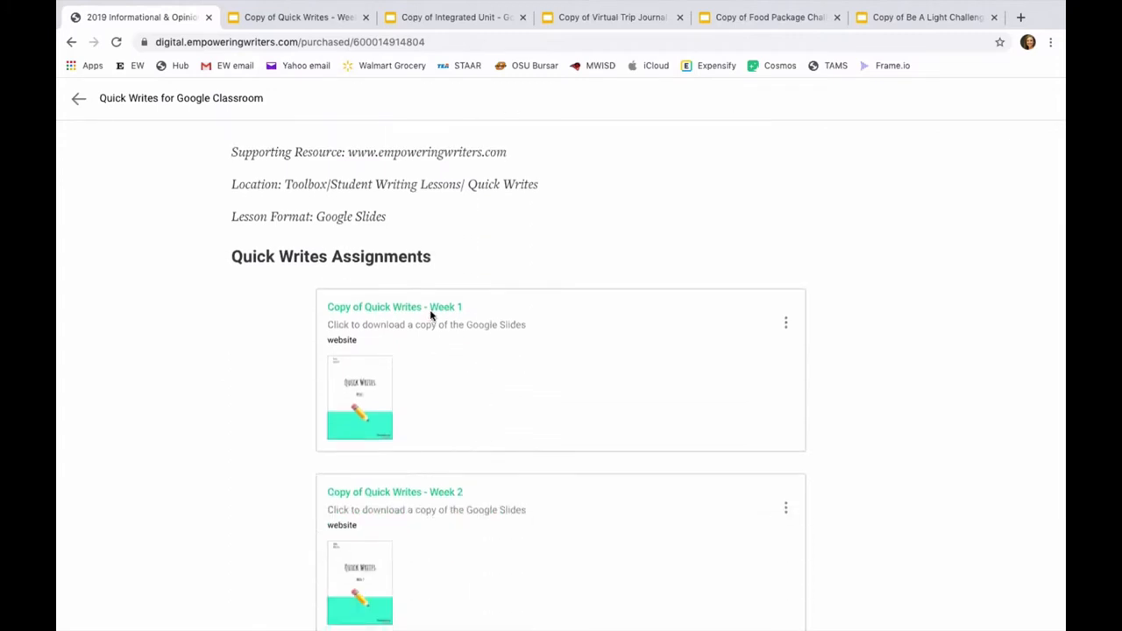
click(393, 307)
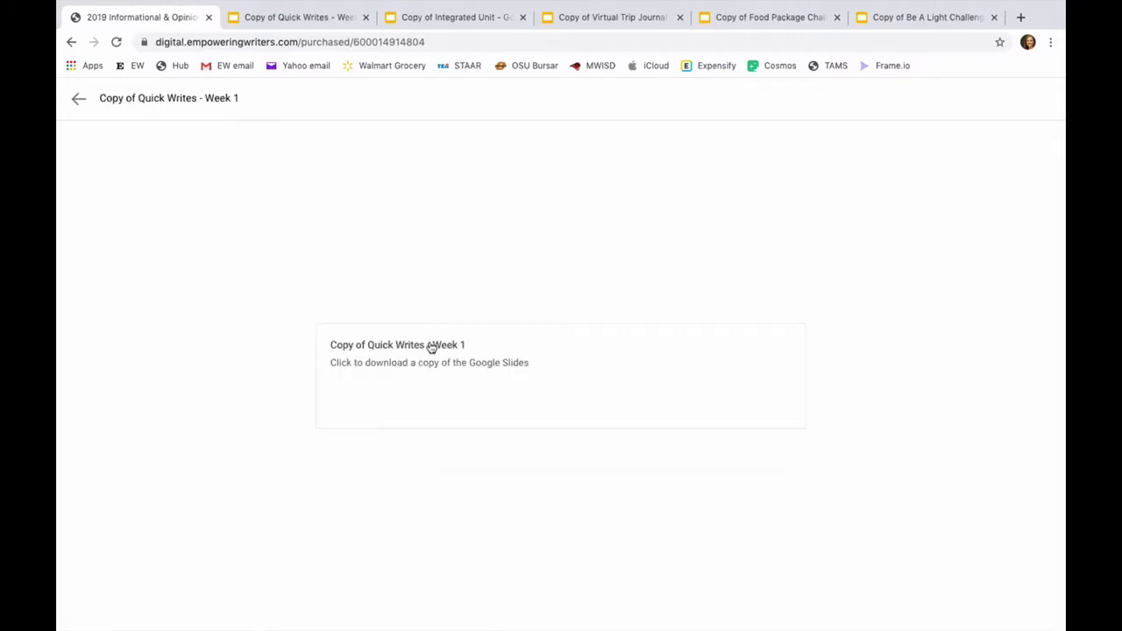
click(429, 362)
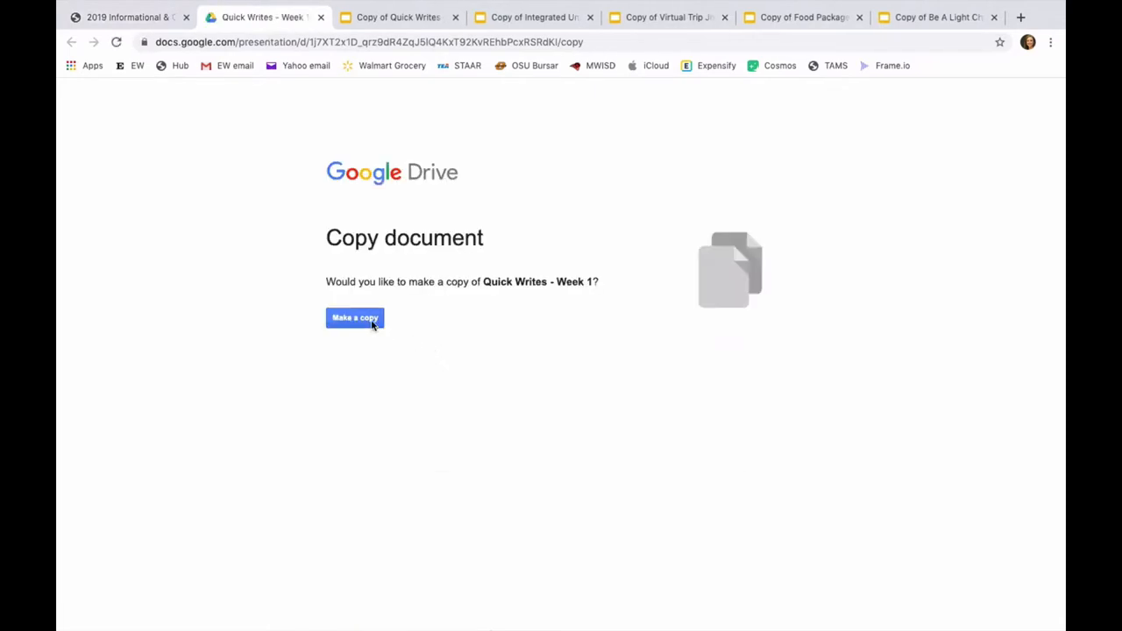
Copy the Quick Writes - Week 1 deck, preview Day 2, and open the Microsoft Week 1 file.
click(355, 318)
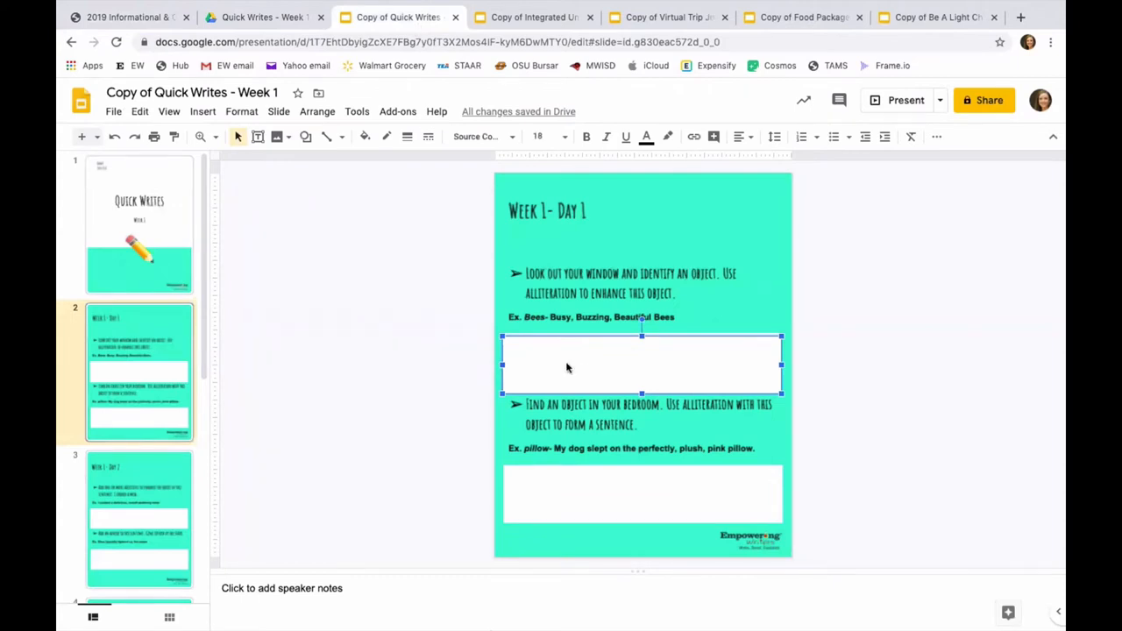
mouse_move(587, 375)
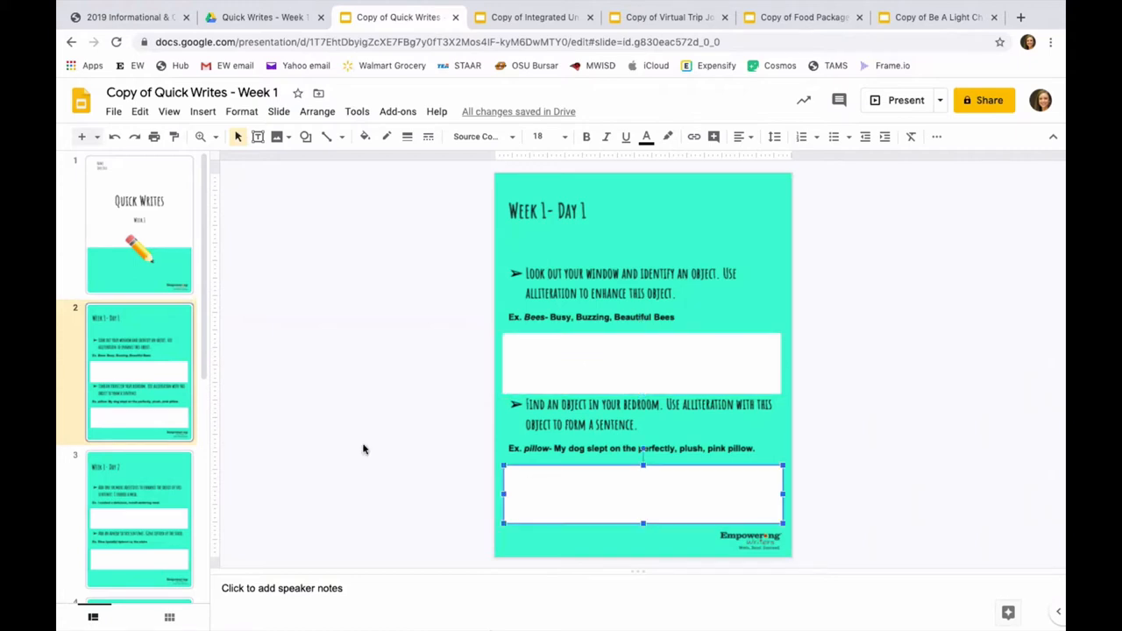
click(138, 513)
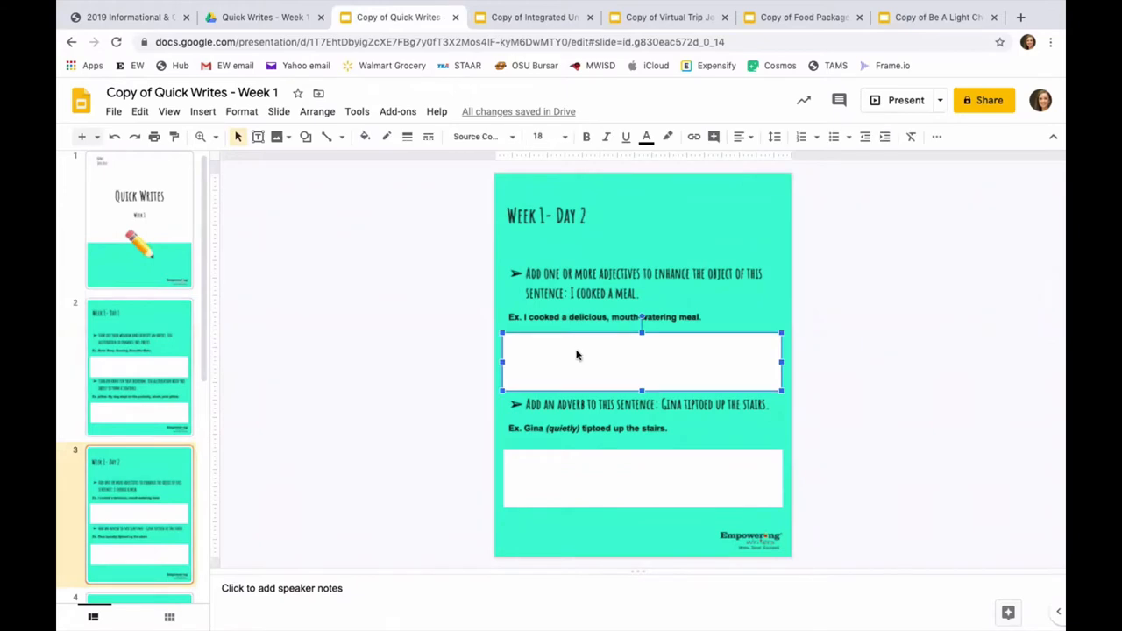
mouse_move(589, 370)
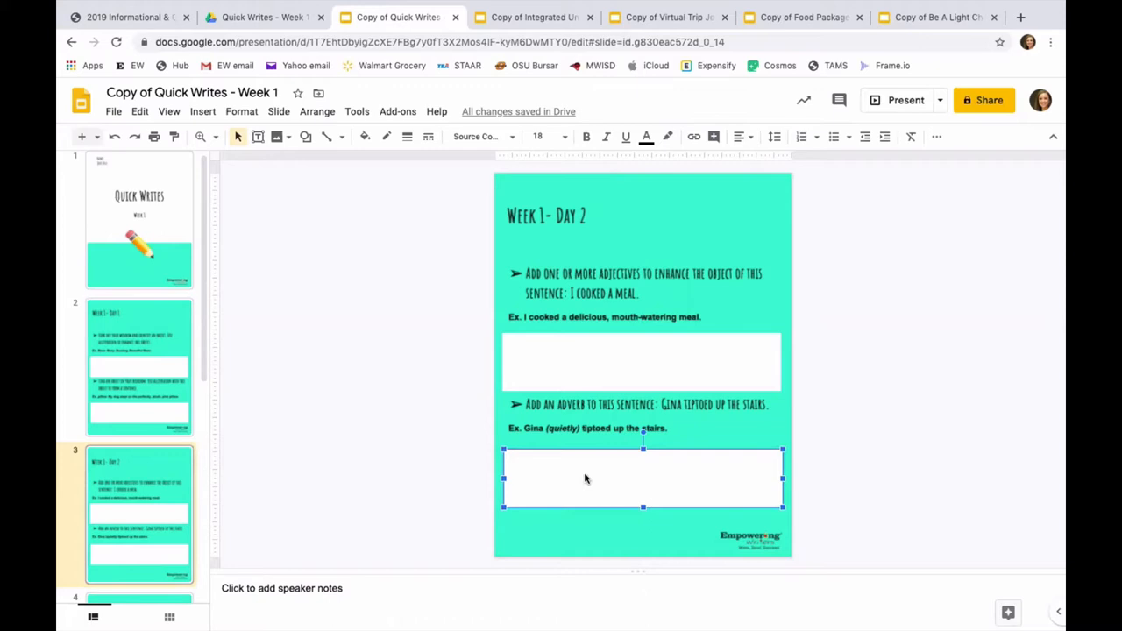
mouse_move(154, 493)
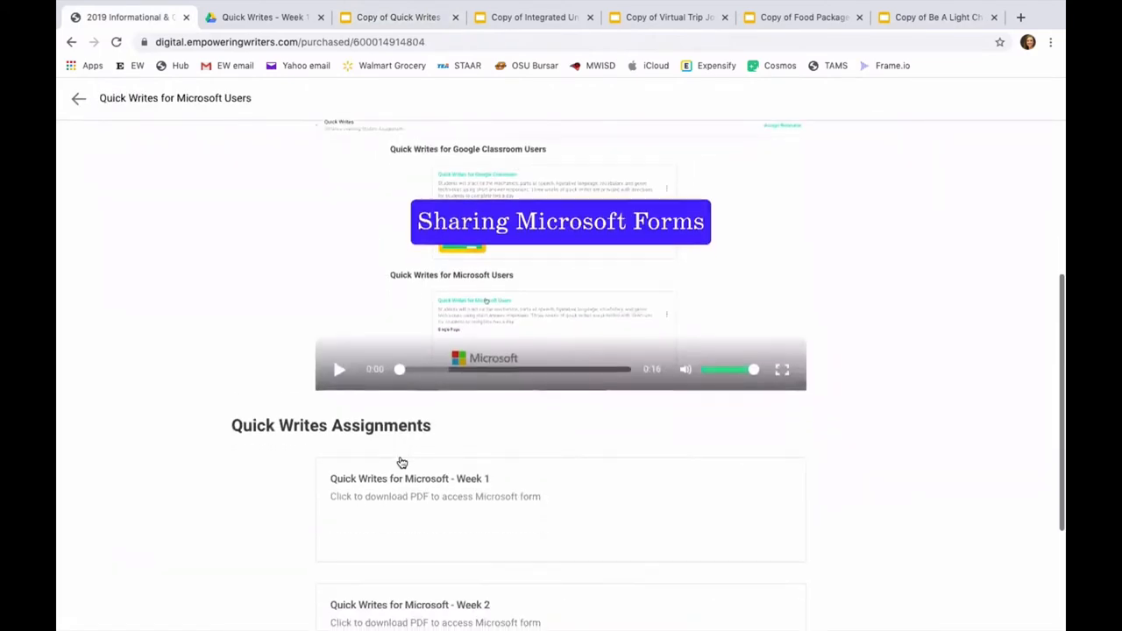
click(410, 479)
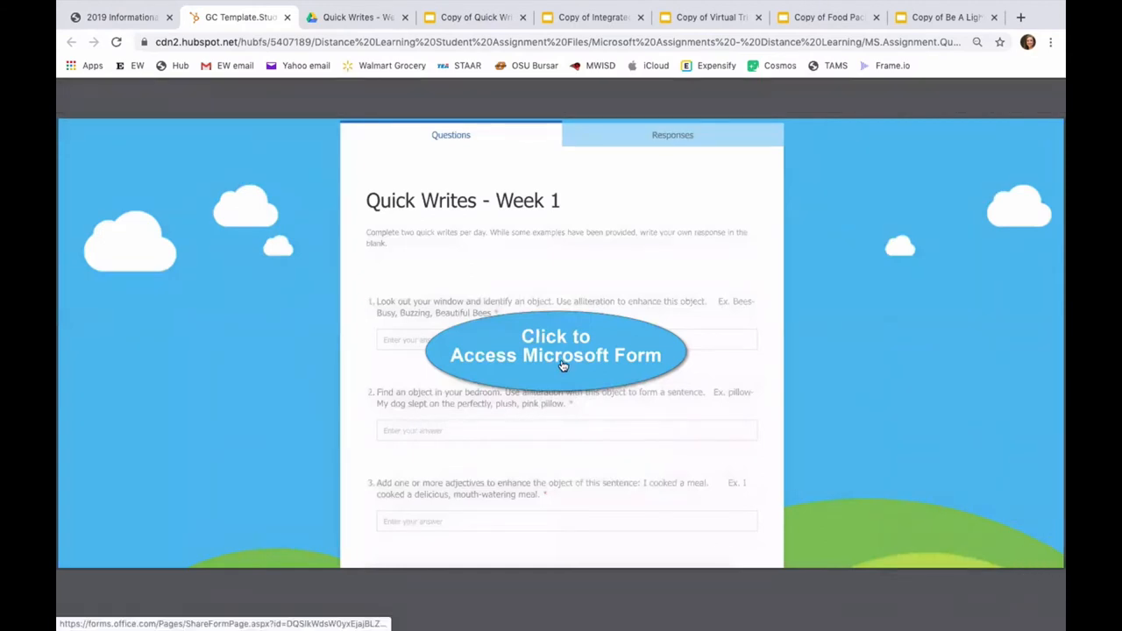
Launch the Quick Writes - Week 1 form via the PDF's 'Click to Access Microsoft Form' button.
click(556, 349)
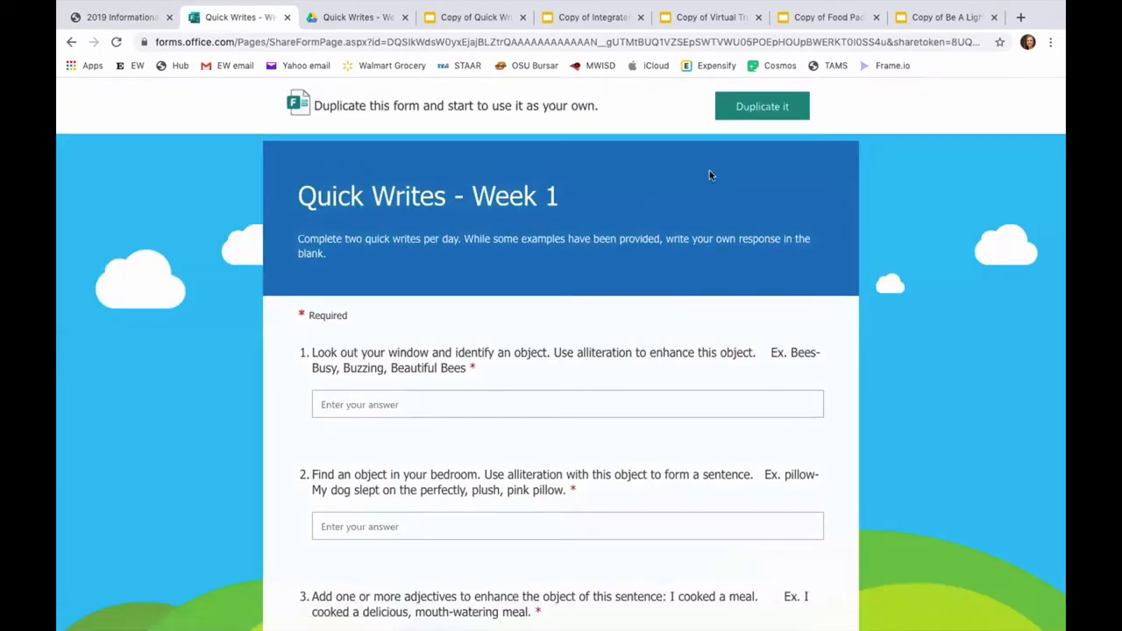
mouse_move(775, 108)
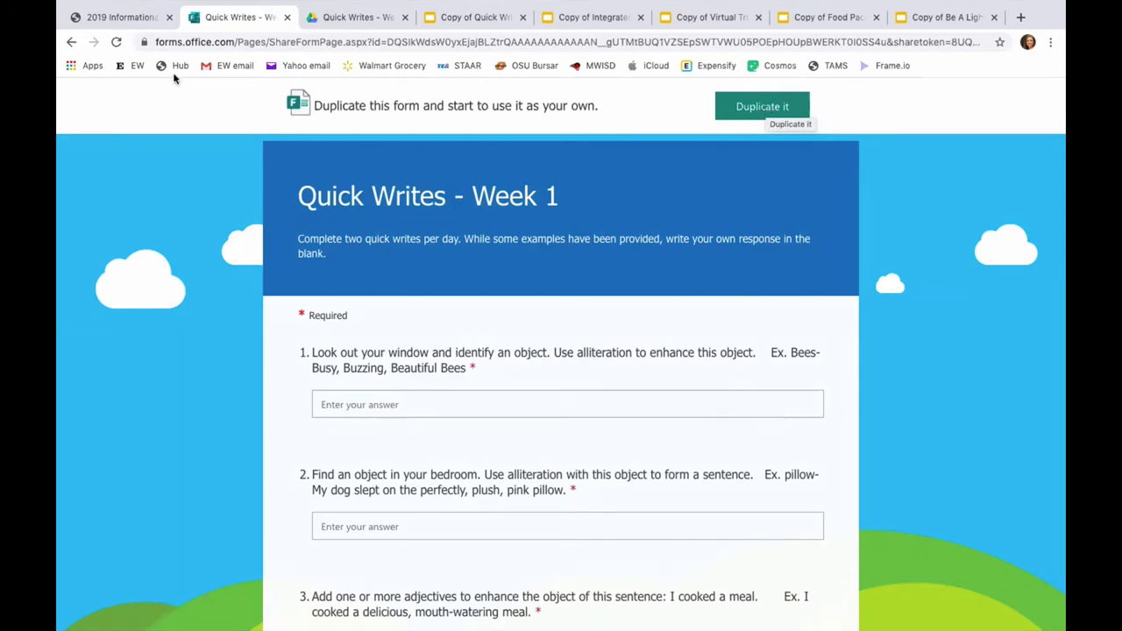
Return to the Hub and open Lessons of the Month for Google Users.
click(121, 17)
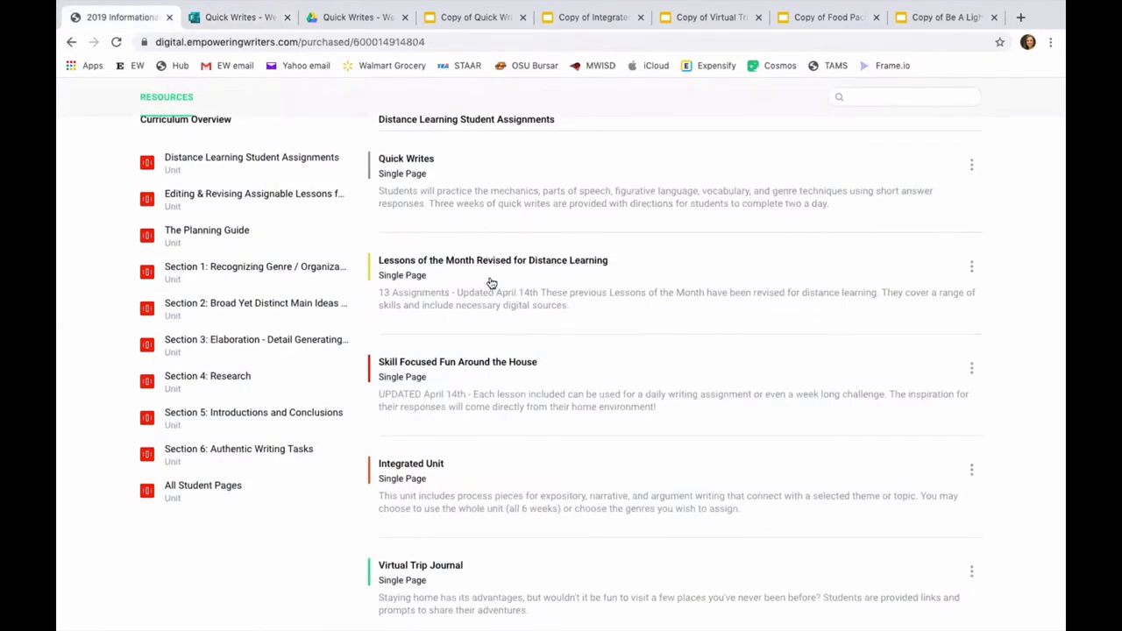
mouse_move(491, 268)
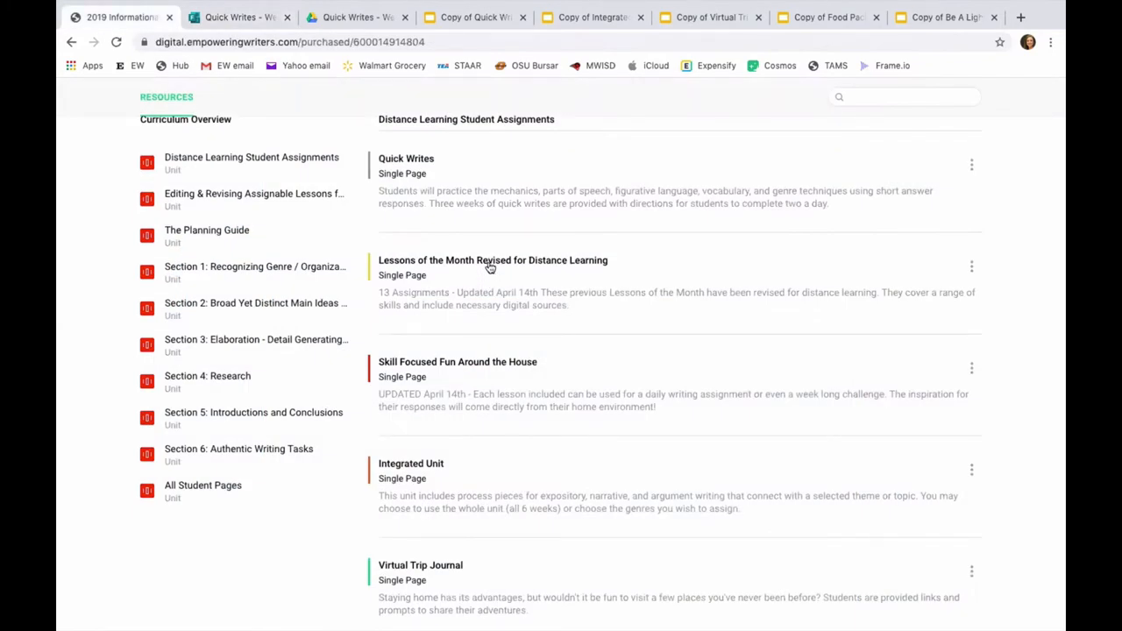
click(492, 261)
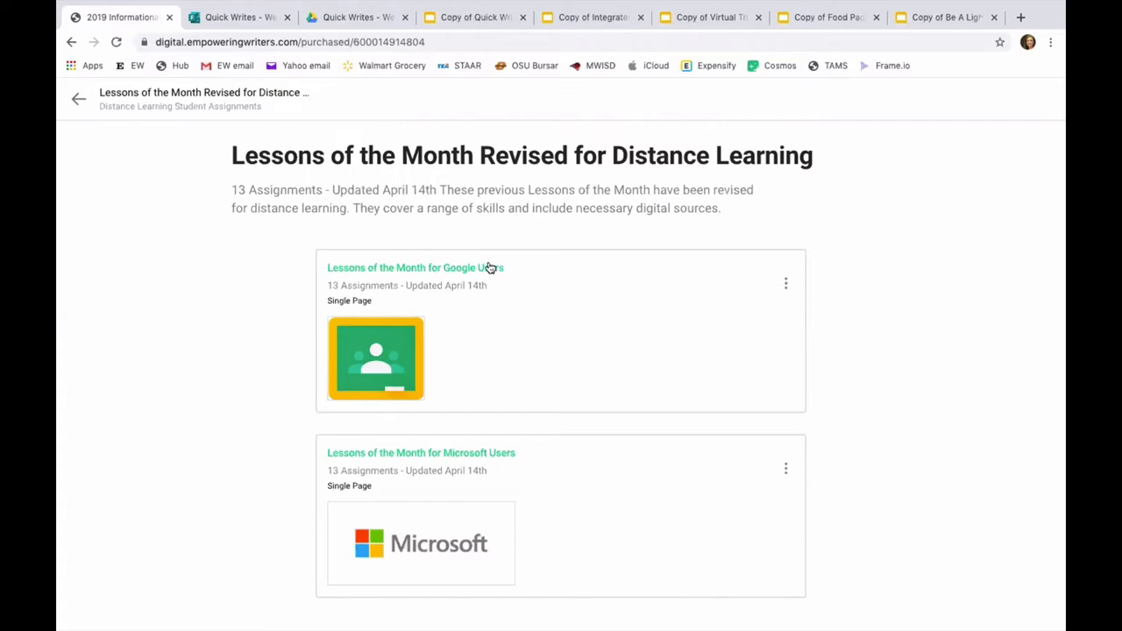
click(415, 268)
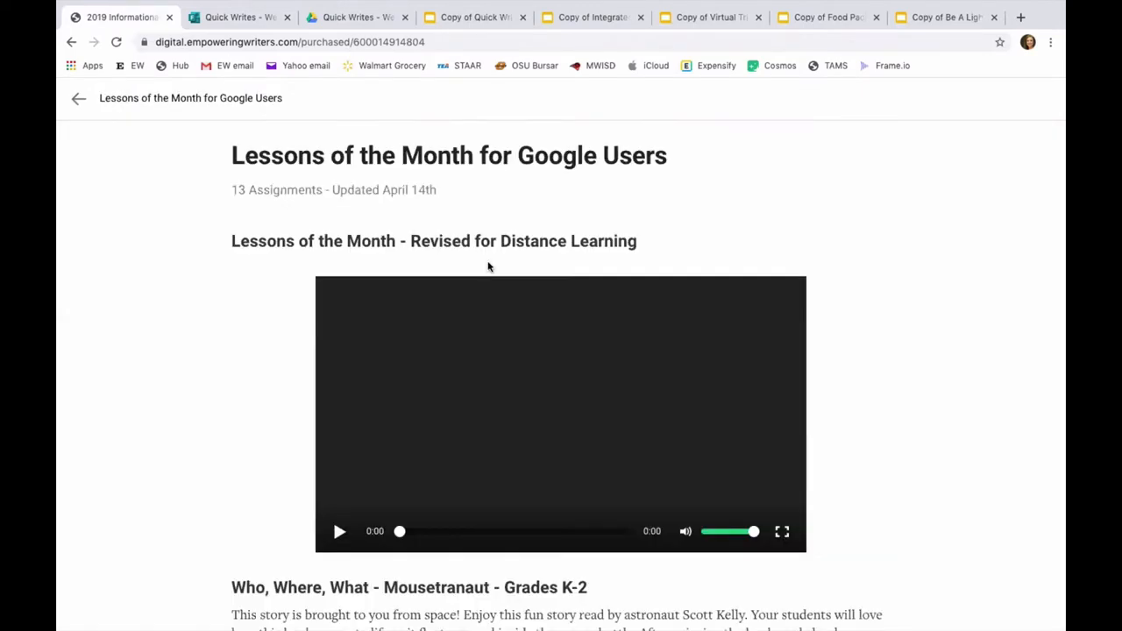
scroll(down, 3)
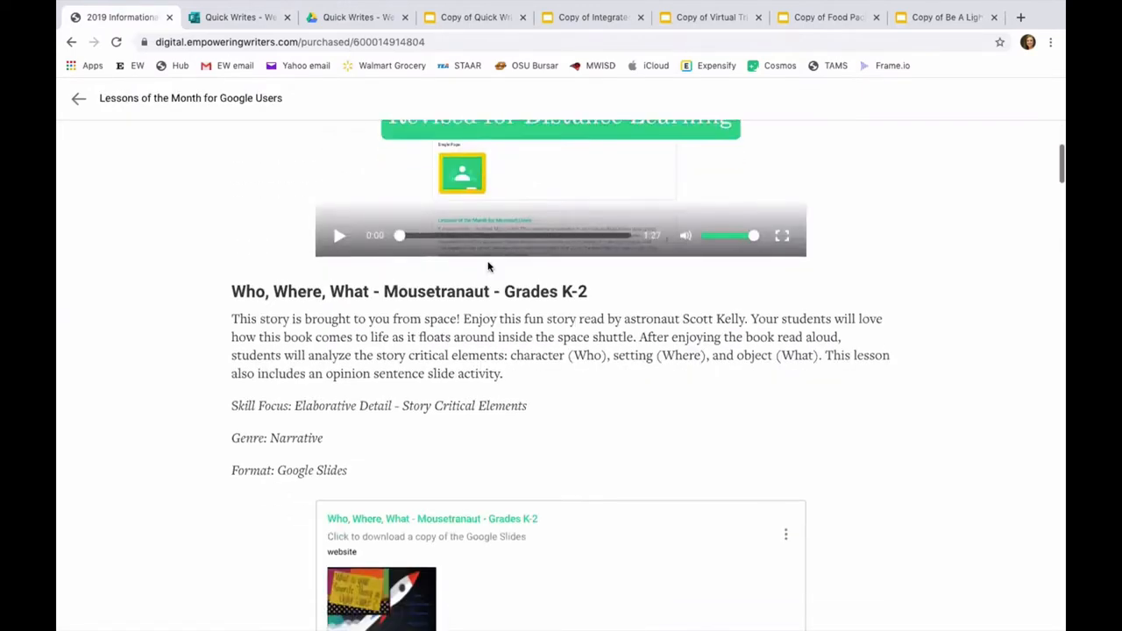
scroll(down, 3)
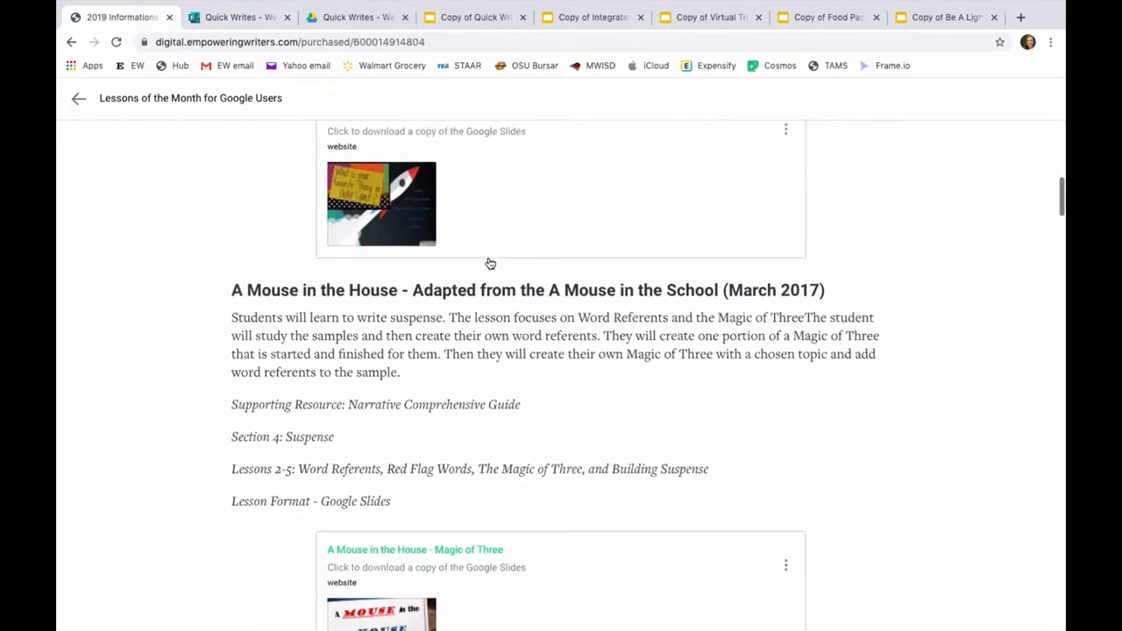
scroll(down, 3)
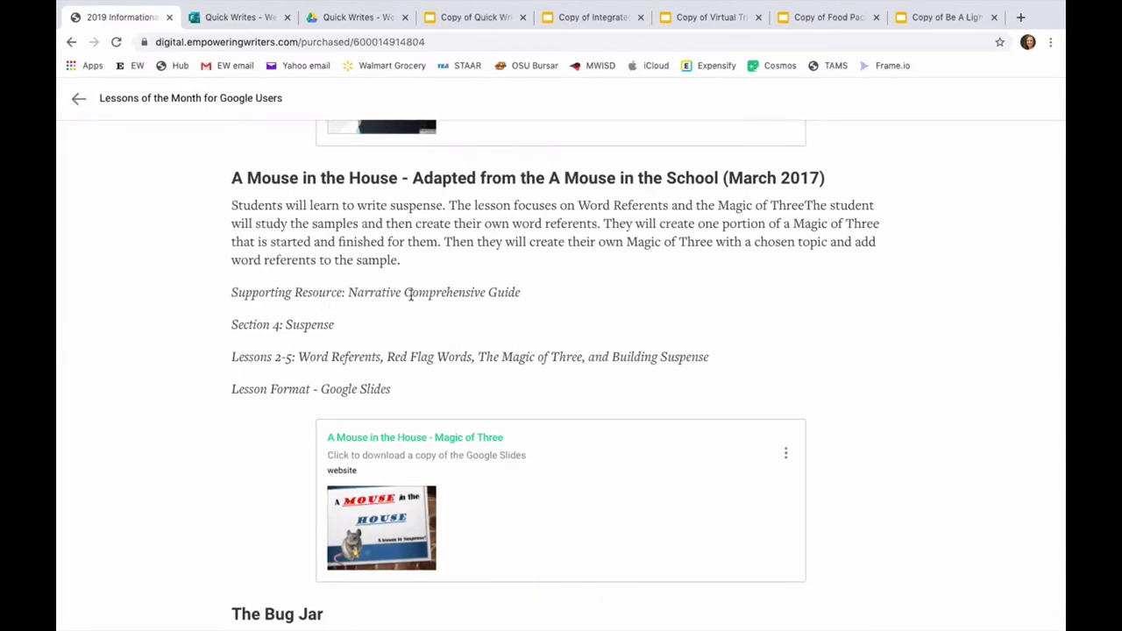
mouse_move(328, 326)
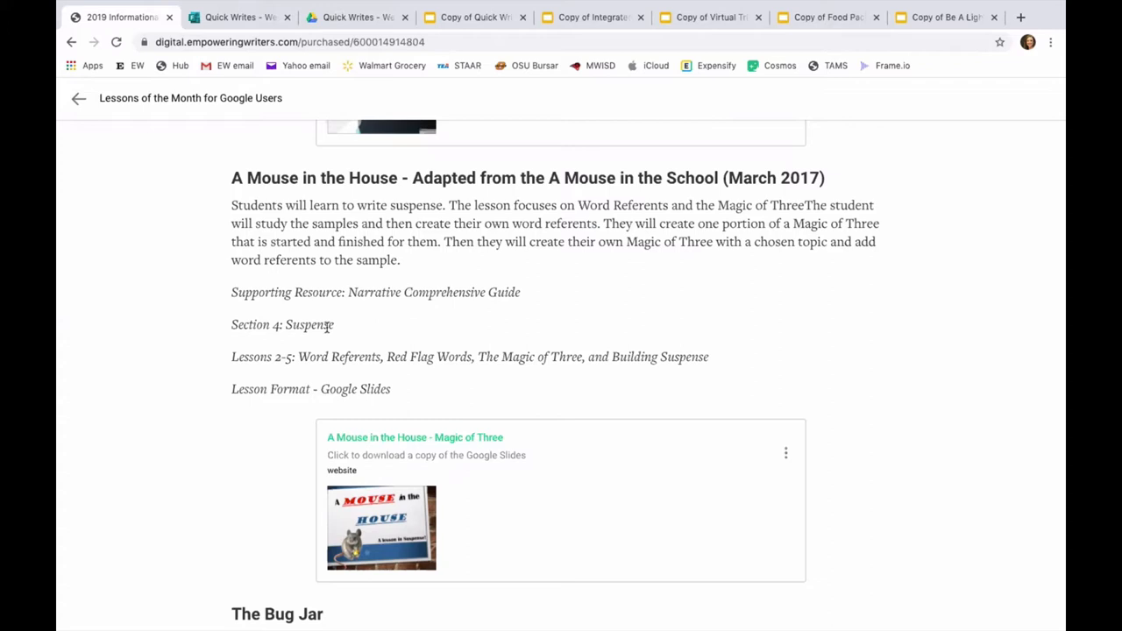
mouse_move(365, 370)
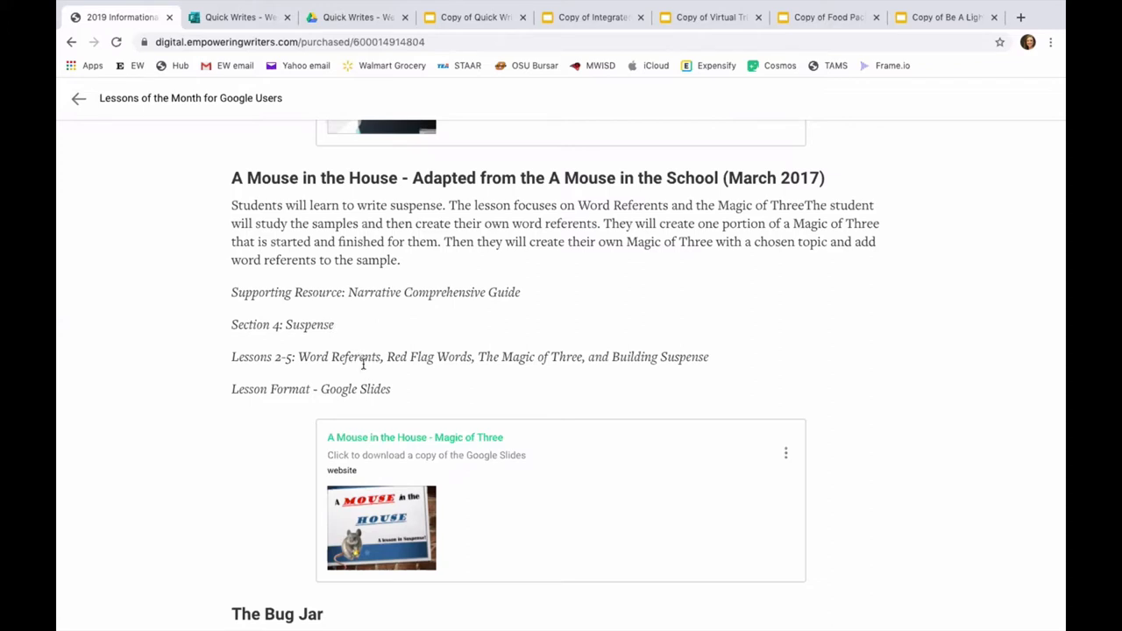
mouse_move(421, 296)
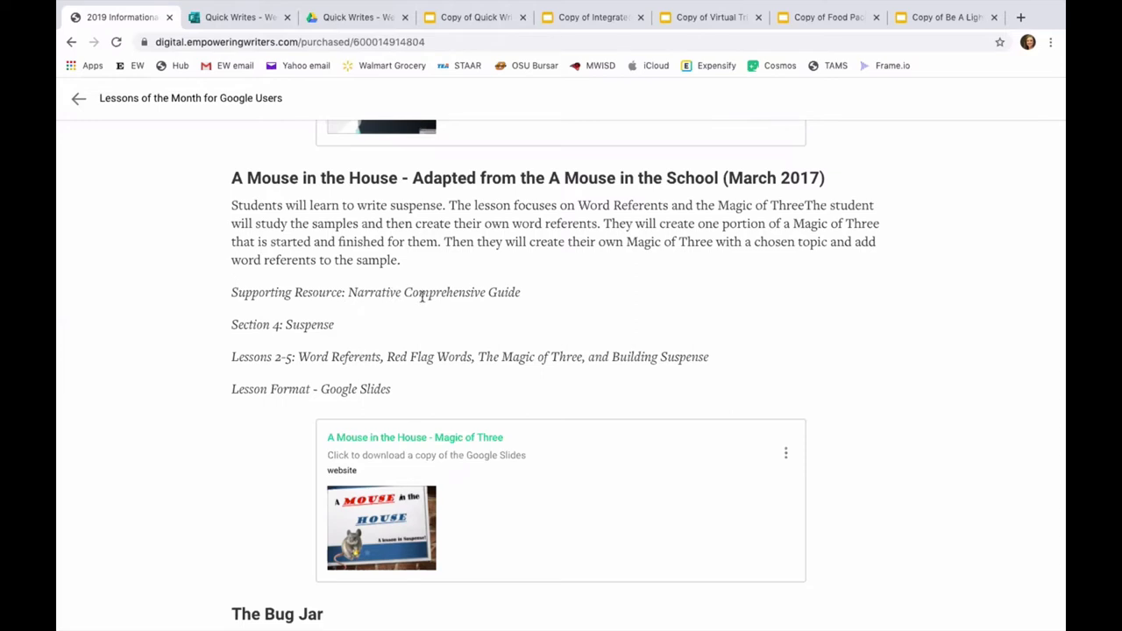
mouse_move(417, 321)
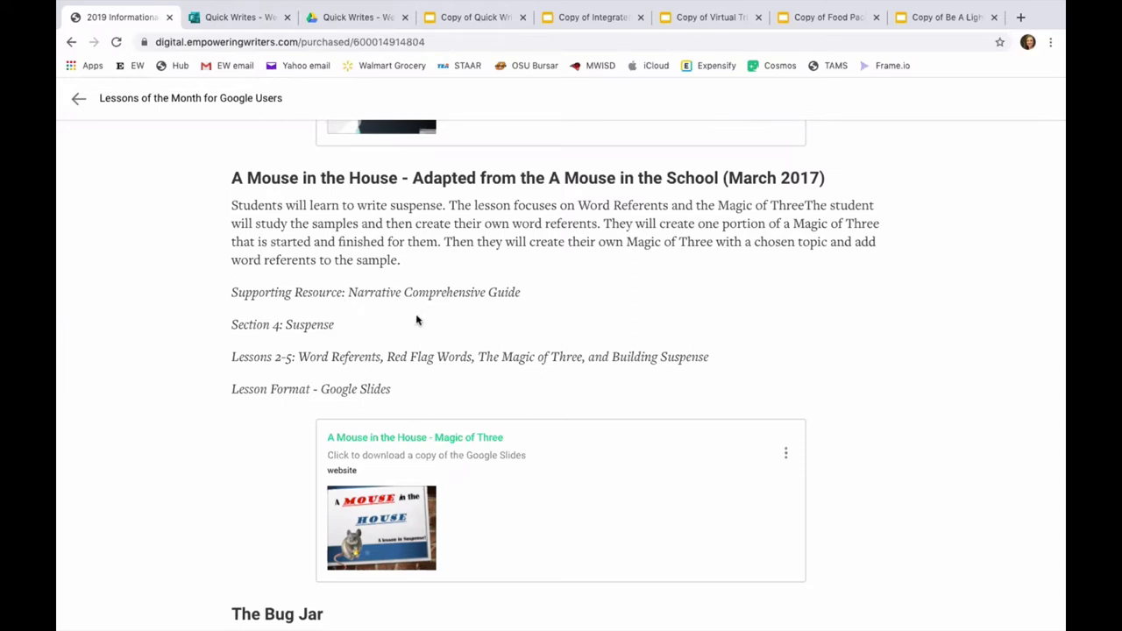
mouse_move(320, 340)
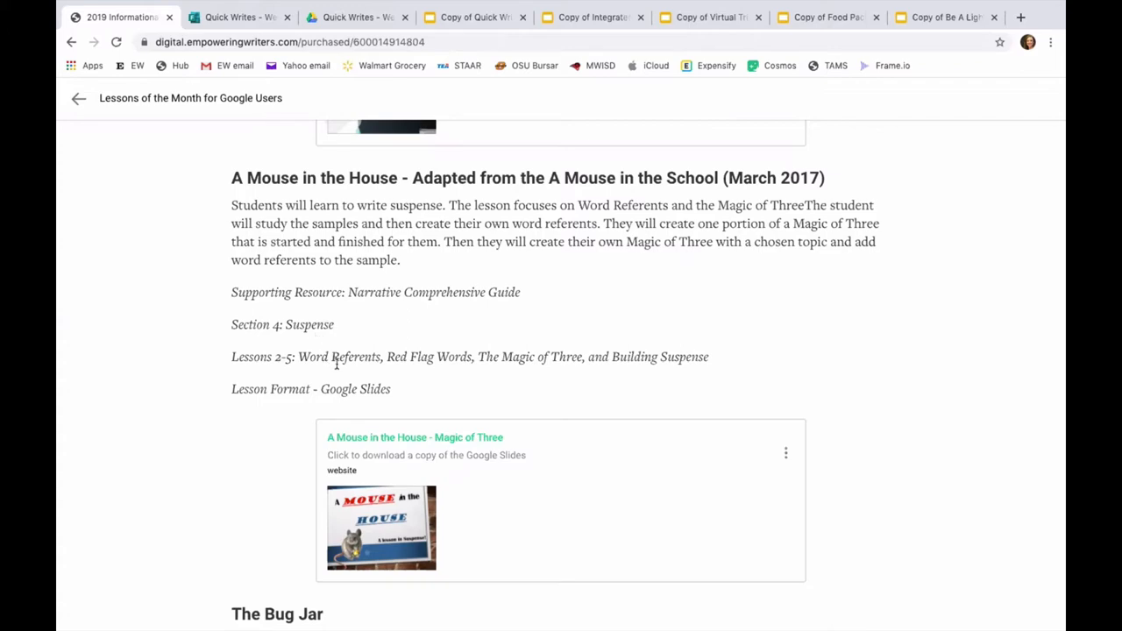
Scroll down to Be A Light Challenge and open its slides copy.
scroll(down, 3)
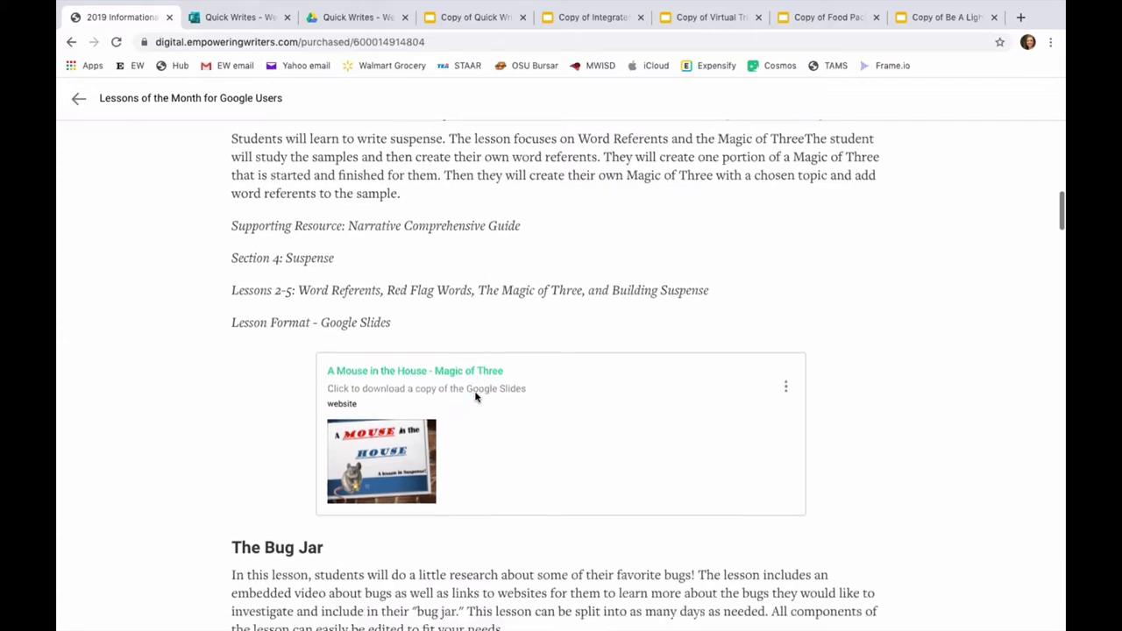
scroll(down, 3)
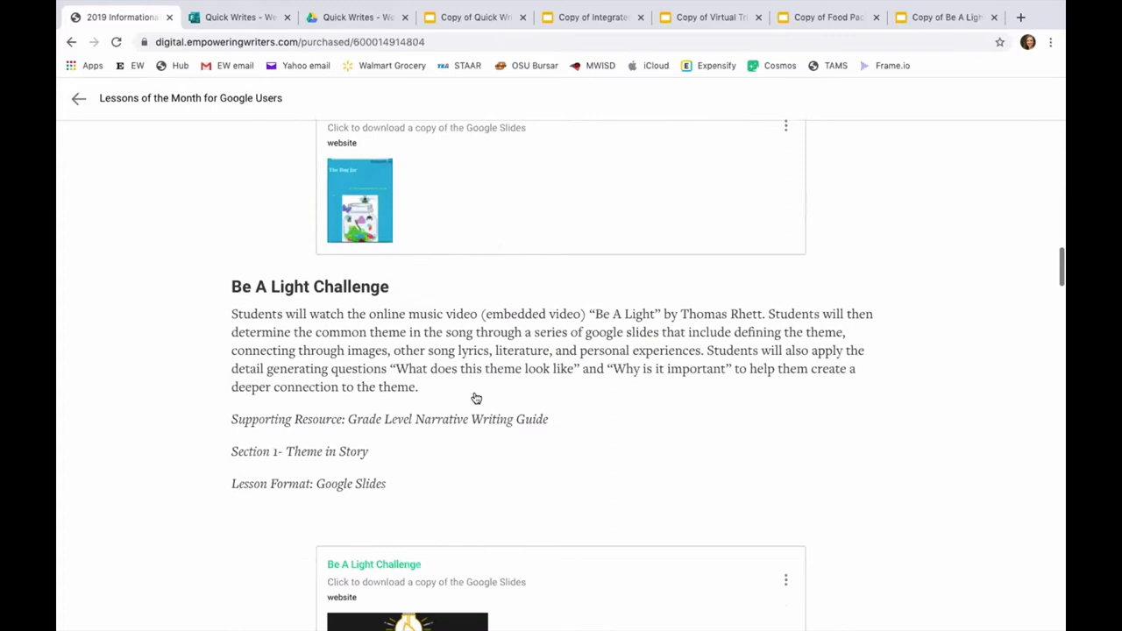
scroll(down, 3)
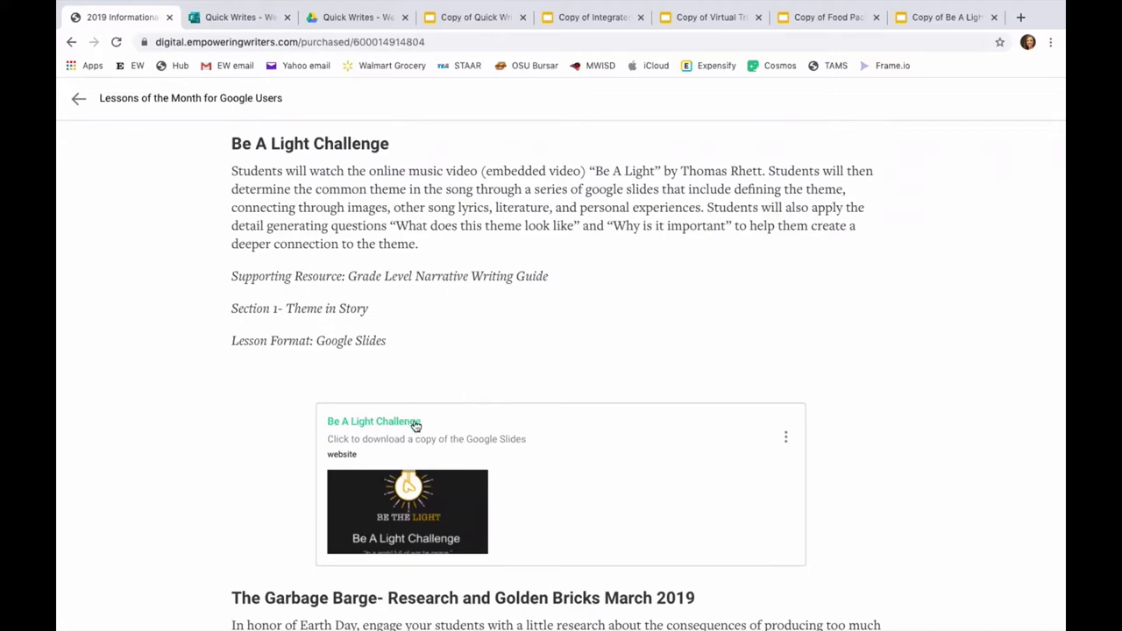
click(374, 421)
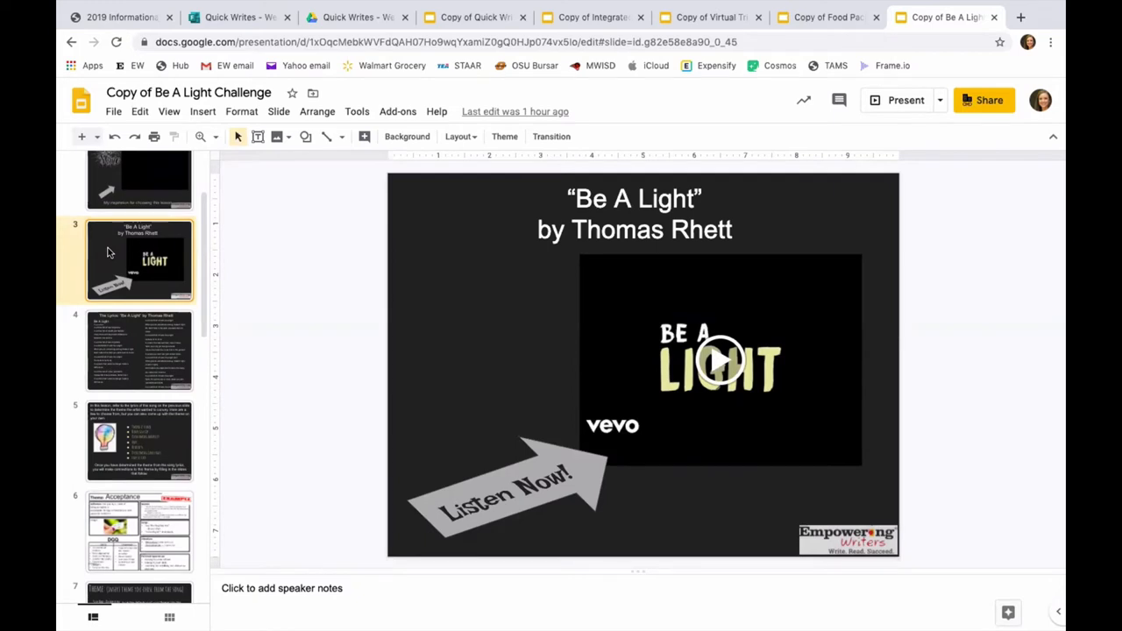
Preview the song lyrics, possible themes, Acceptance example and Step Two image slides.
click(138, 351)
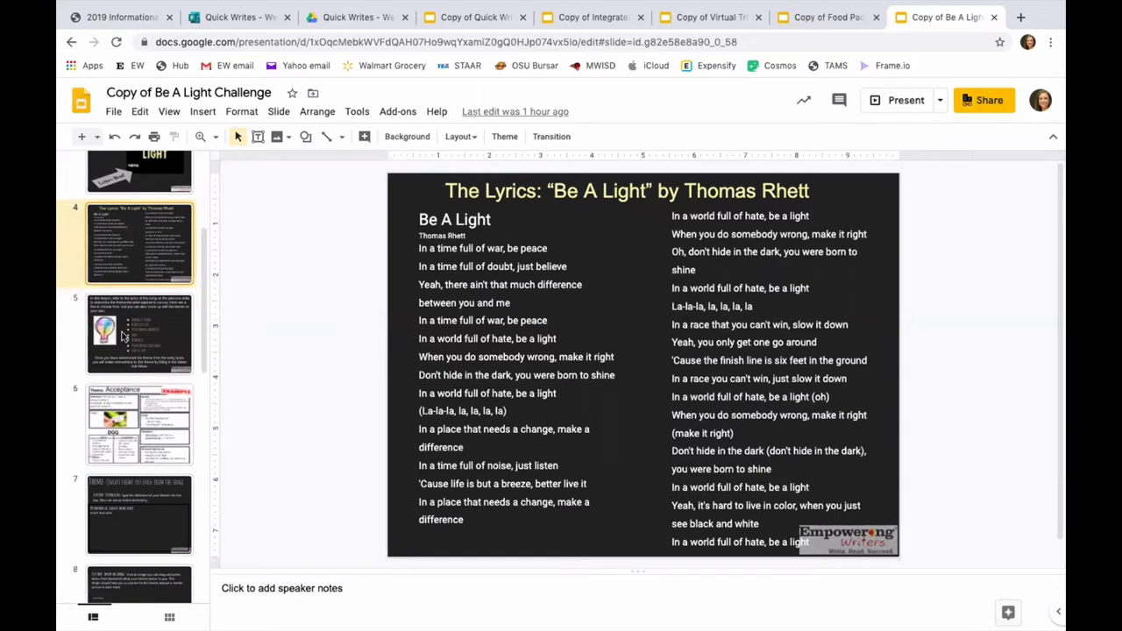
click(138, 334)
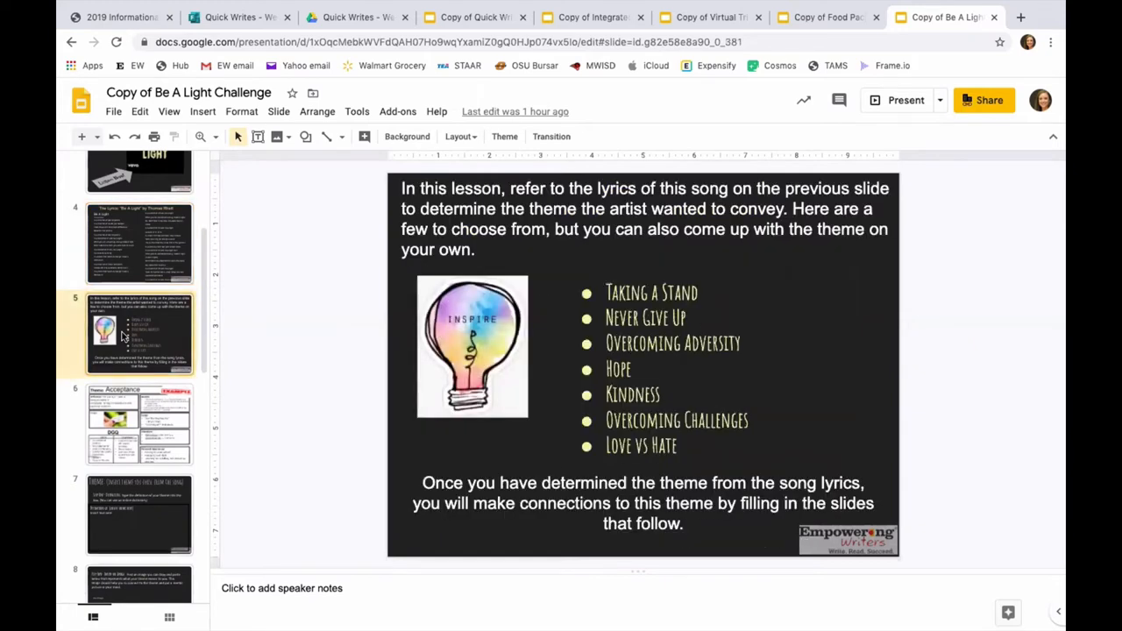
scroll(down, 3)
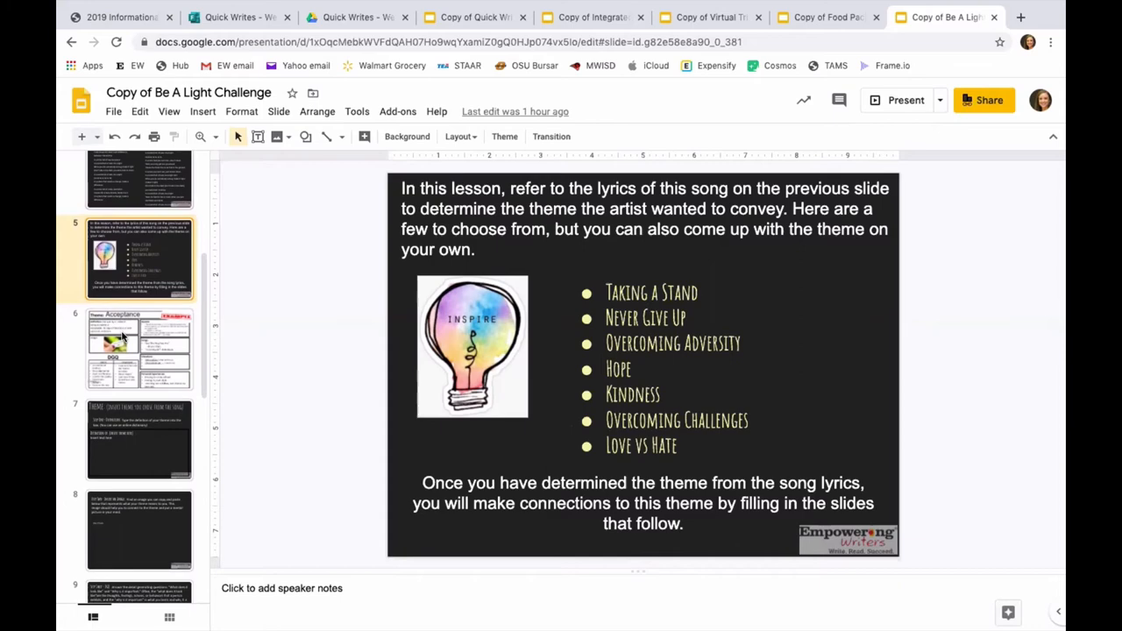
click(139, 349)
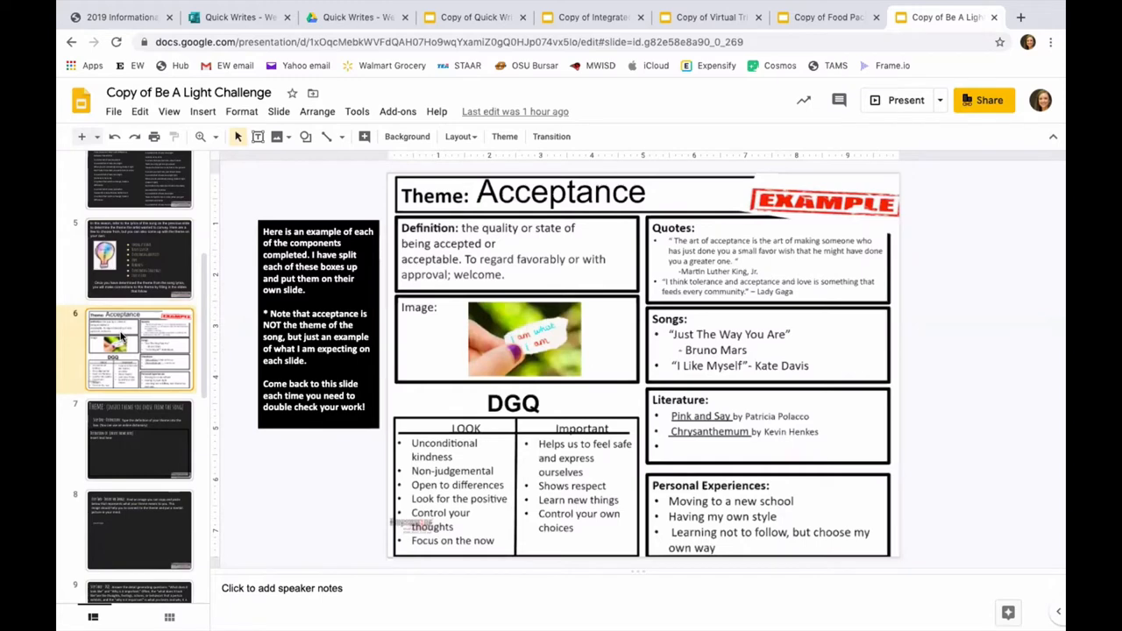
scroll(down, 3)
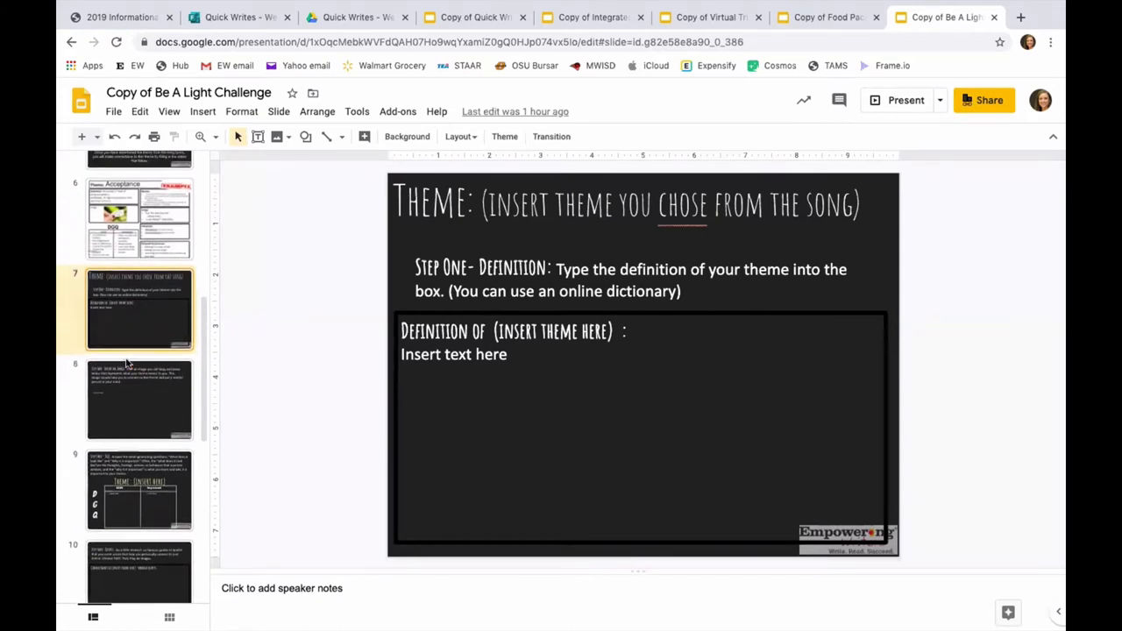
click(138, 382)
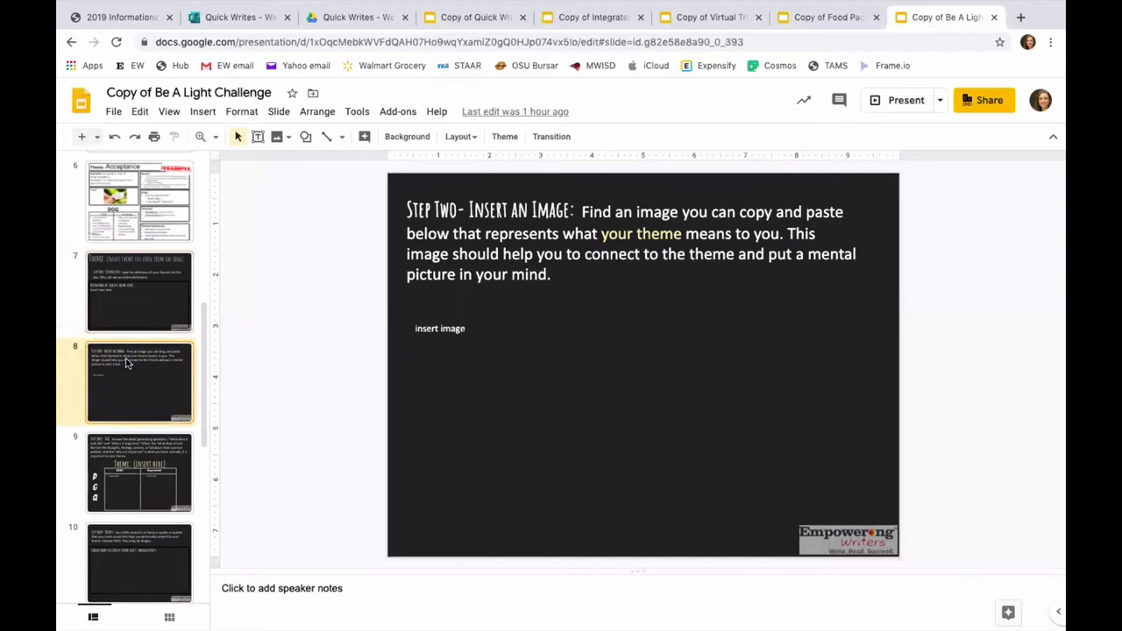
Preview Steps Three, Four, Six and Seven and the community challenge slide, then return to the Hub.
scroll(down, 3)
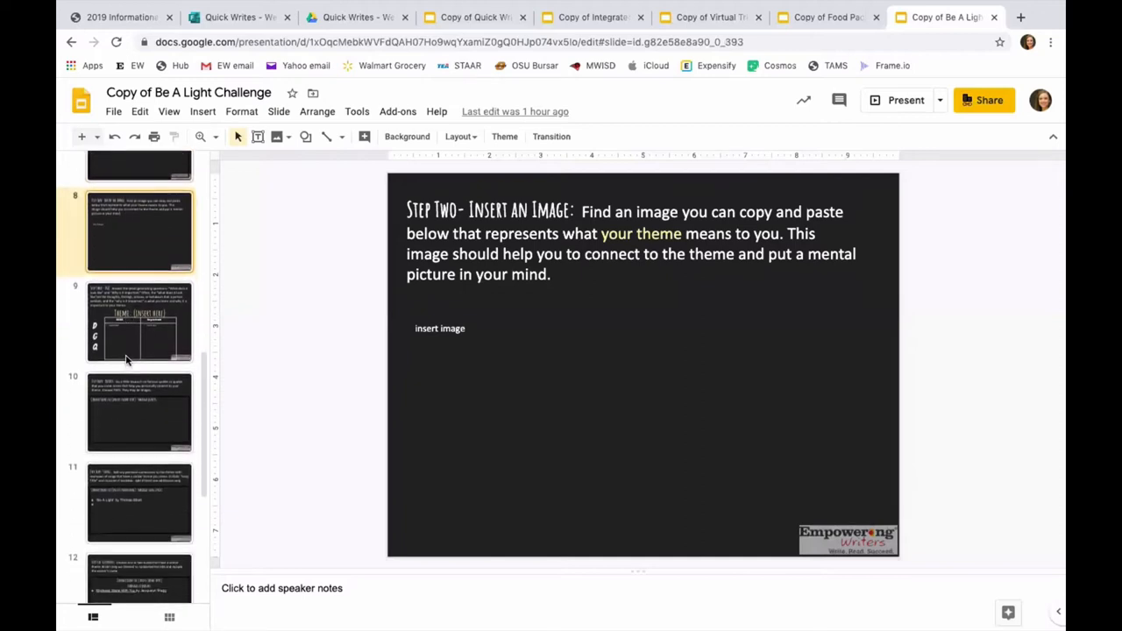
click(138, 323)
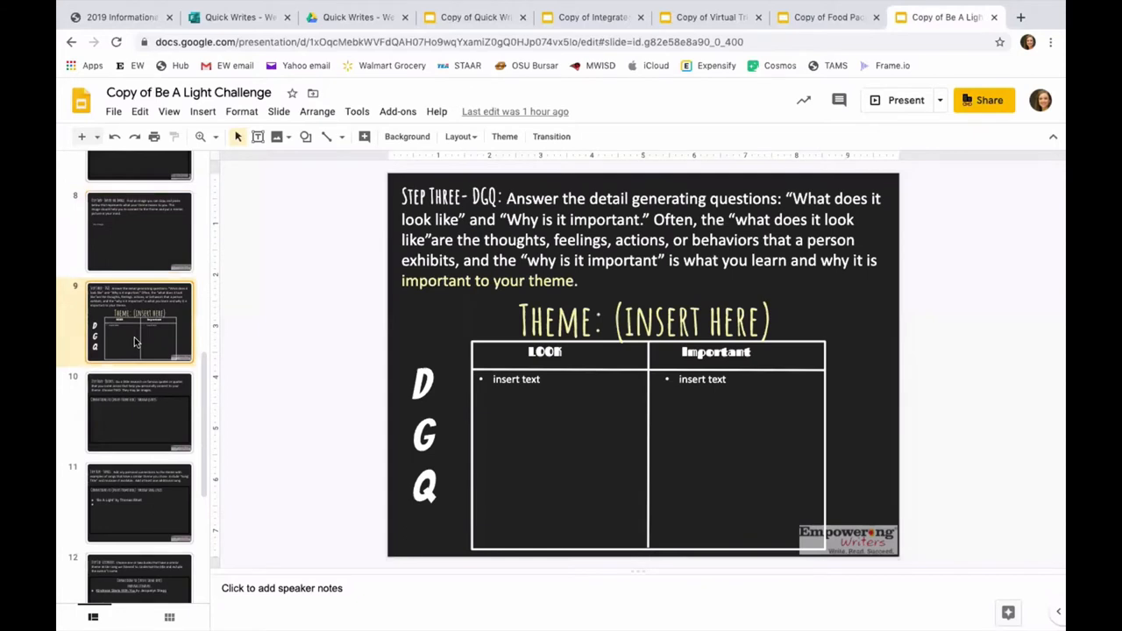
click(138, 358)
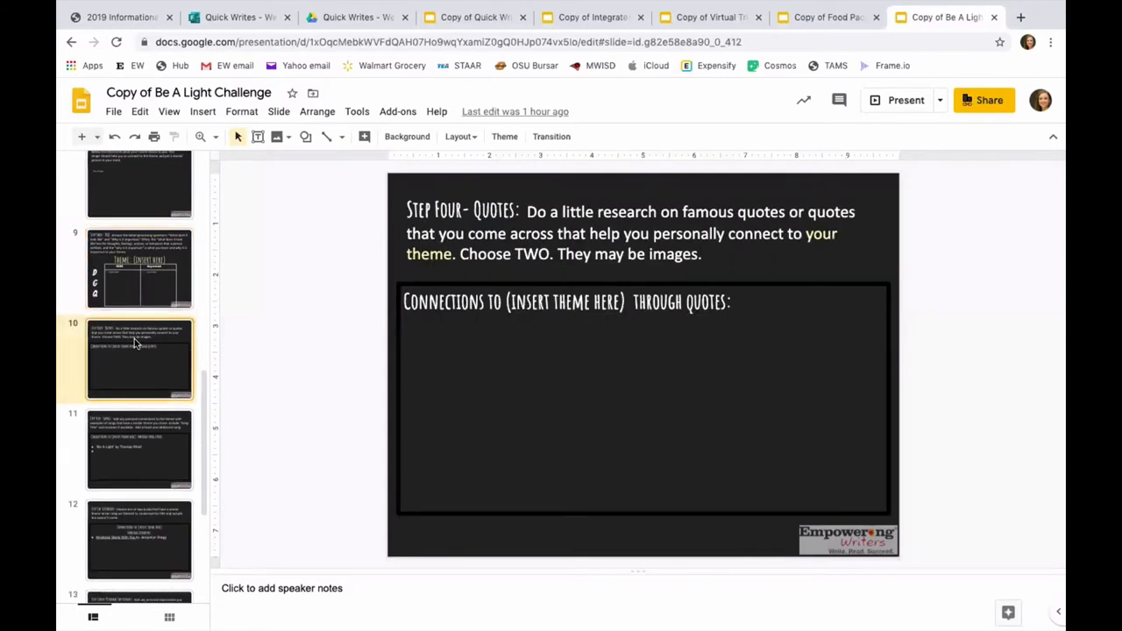
scroll(down, 3)
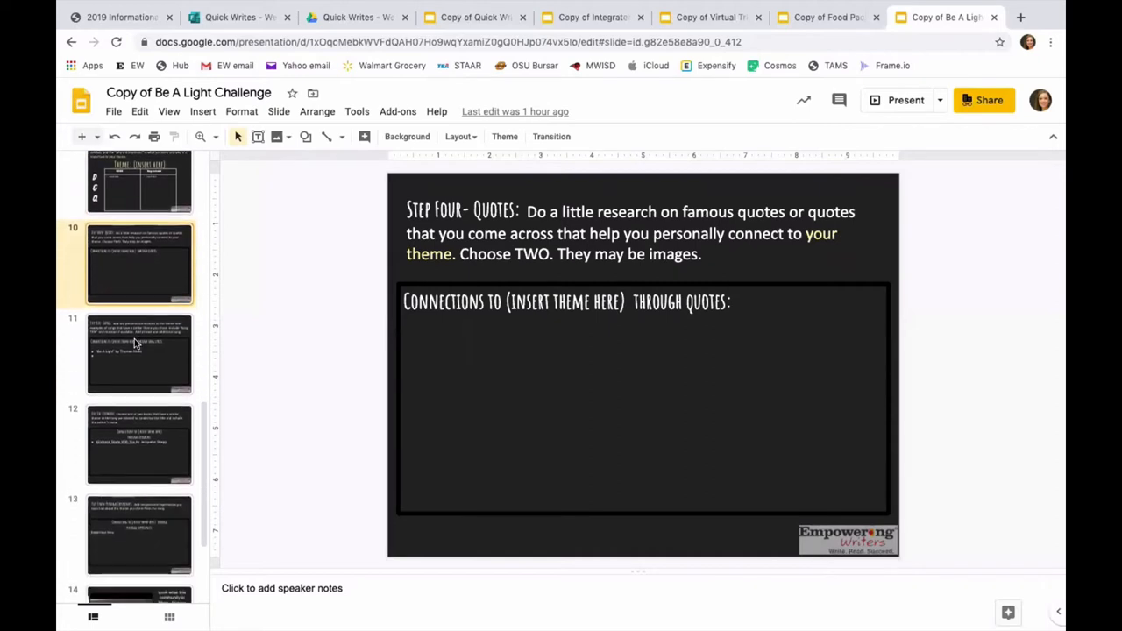
click(139, 354)
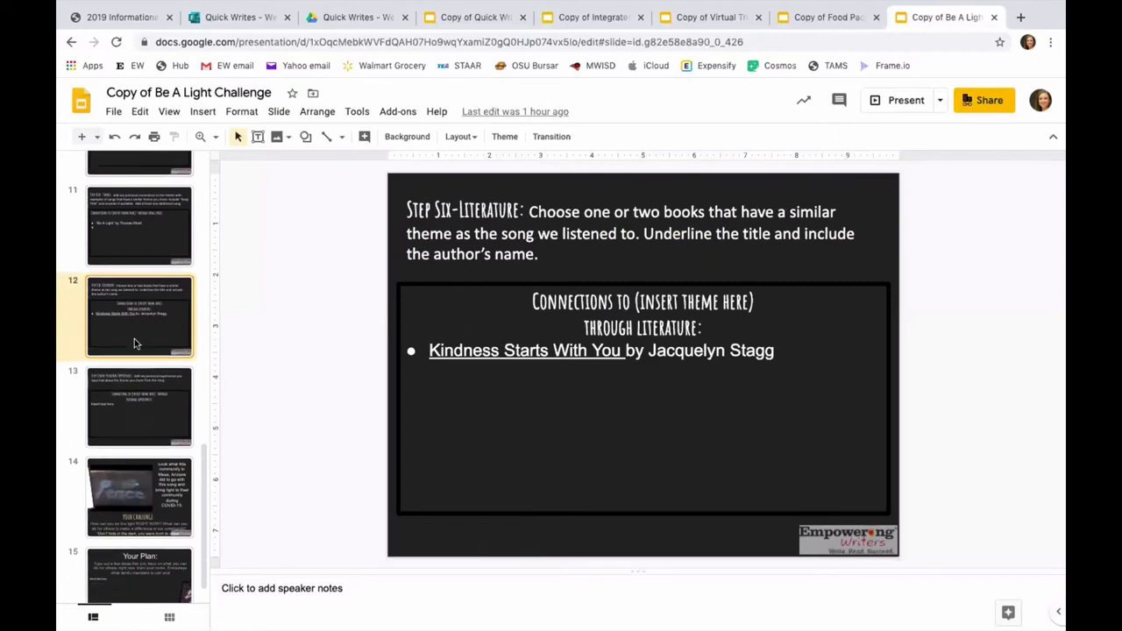
click(139, 375)
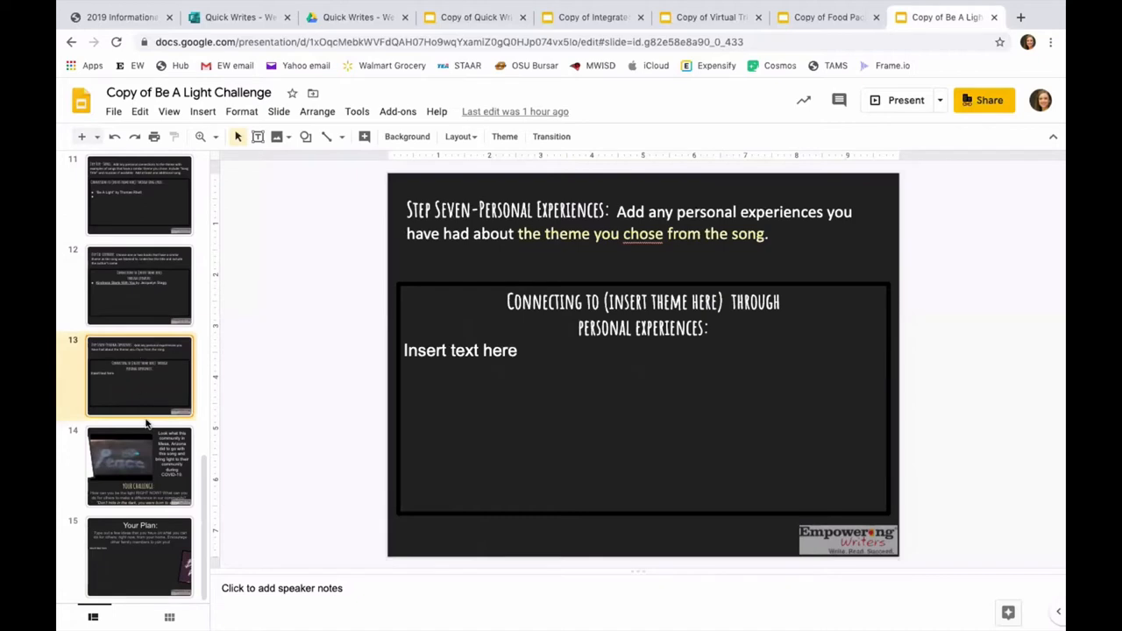
click(140, 465)
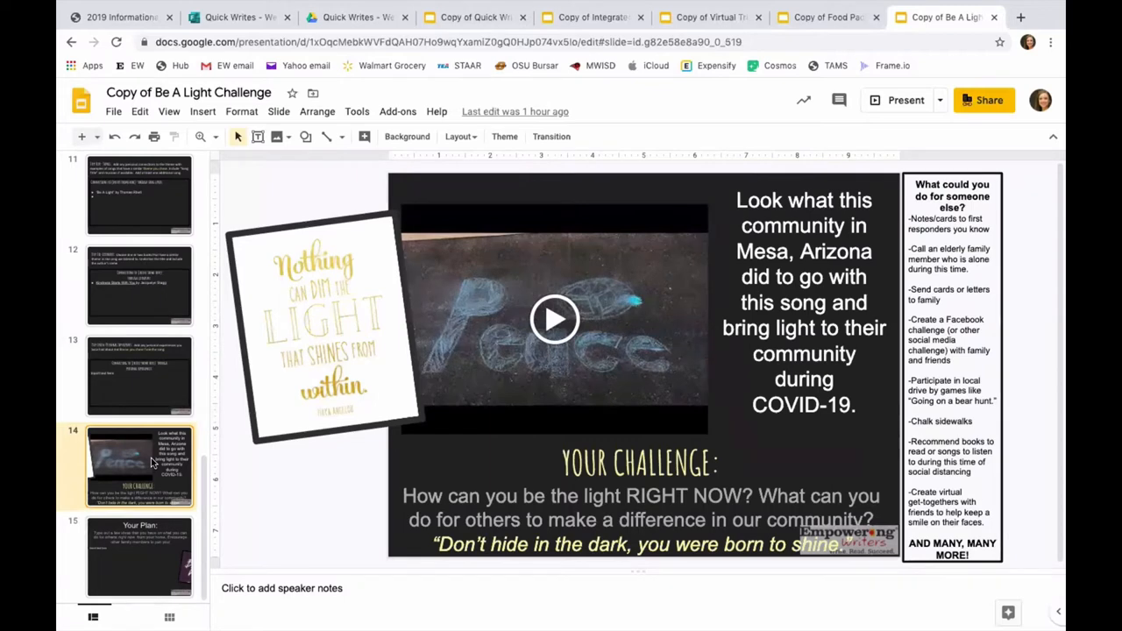
click(138, 557)
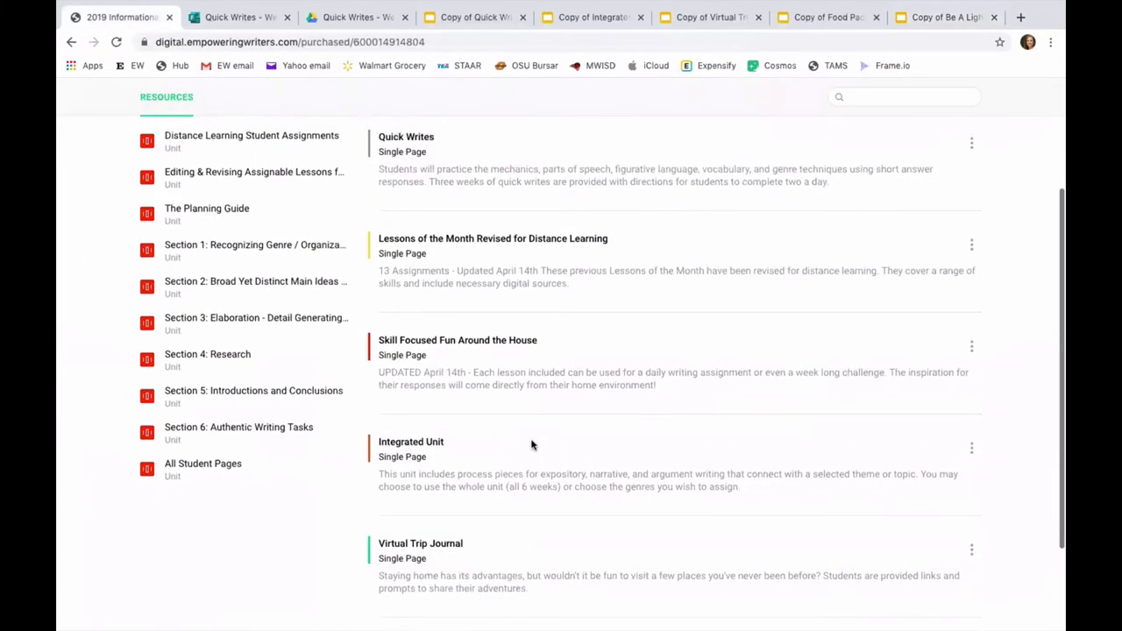
mouse_move(495, 351)
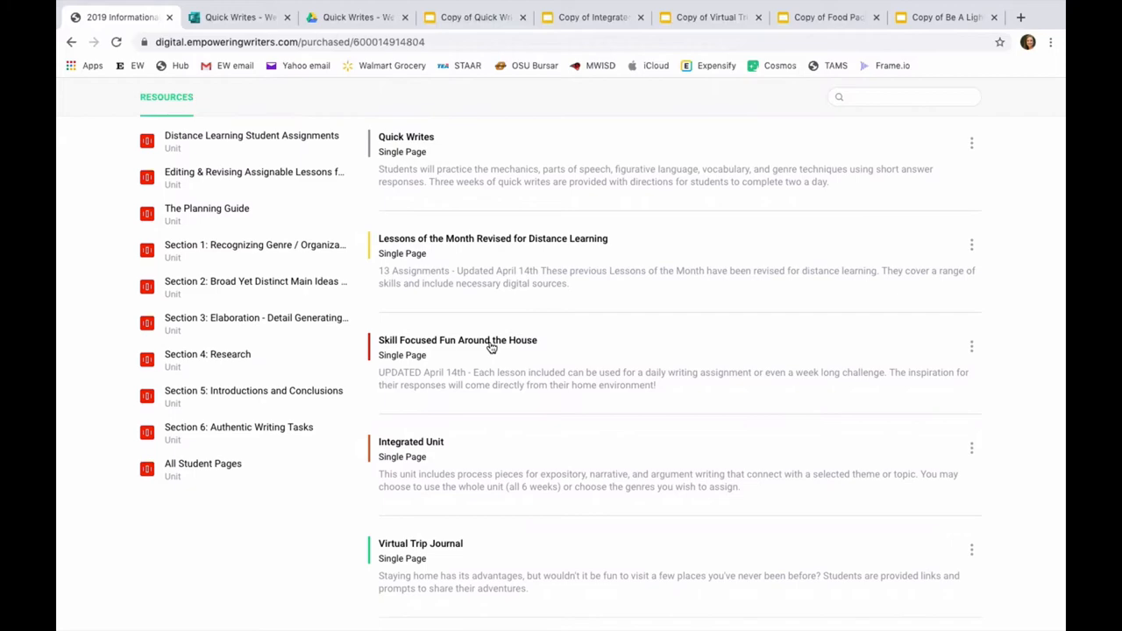
Open Skill Focused Fun Around the House from the Resources list.
click(457, 340)
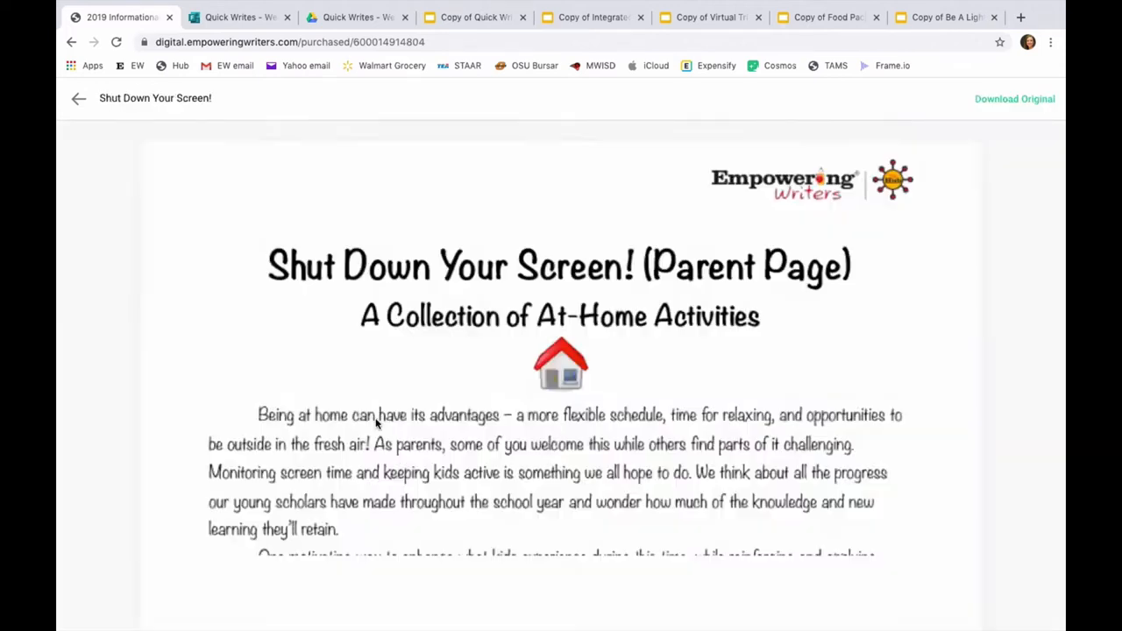
scroll(down, 3)
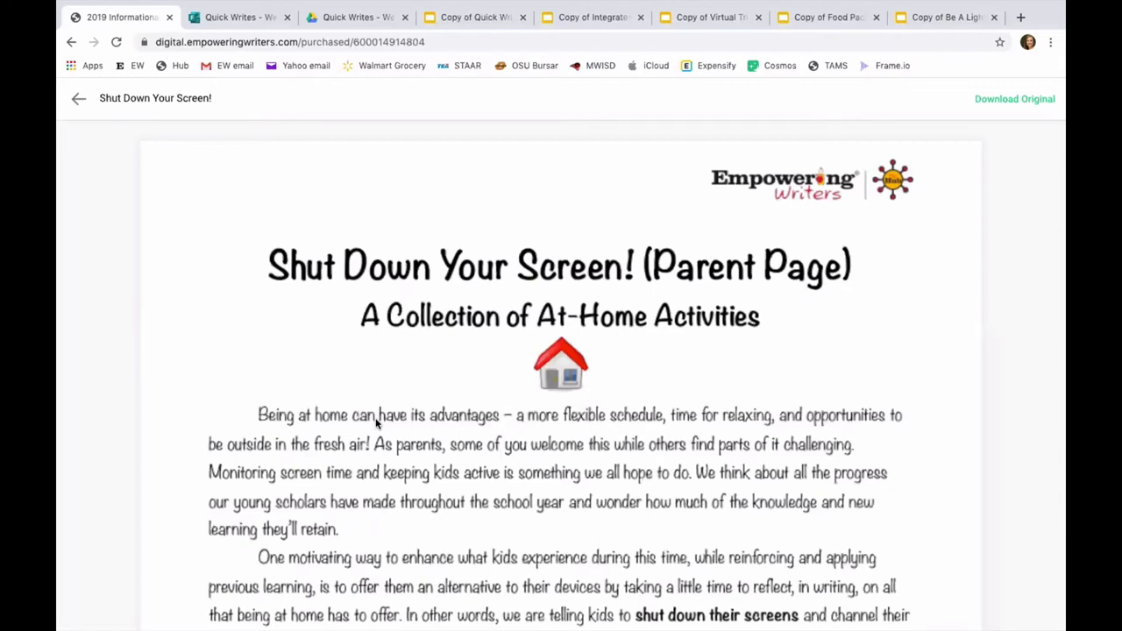
mouse_move(755, 250)
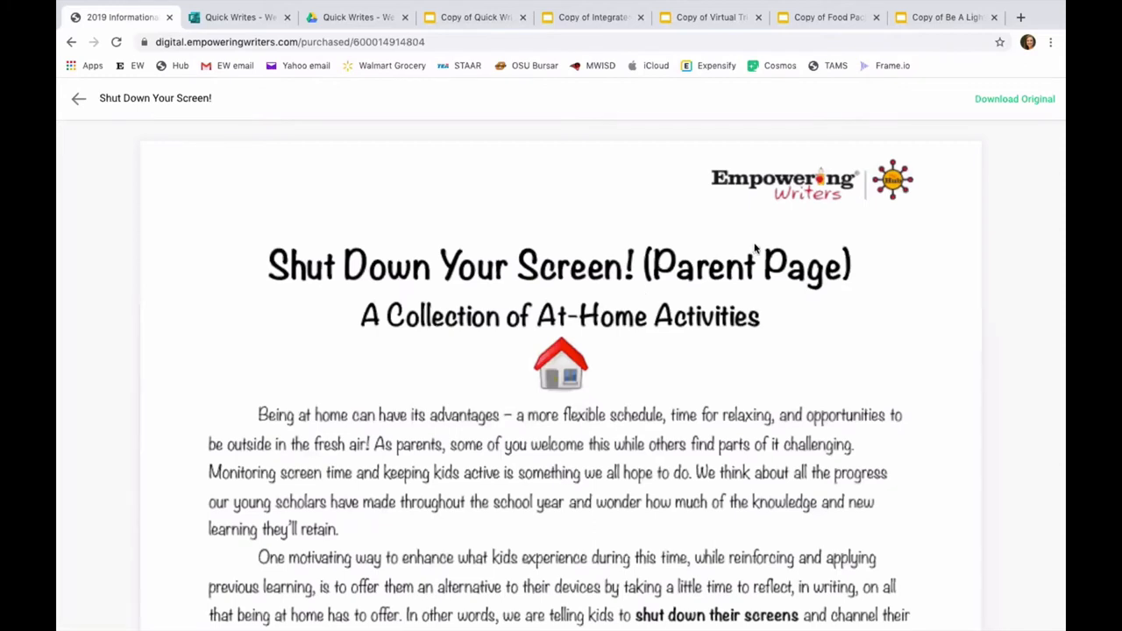
mouse_move(1026, 110)
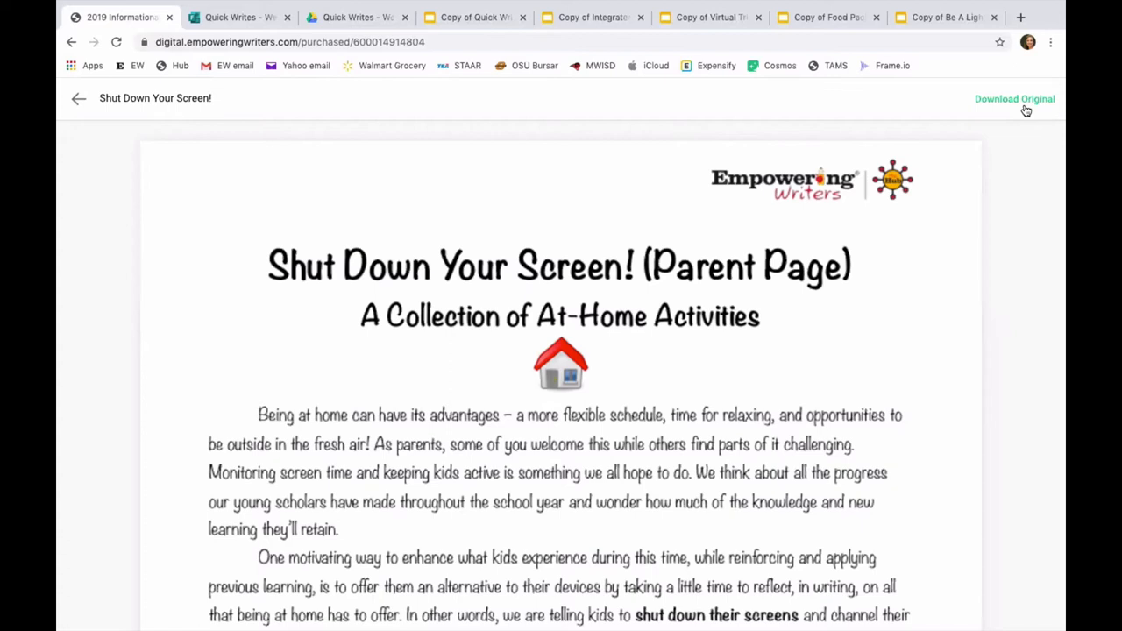
mouse_move(930, 173)
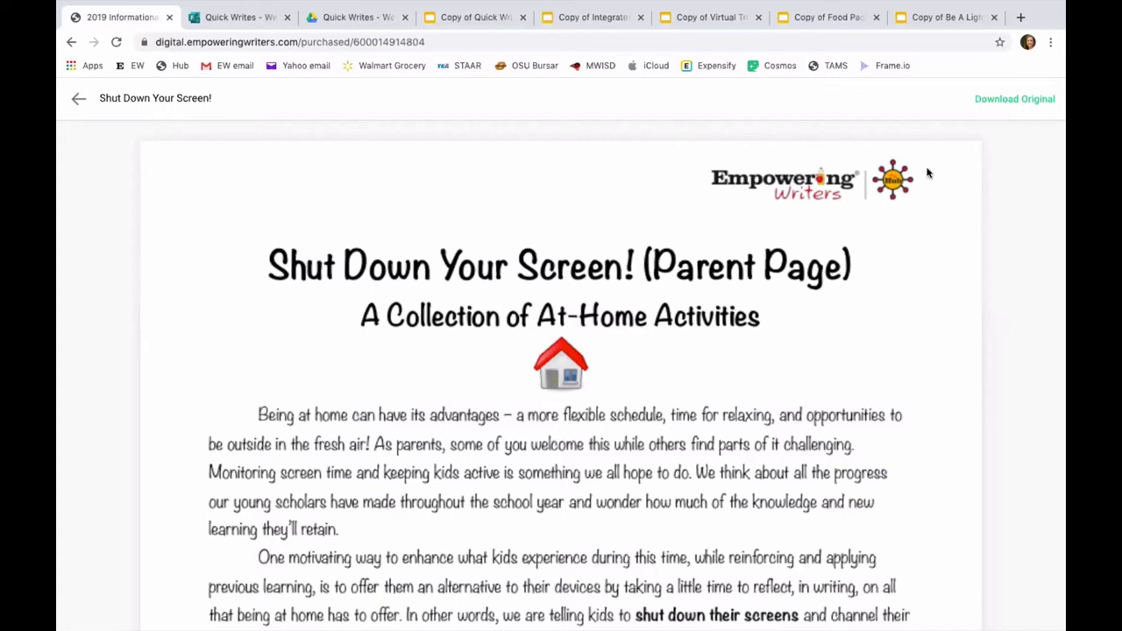
mouse_move(708, 372)
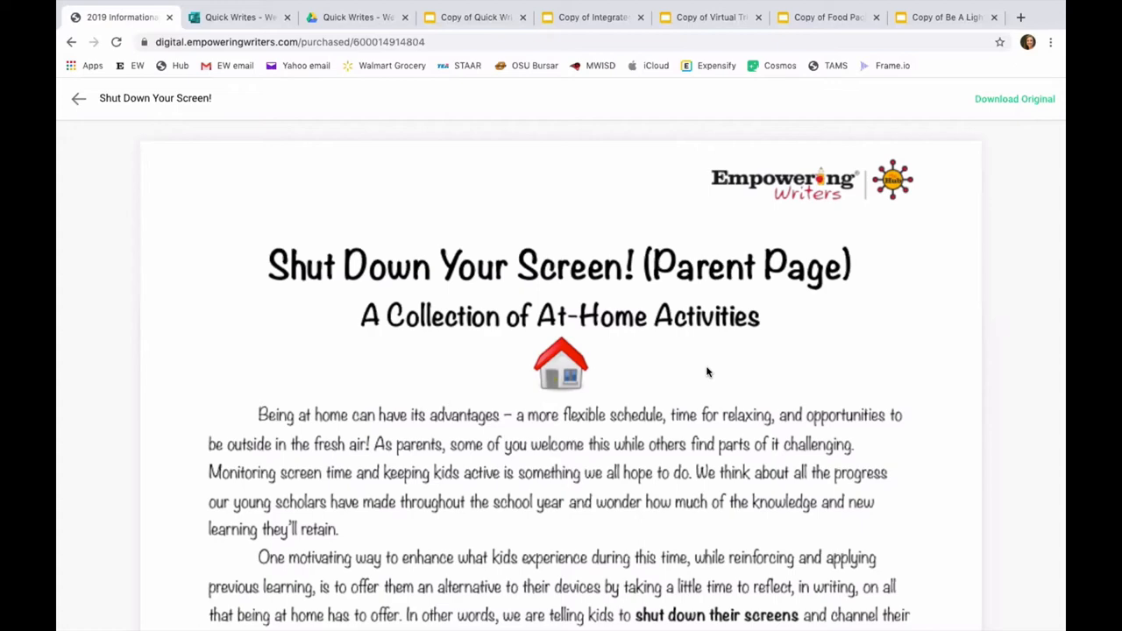
scroll(down, 3)
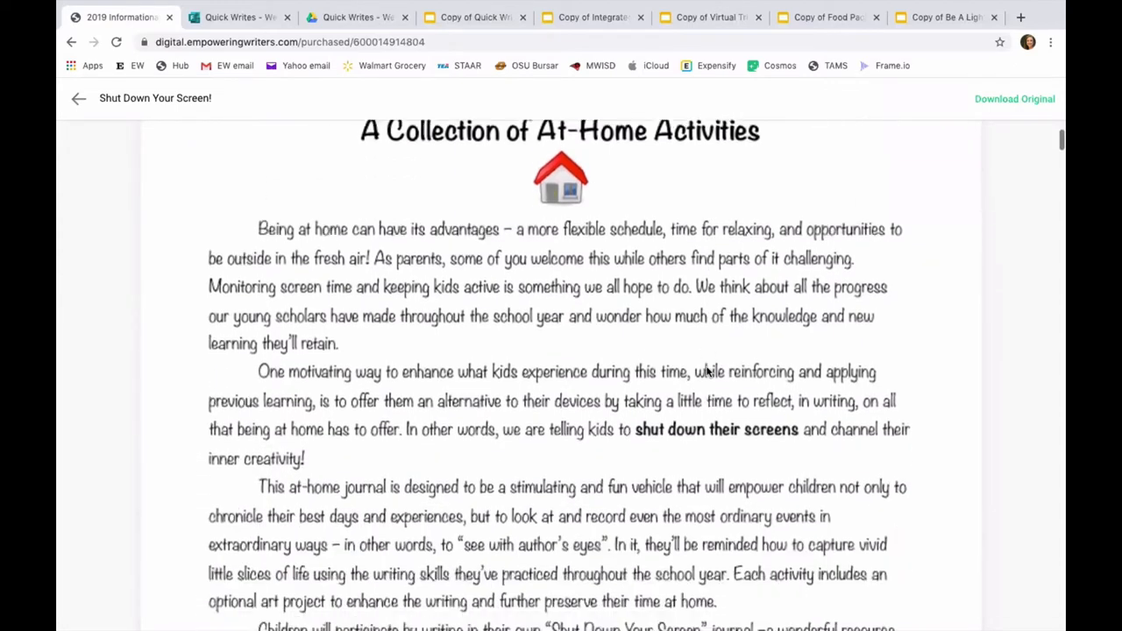
scroll(down, 3)
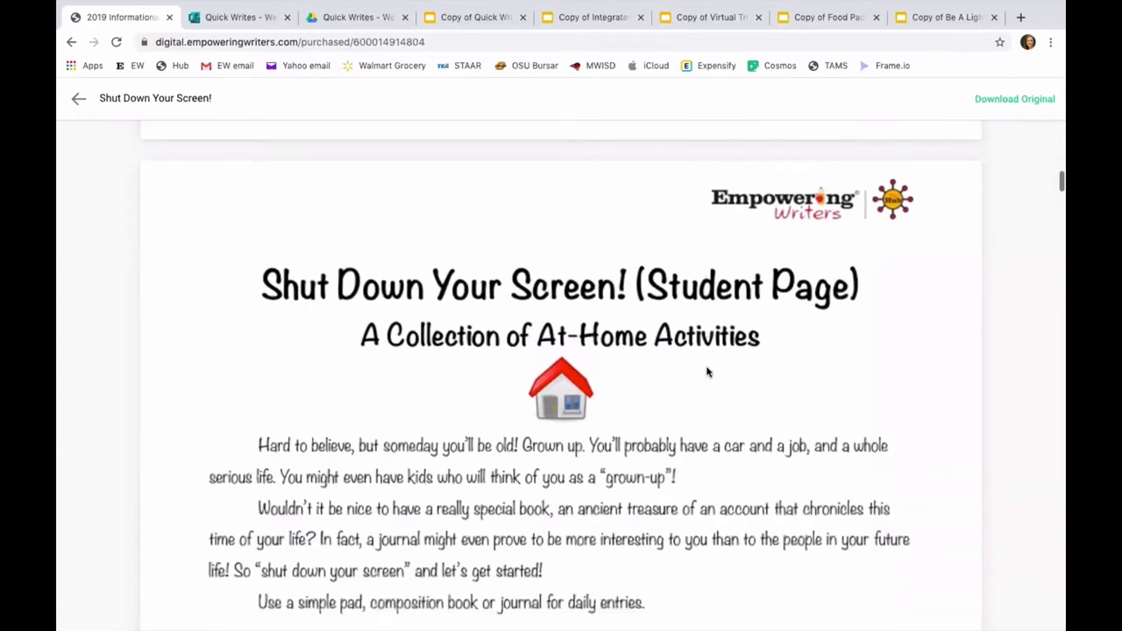
scroll(down, 3)
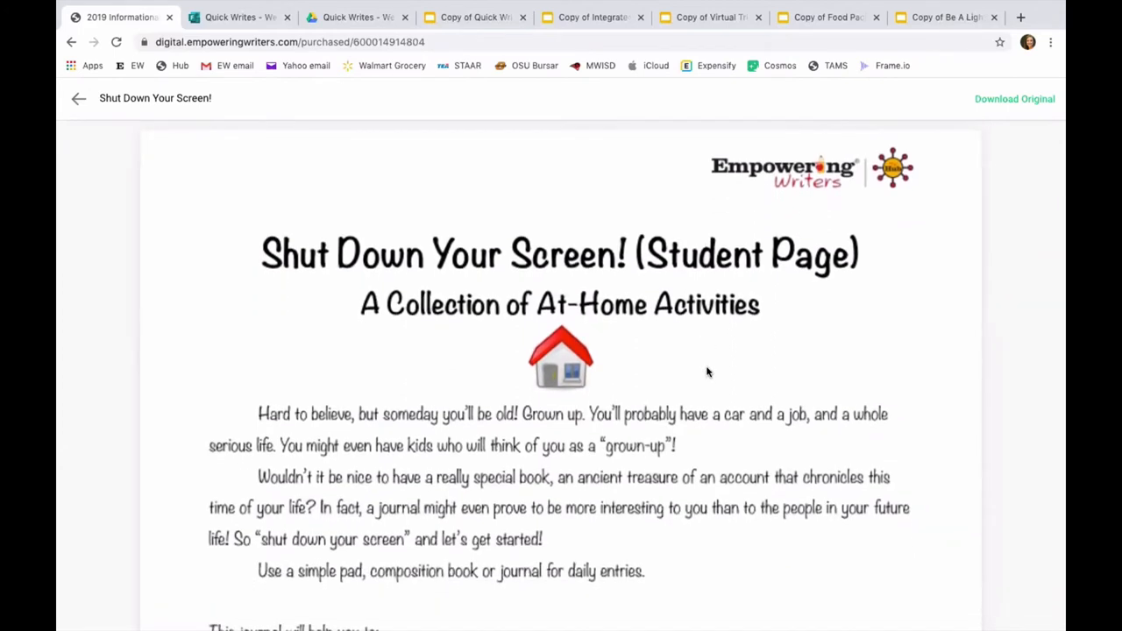
scroll(down, 3)
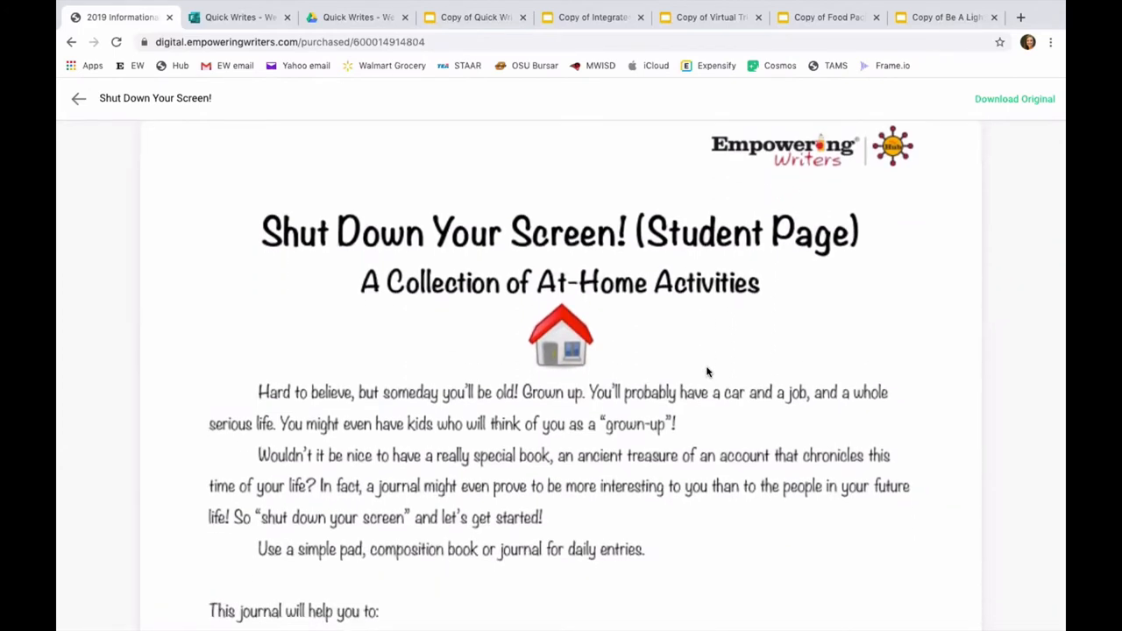
scroll(down, 3)
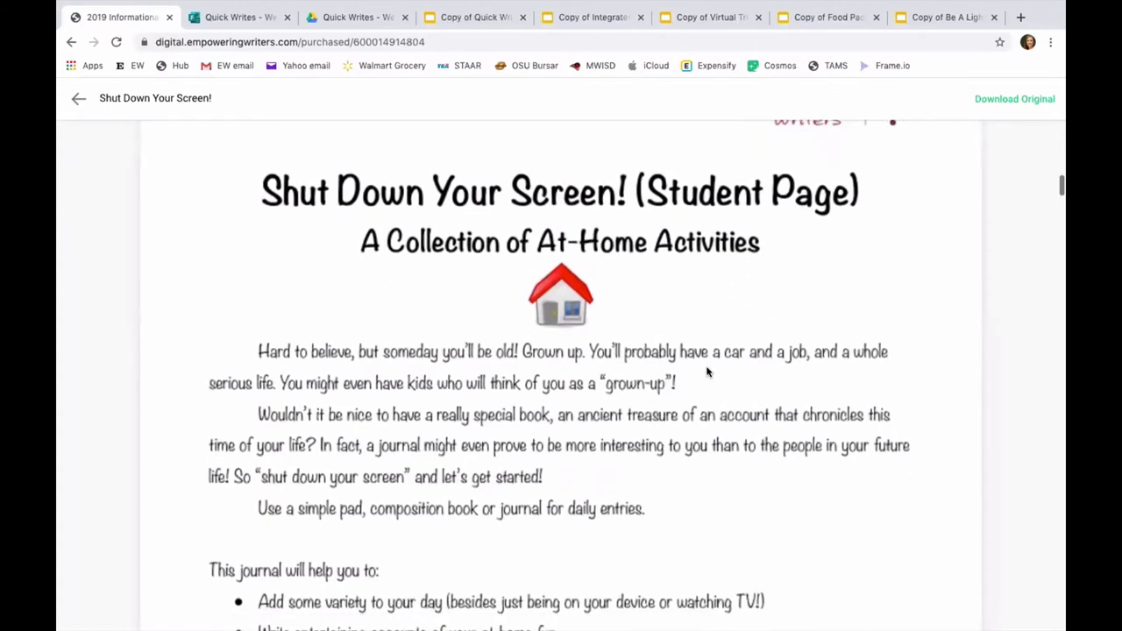
scroll(down, 3)
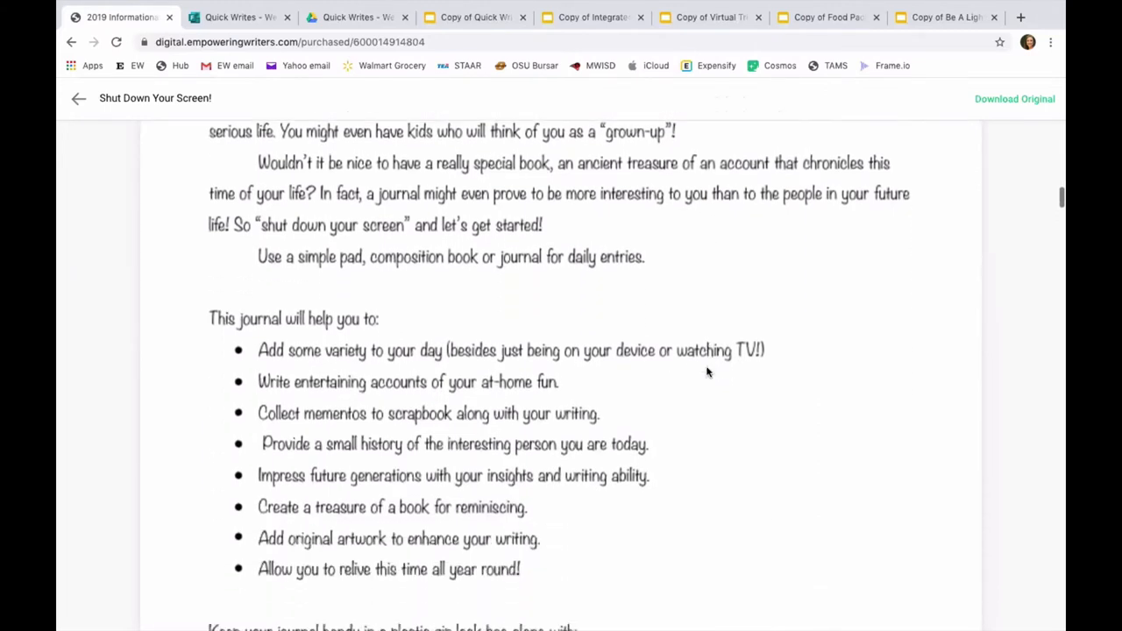
scroll(down, 3)
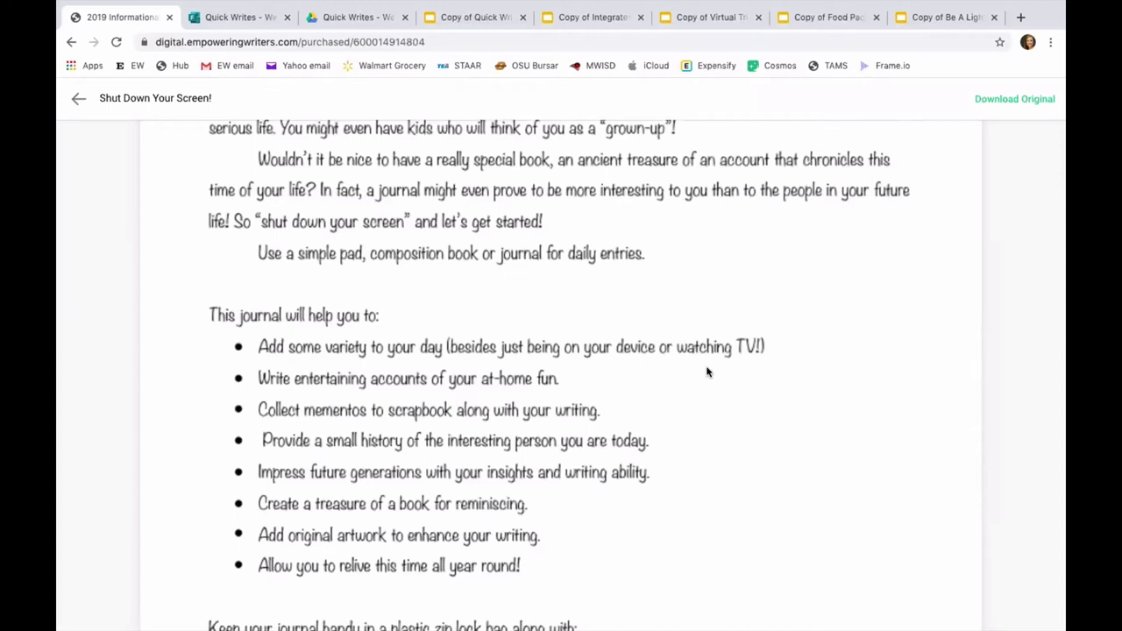
scroll(down, 3)
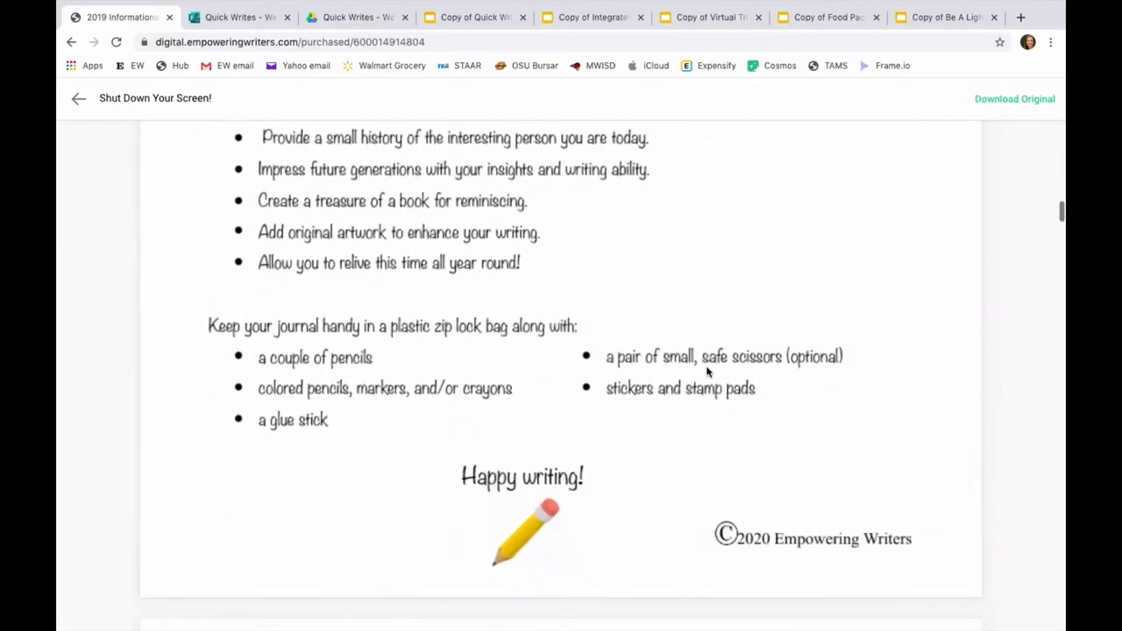
scroll(down, 3)
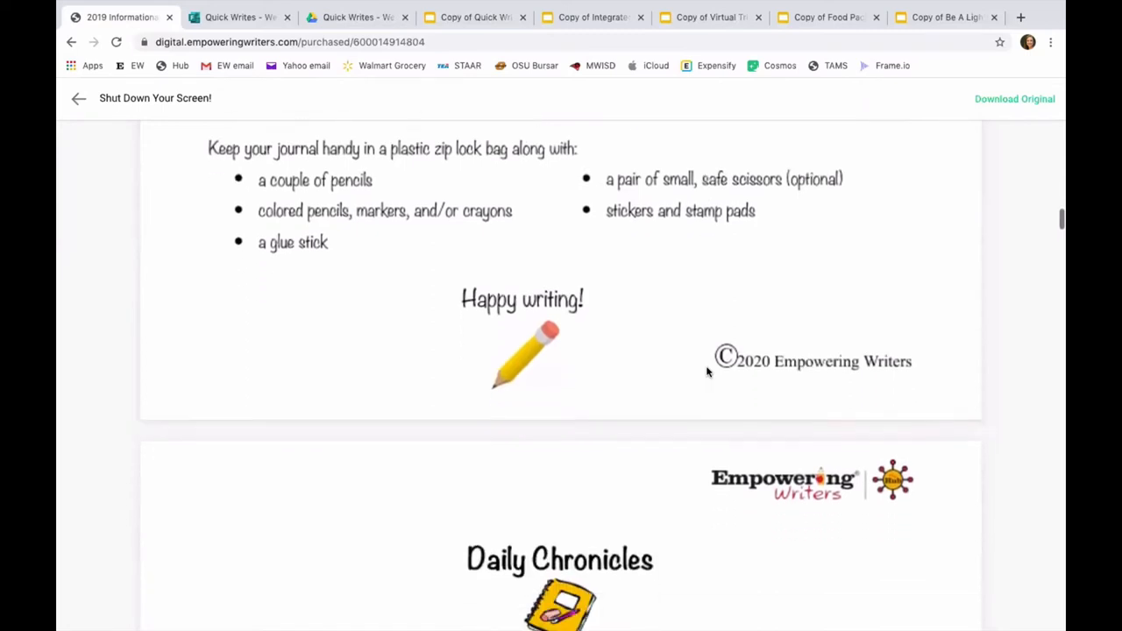
scroll(down, 3)
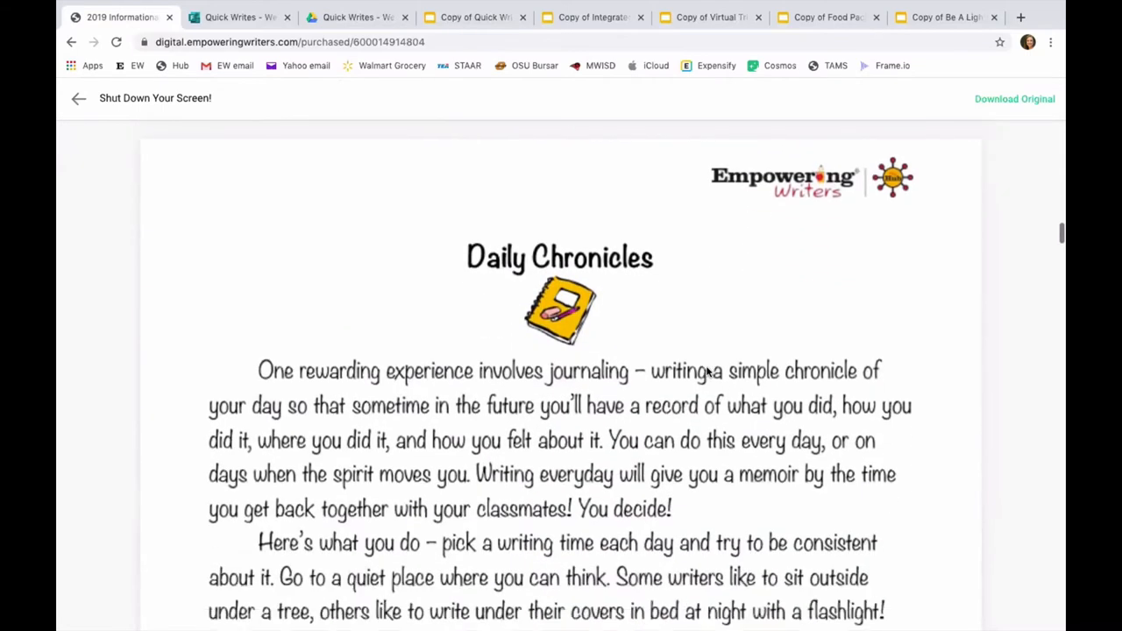
scroll(down, 3)
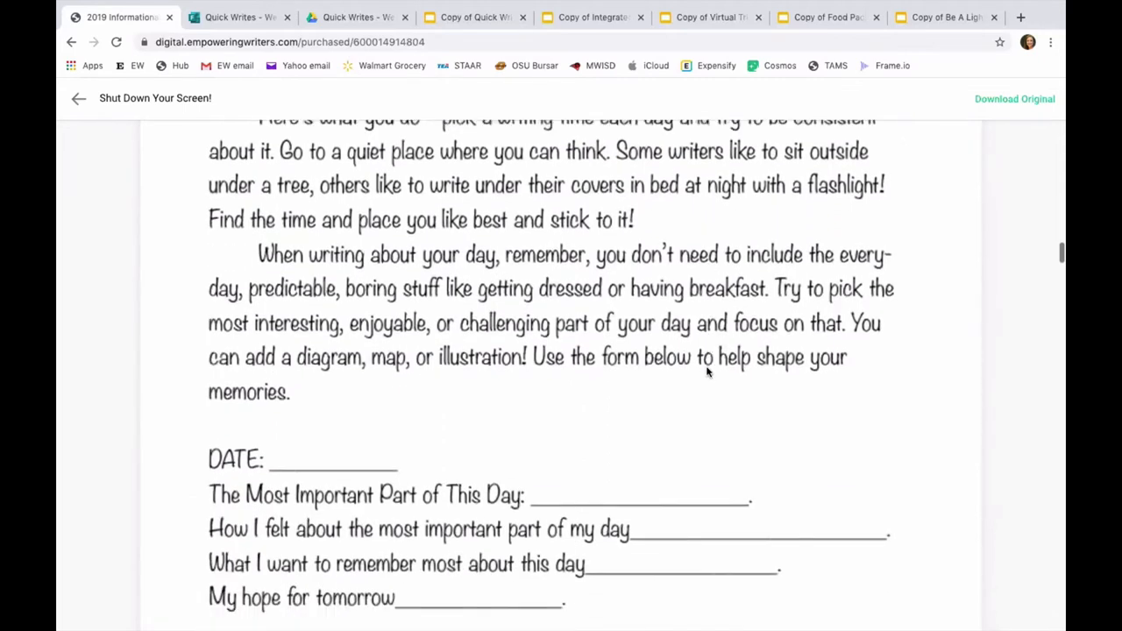
scroll(down, 3)
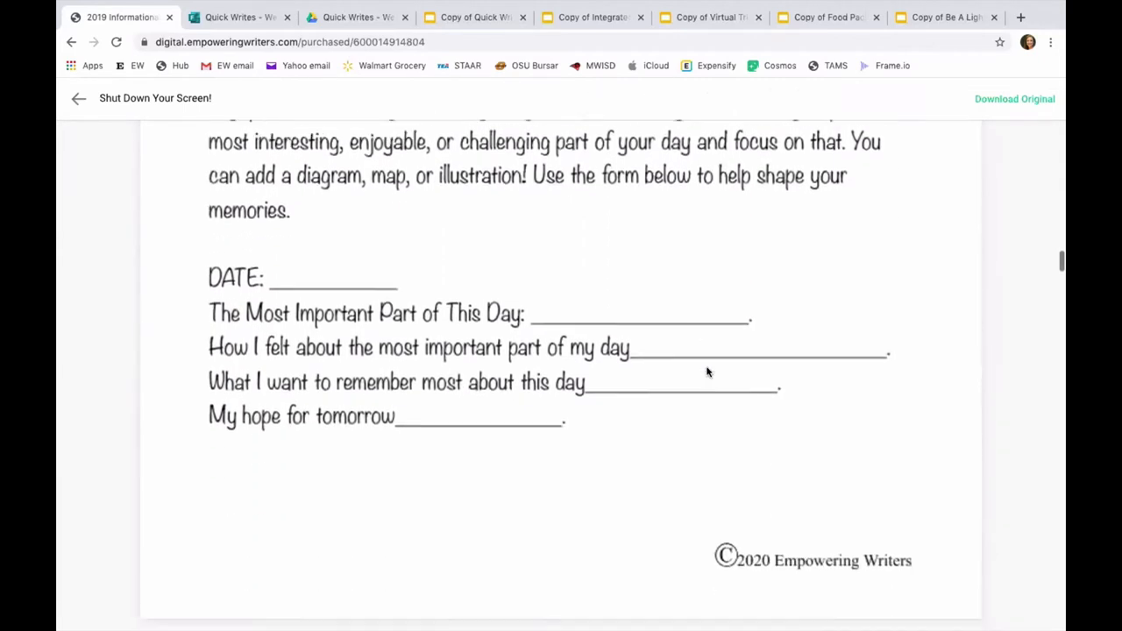
scroll(down, 3)
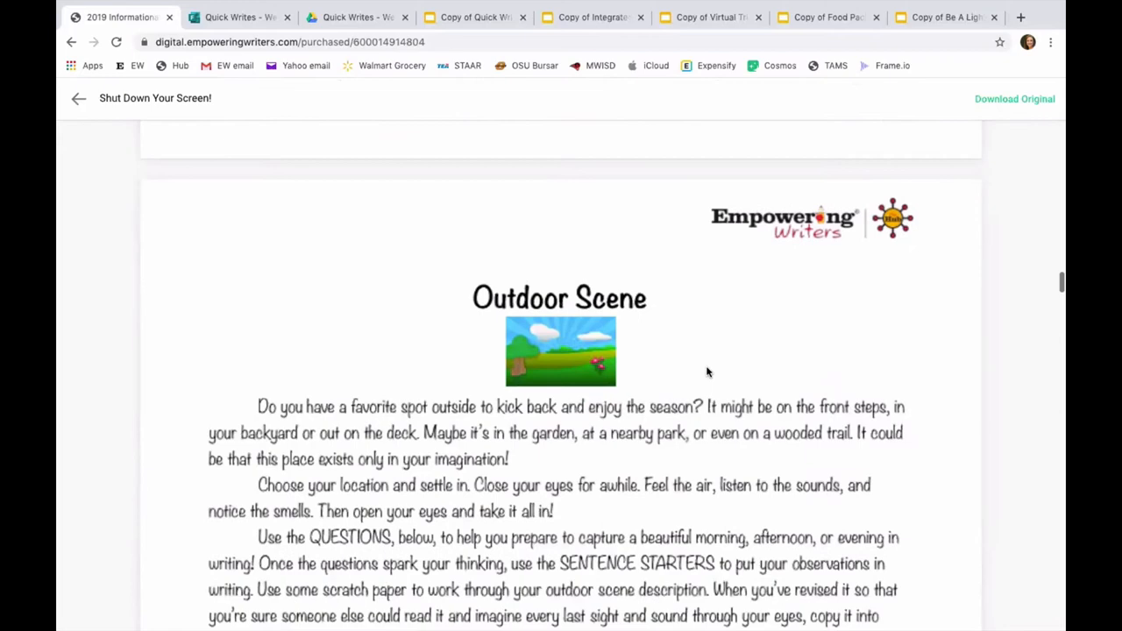
scroll(down, 3)
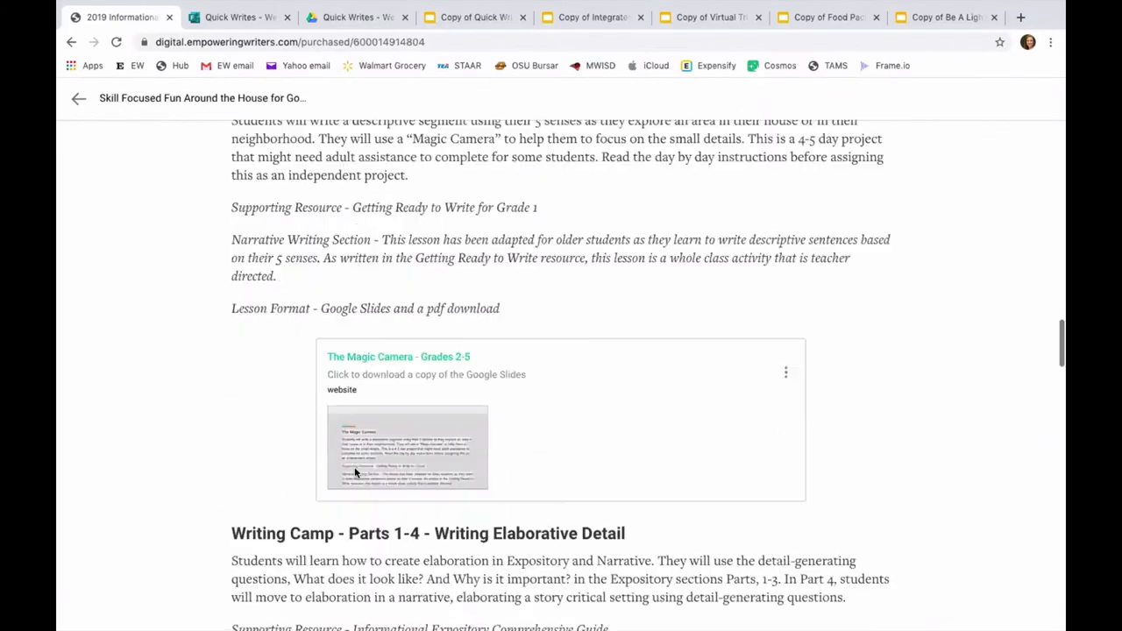
Scroll down to Food Package Challenge! and get a copy of its Google Slides.
scroll(down, 3)
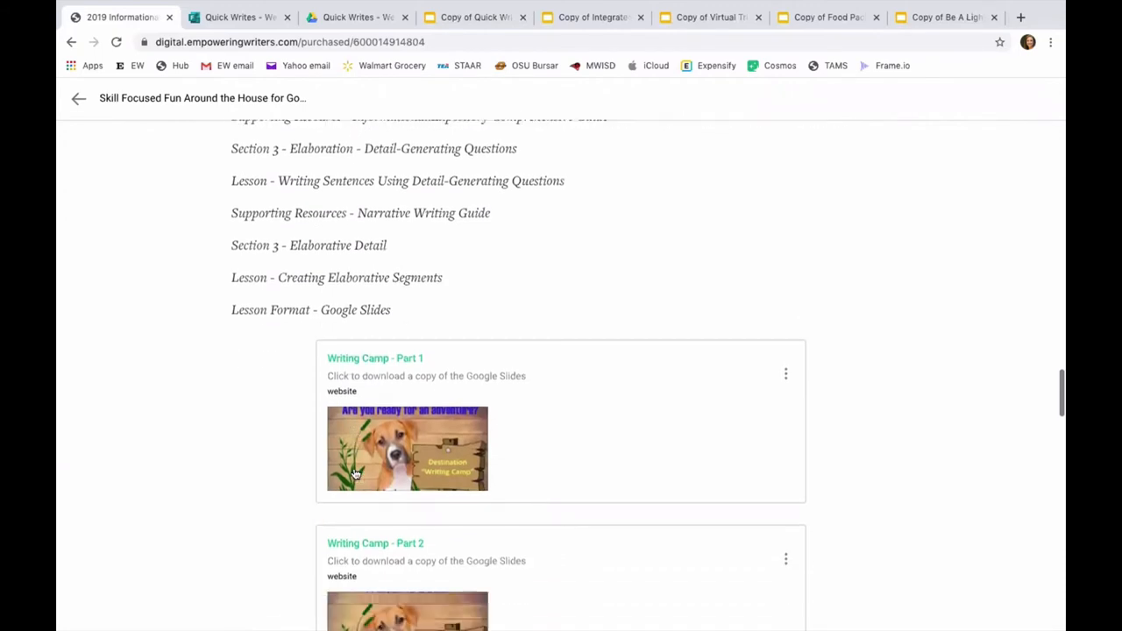
scroll(down, 3)
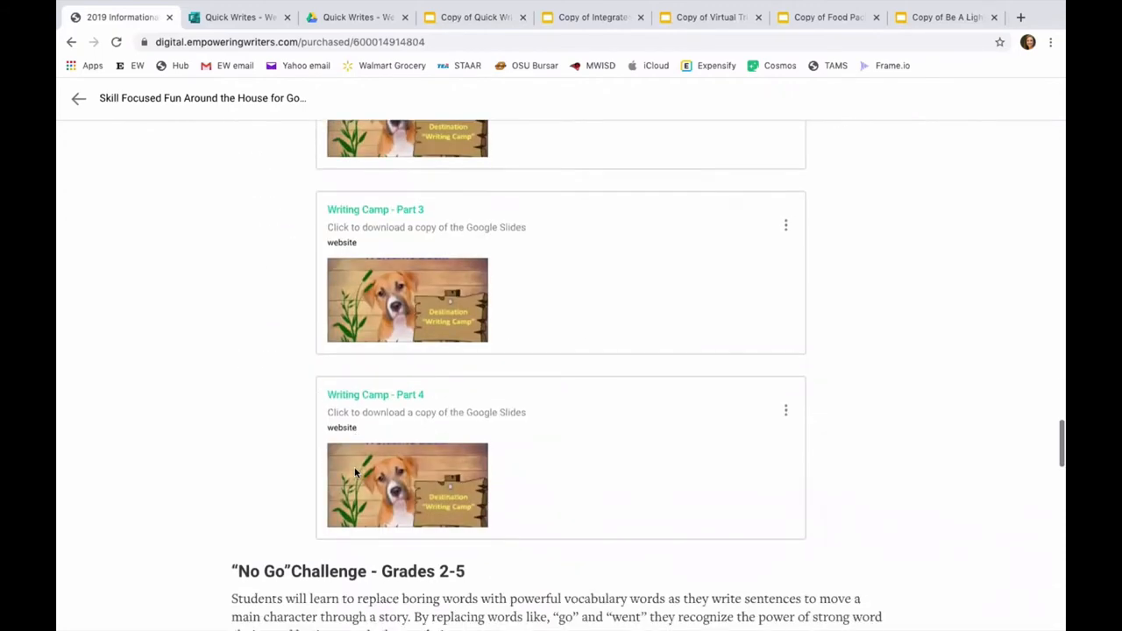
scroll(down, 3)
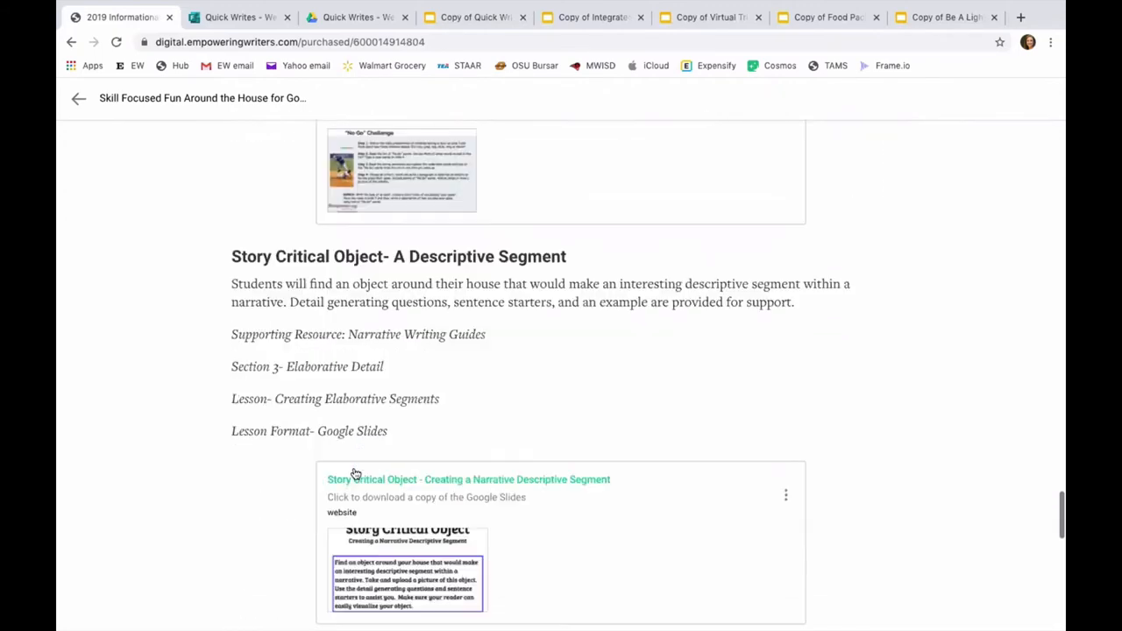
scroll(down, 3)
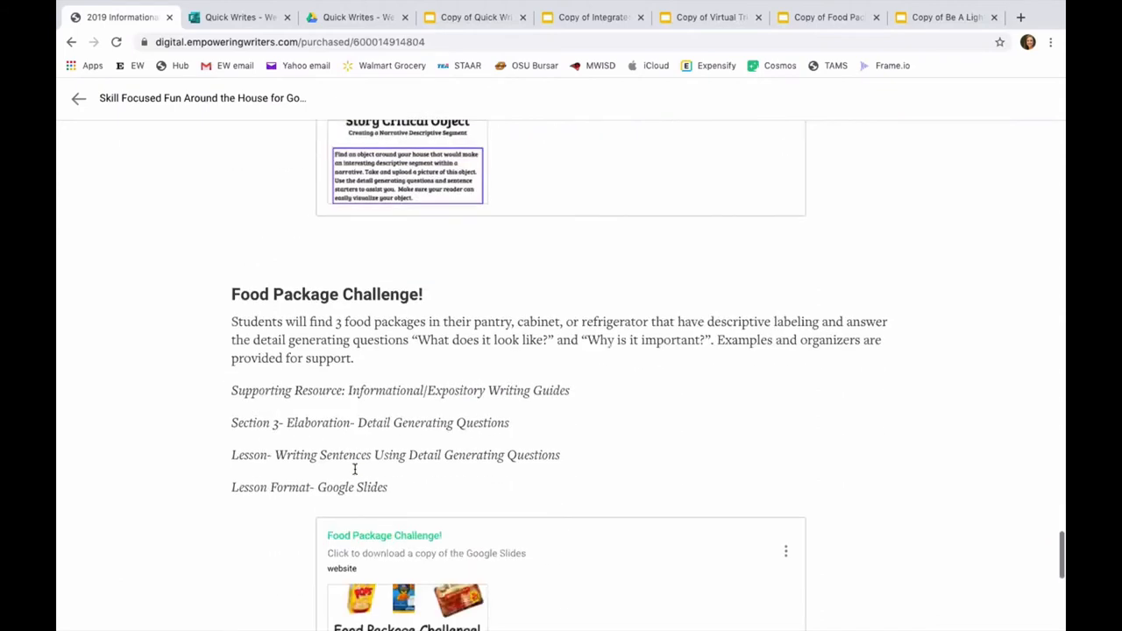
scroll(down, 3)
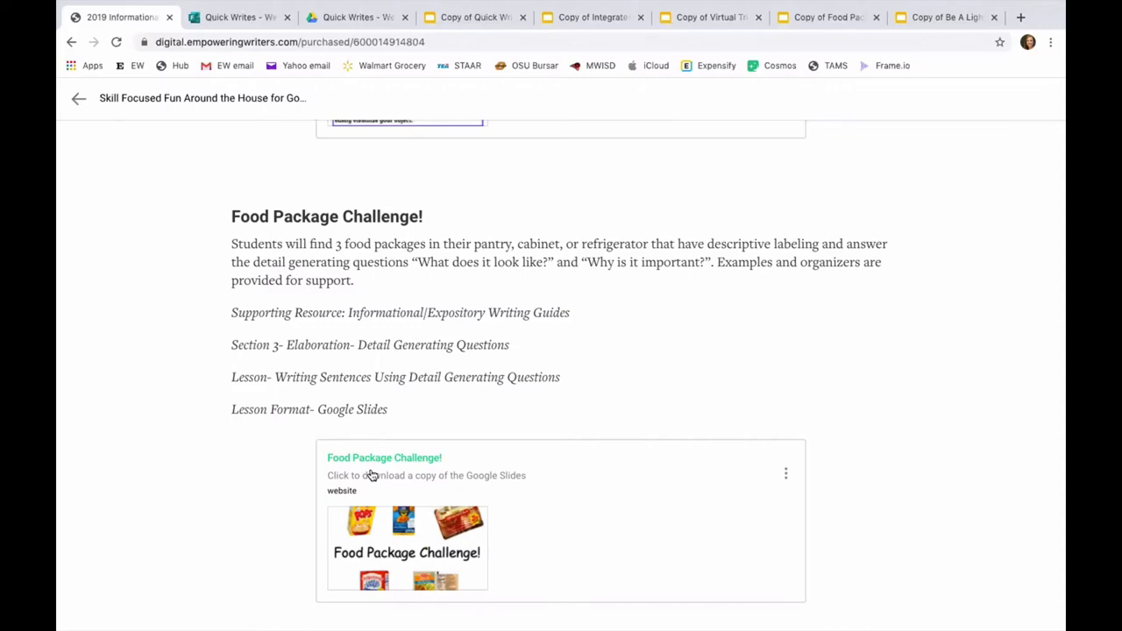
click(384, 458)
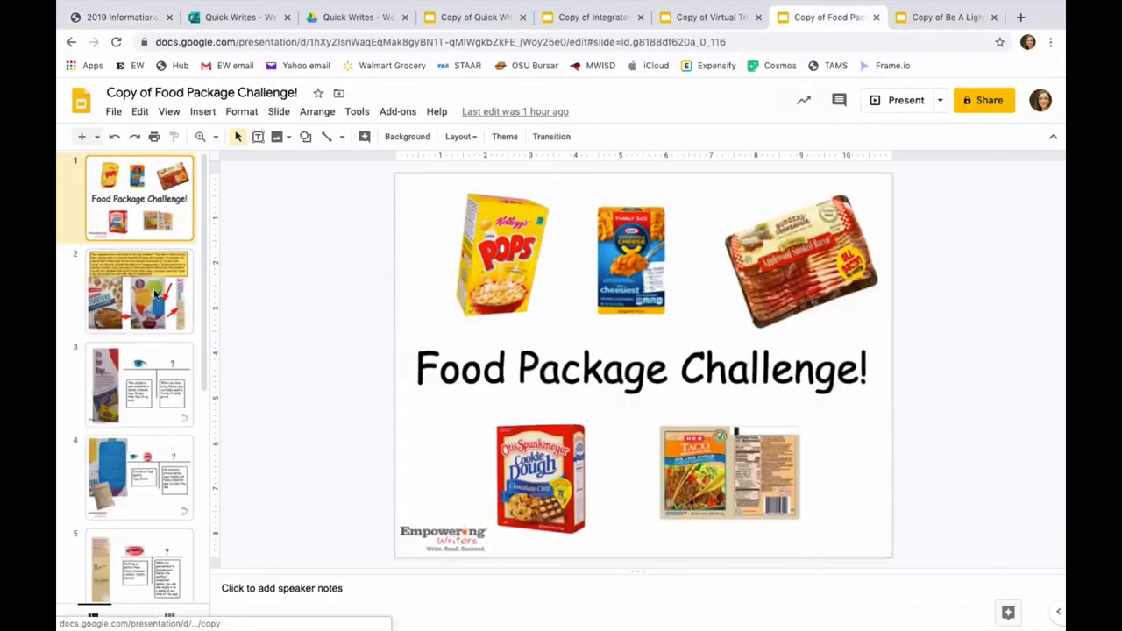
View the cereal box, organizer, ingredients and 'Now it's your turn!' slides, ending at the blank t-chart.
click(139, 291)
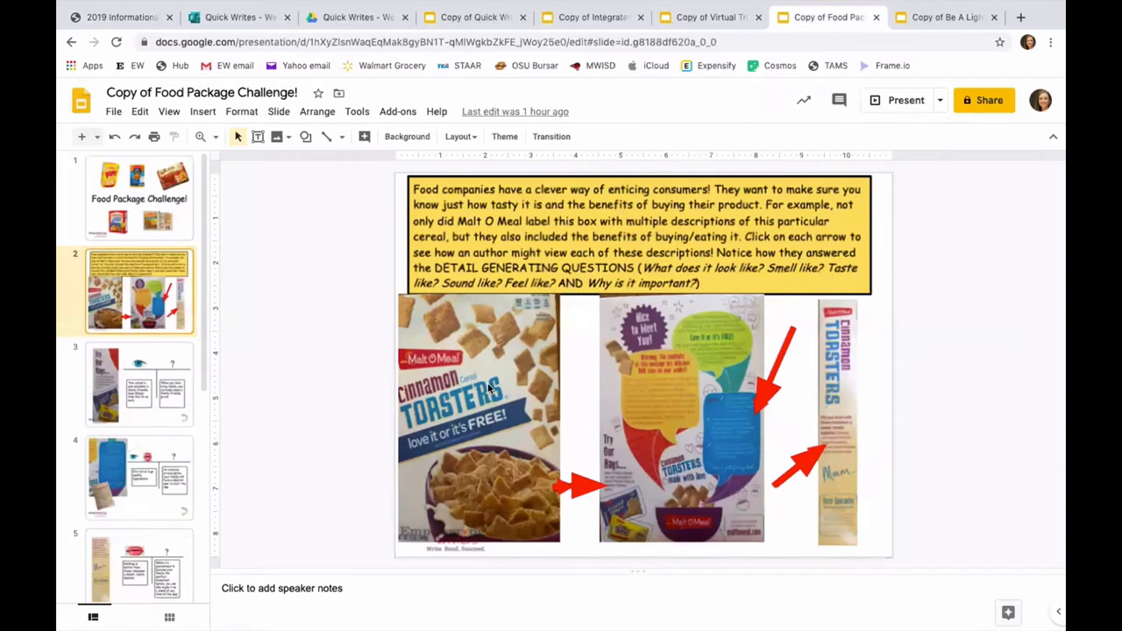
click(139, 384)
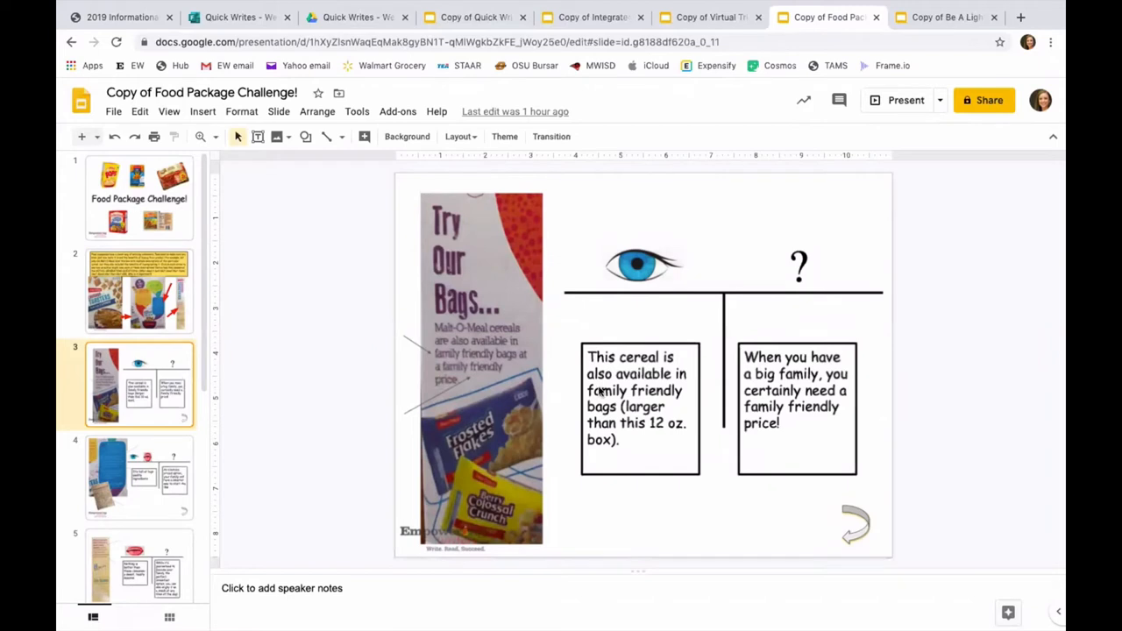
mouse_move(522, 340)
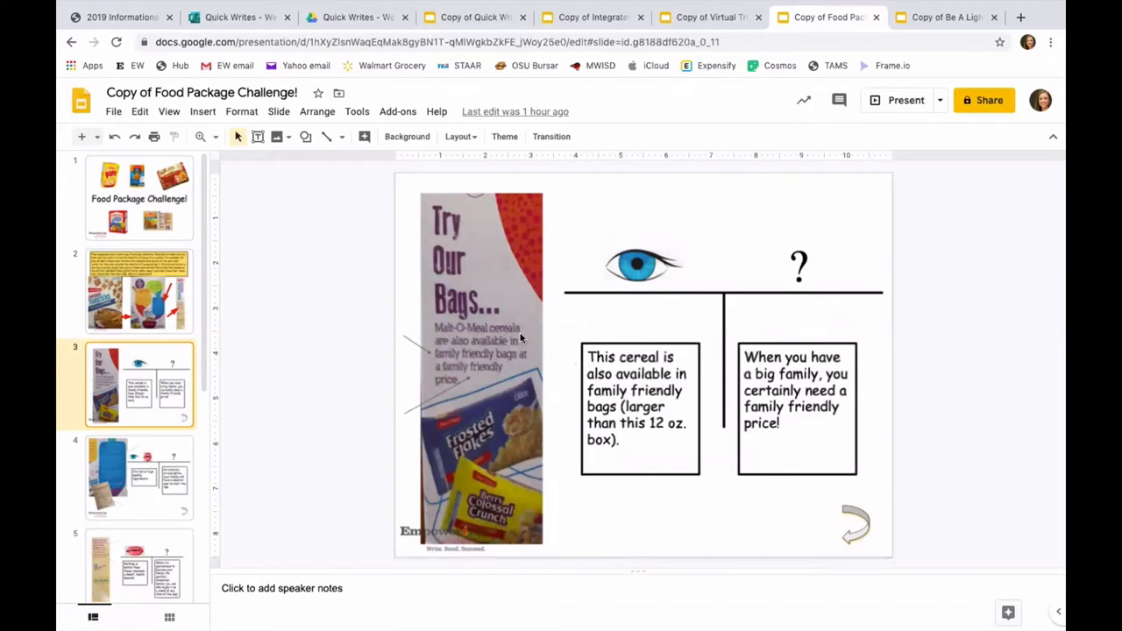
mouse_move(767, 323)
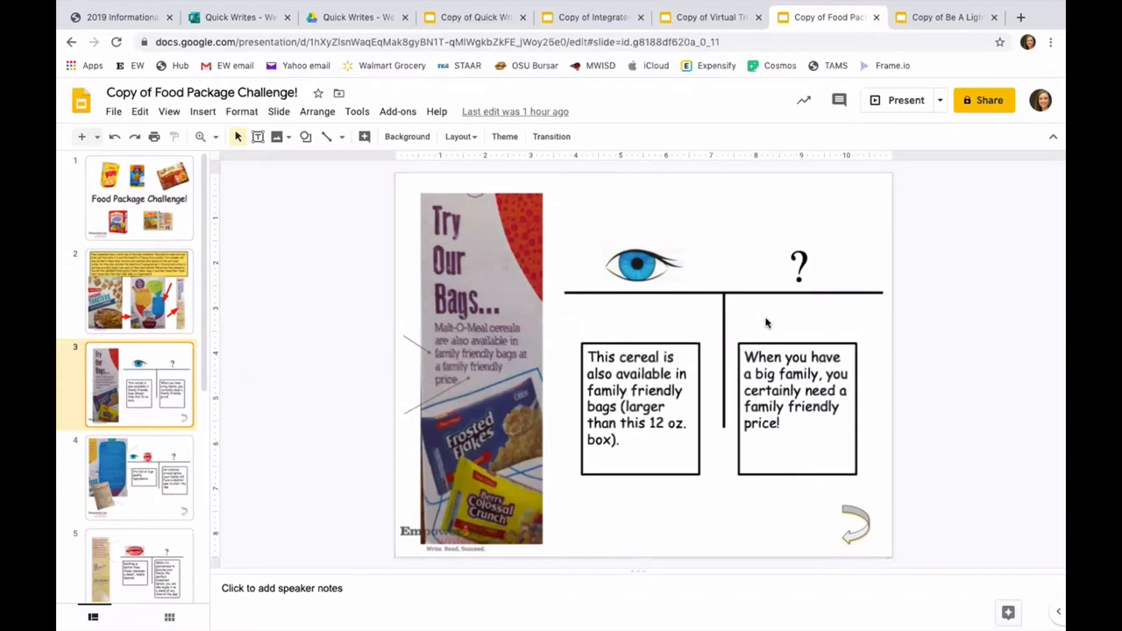
mouse_move(169, 441)
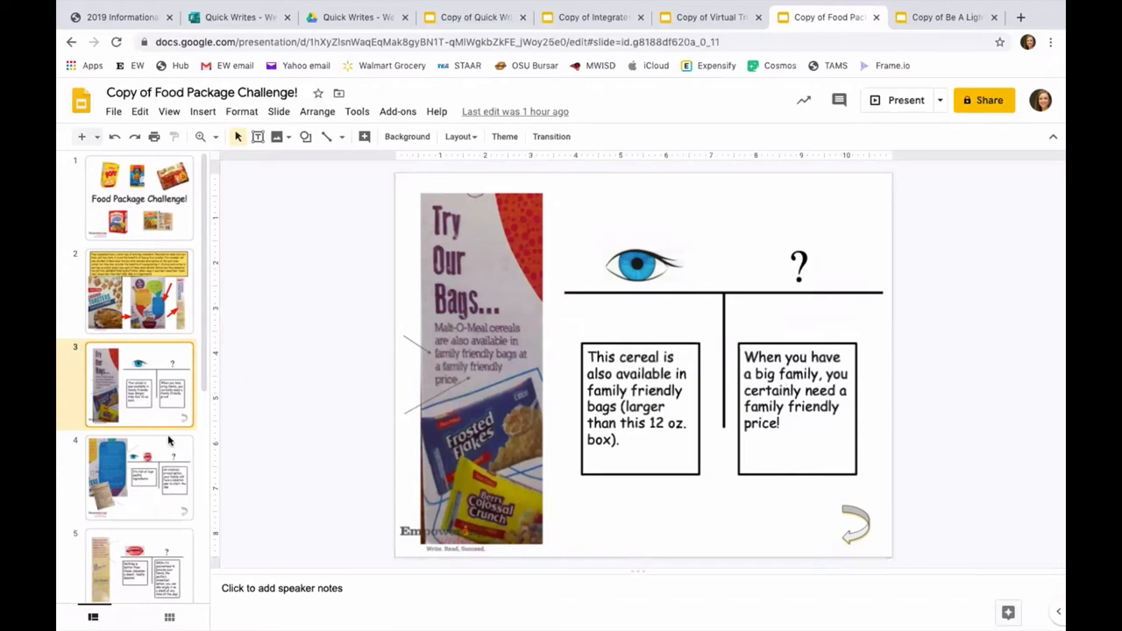
click(138, 478)
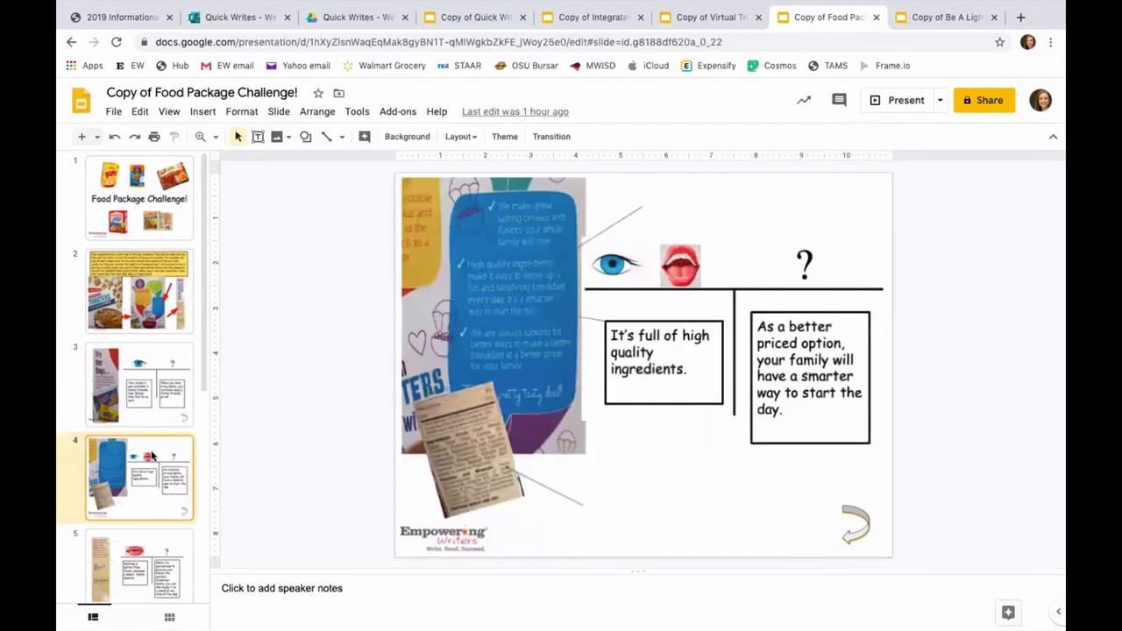
scroll(down, 3)
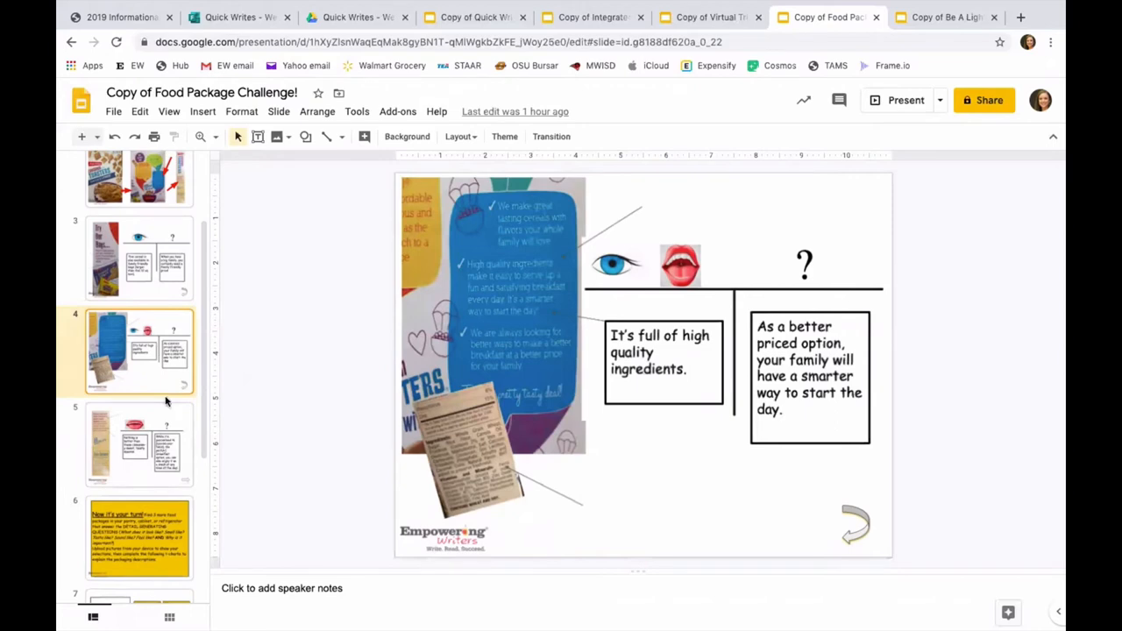
mouse_move(168, 379)
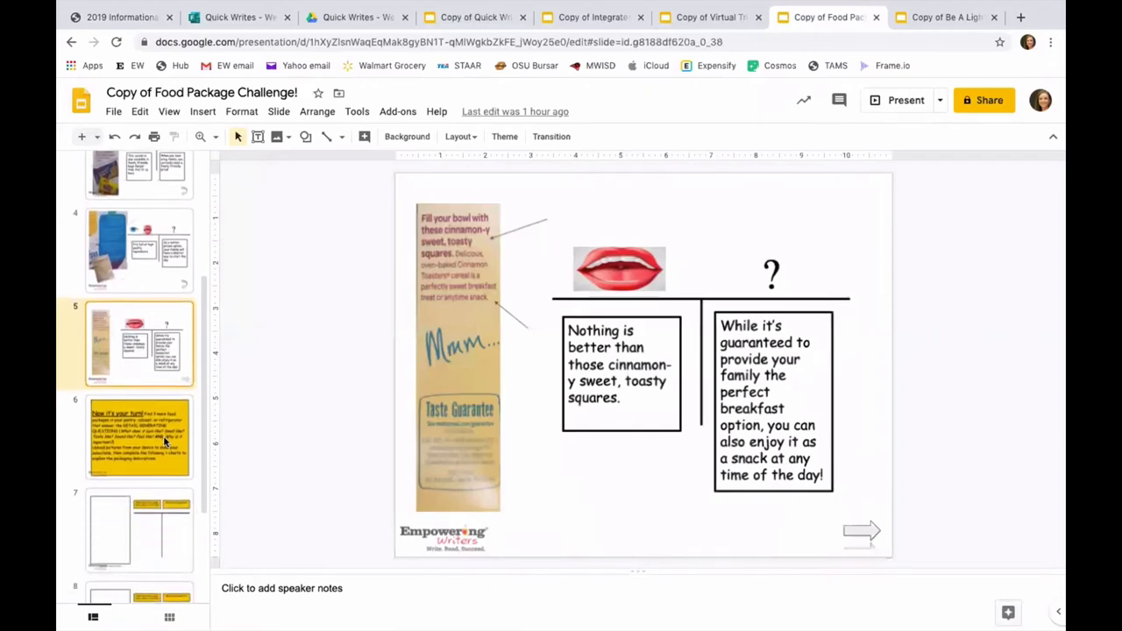
click(138, 436)
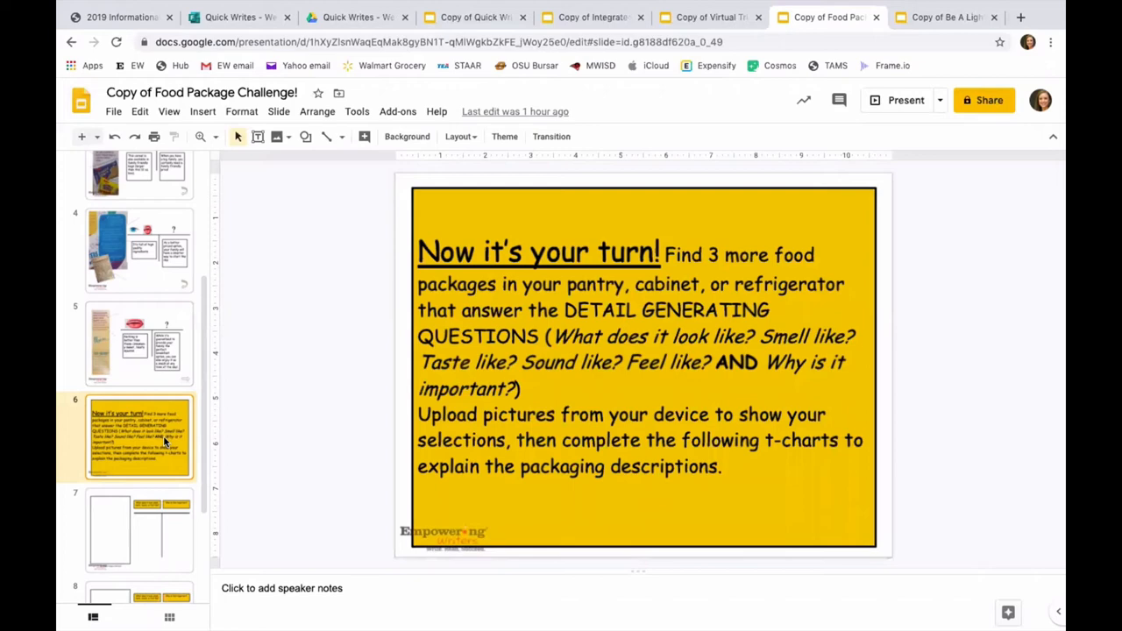
scroll(down, 3)
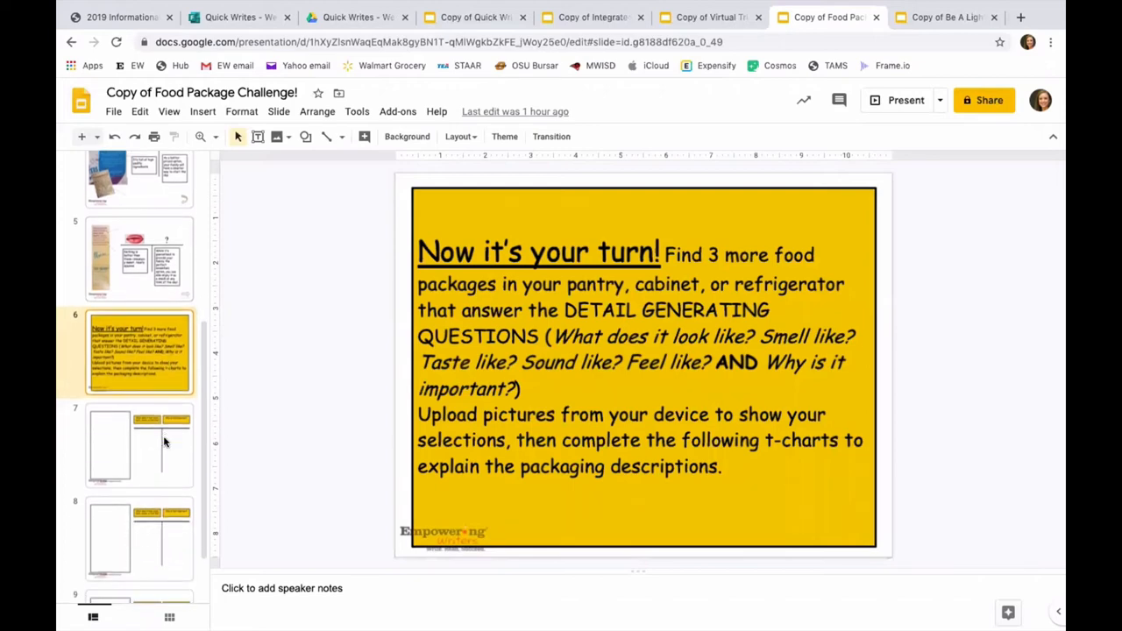
click(138, 447)
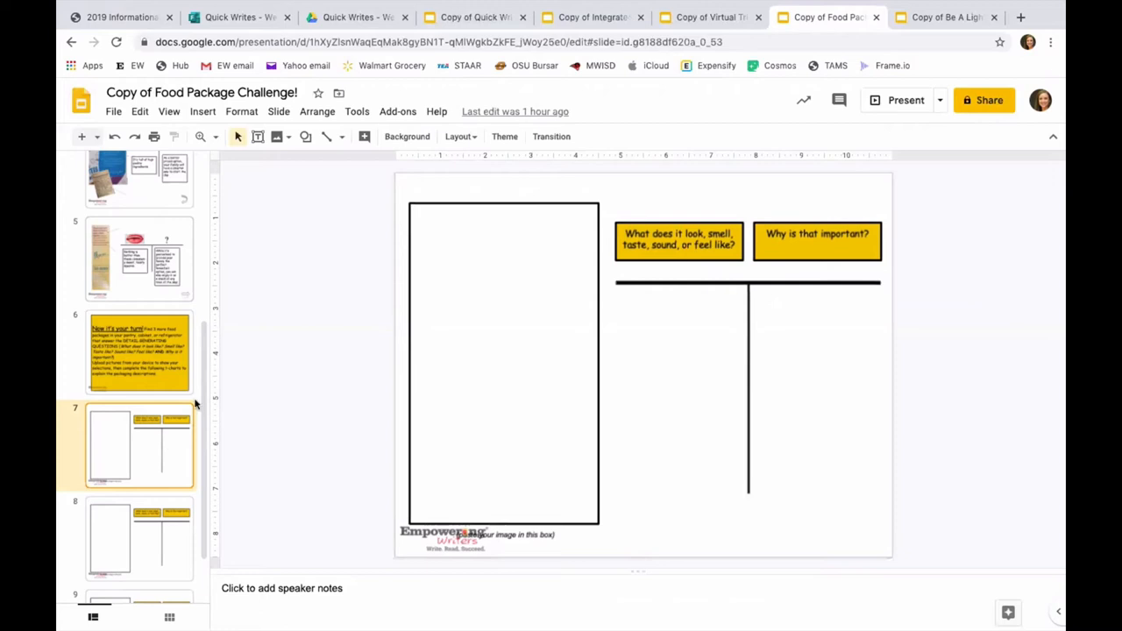
scroll(down, 3)
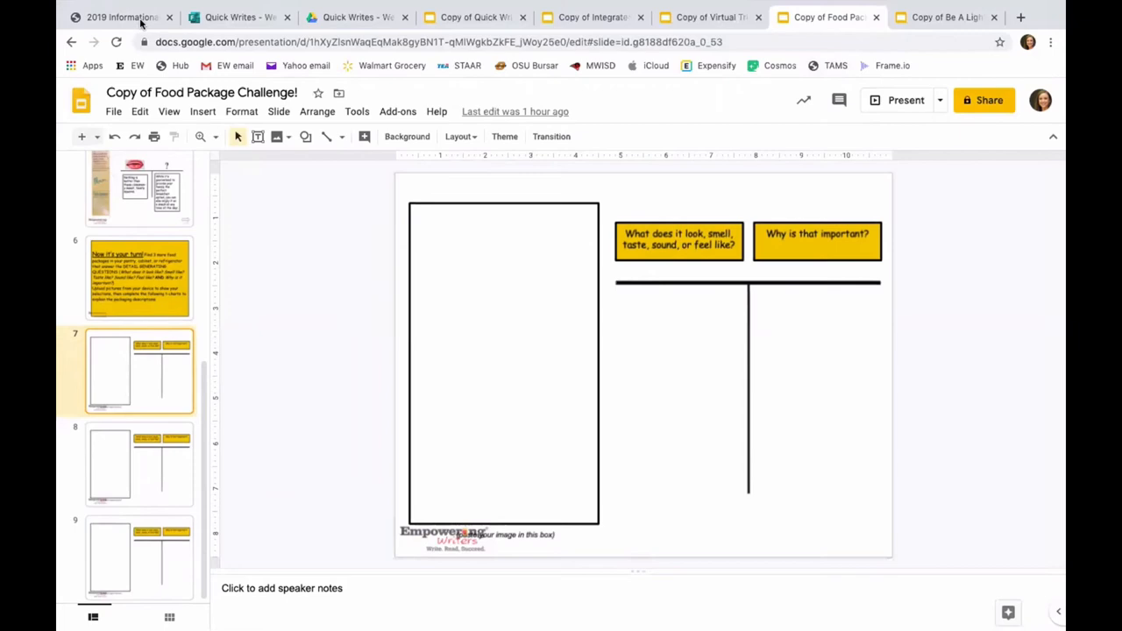
Return to the Hub and open the Integrated Unit assignment page.
click(120, 17)
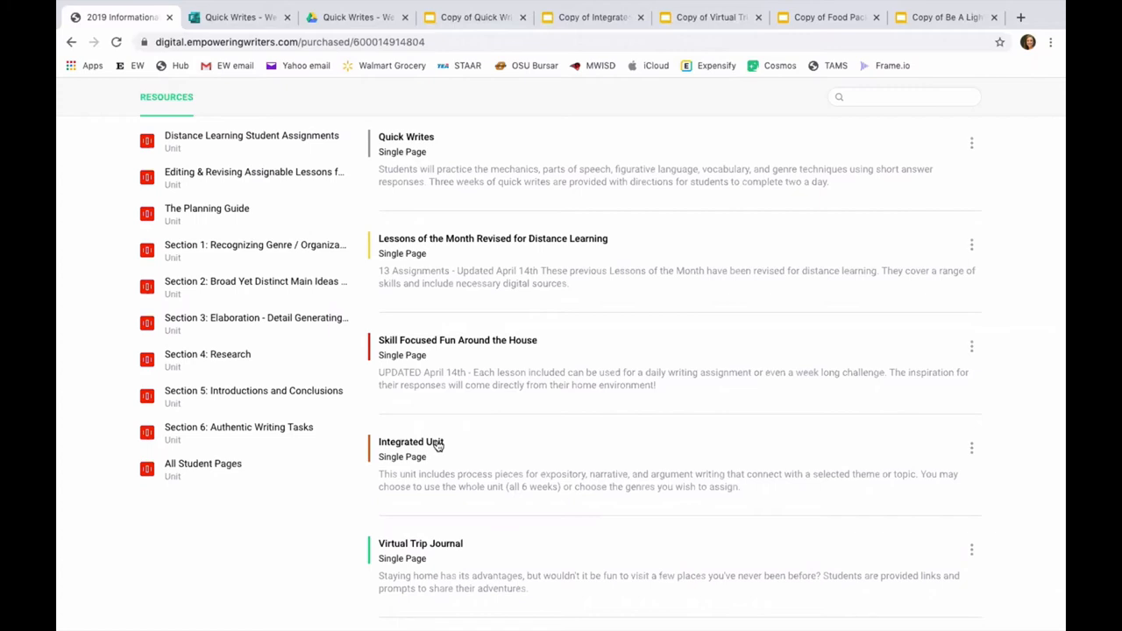
click(411, 442)
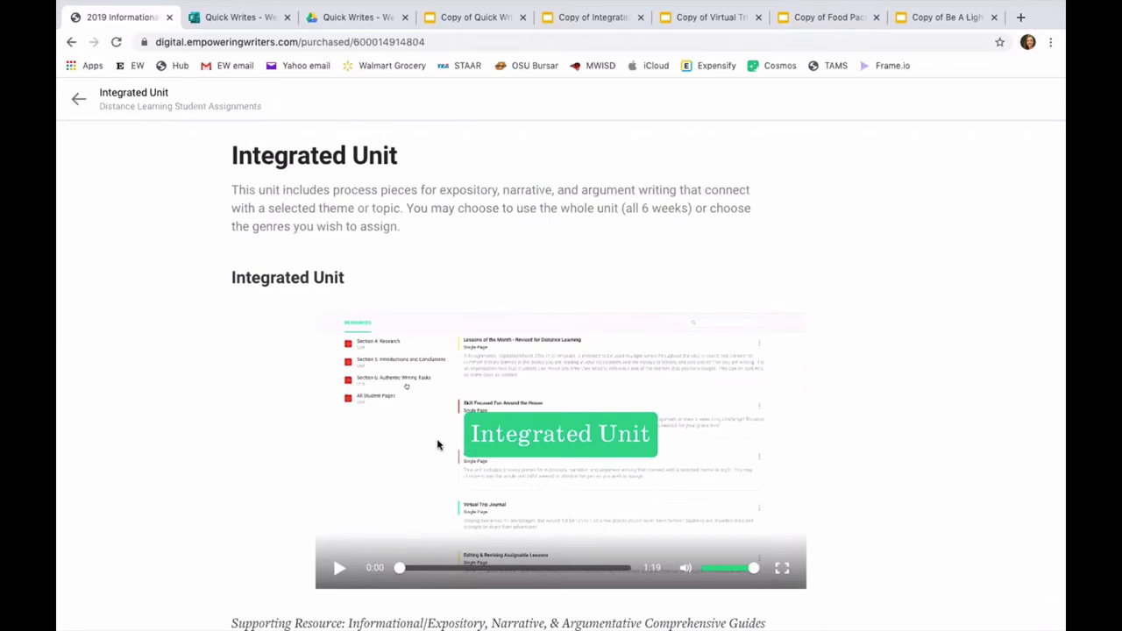
scroll(down, 3)
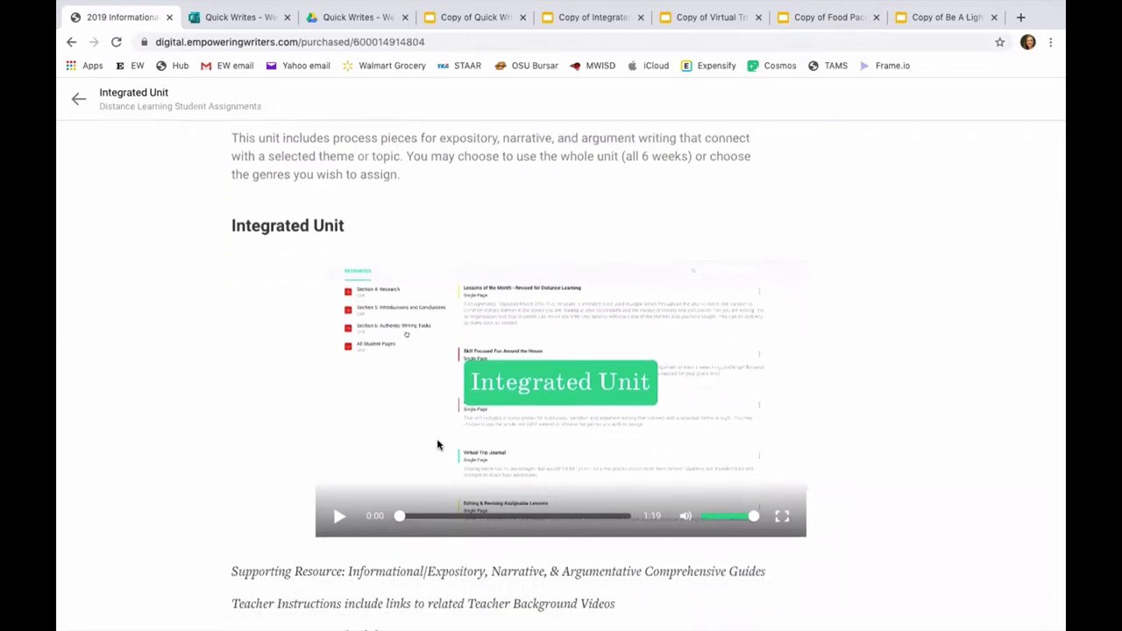
scroll(down, 3)
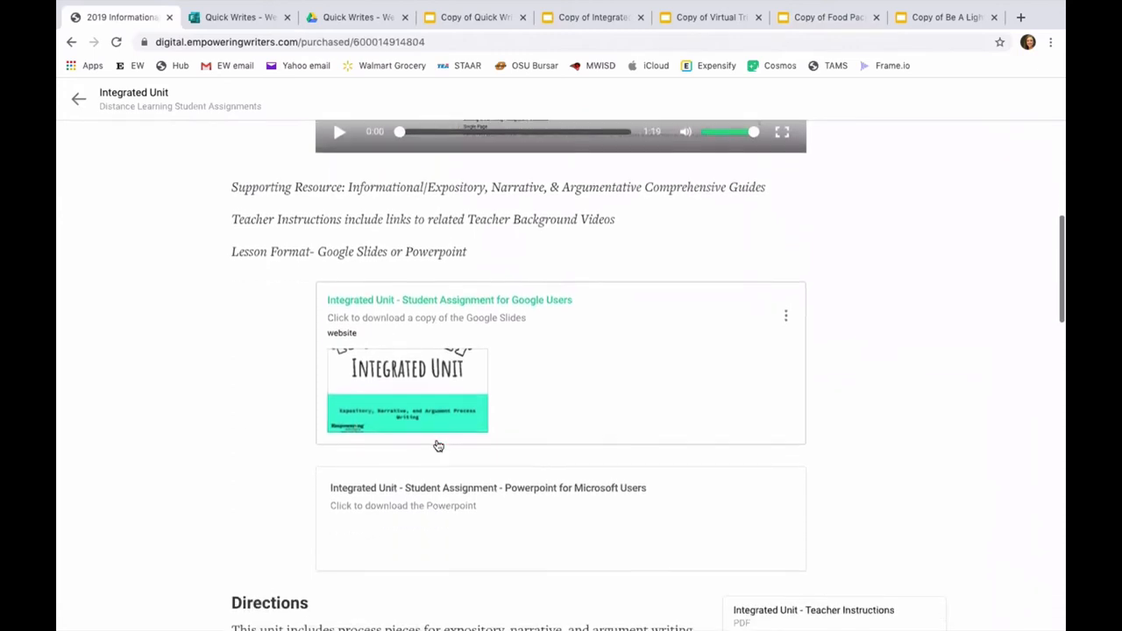
scroll(down, 3)
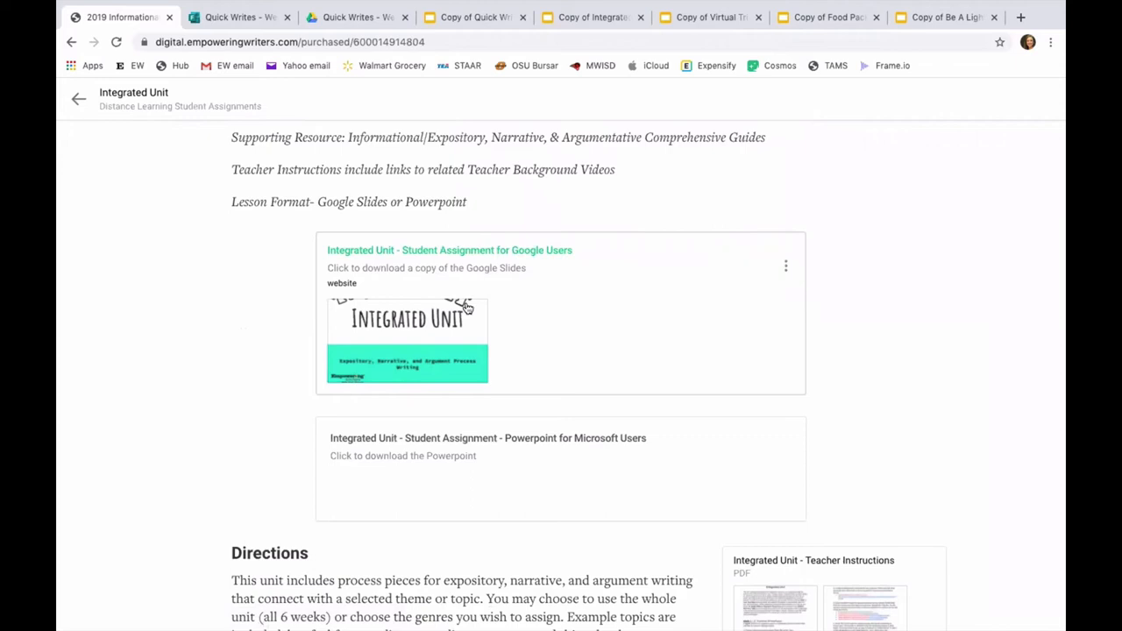
mouse_move(447, 342)
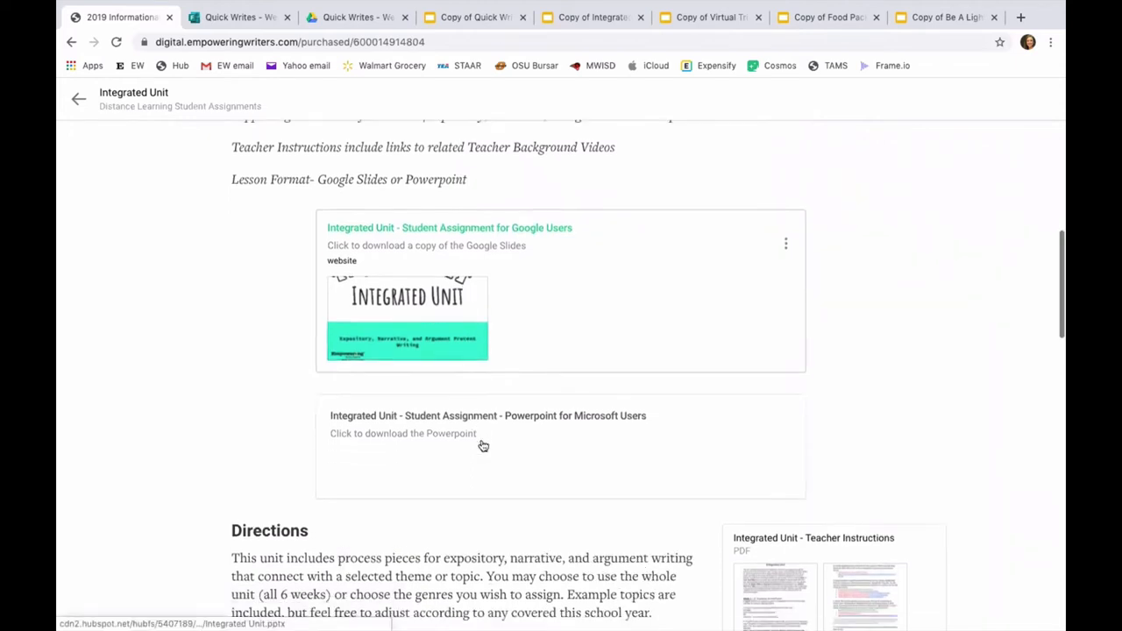
Scroll through the Integrated Unit directions and Weeks 1–2 expository project steps.
scroll(down, 3)
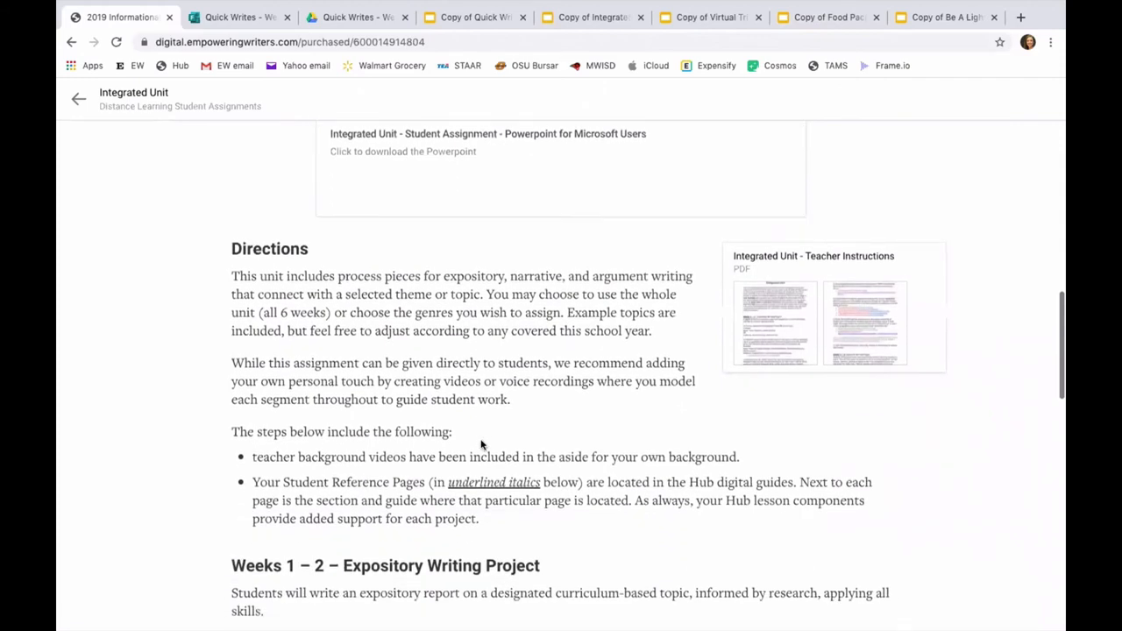
scroll(down, 3)
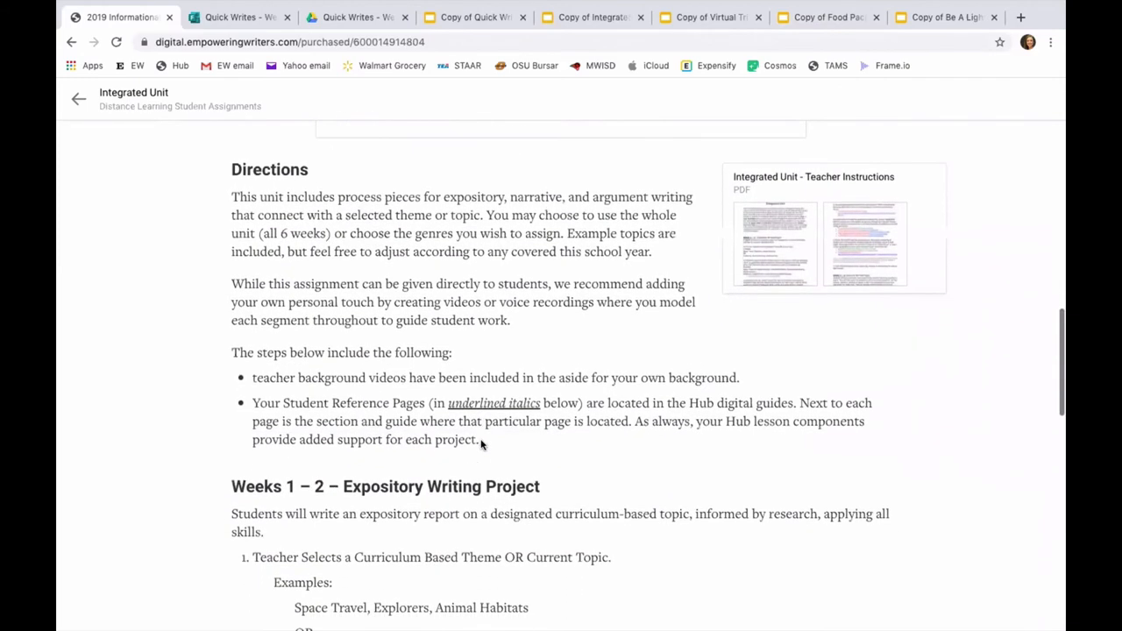
scroll(down, 3)
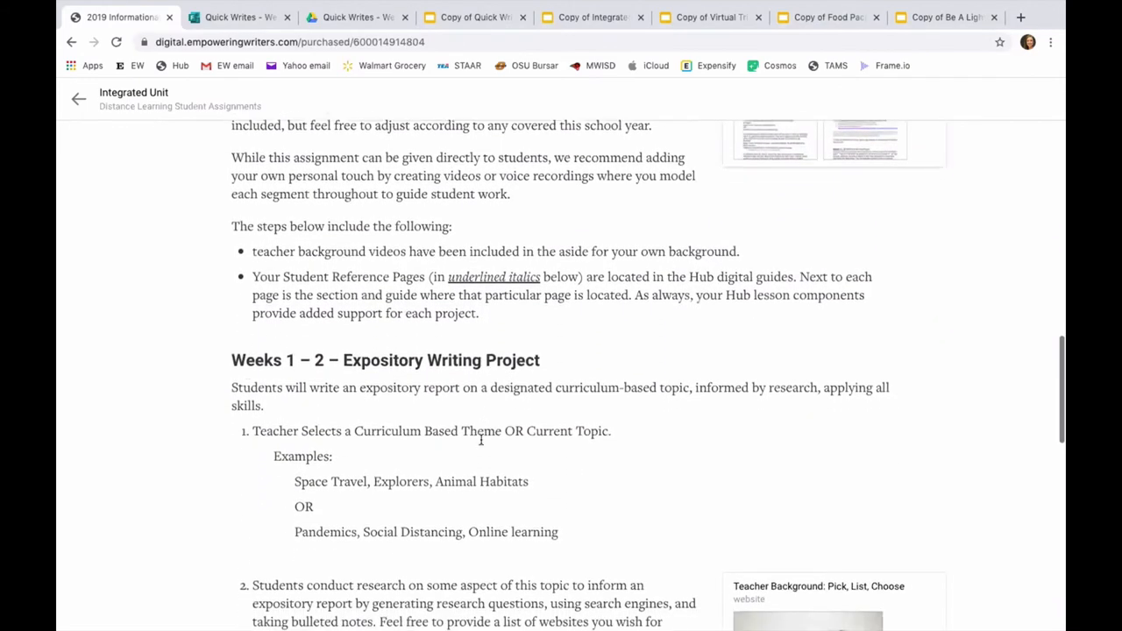
scroll(down, 3)
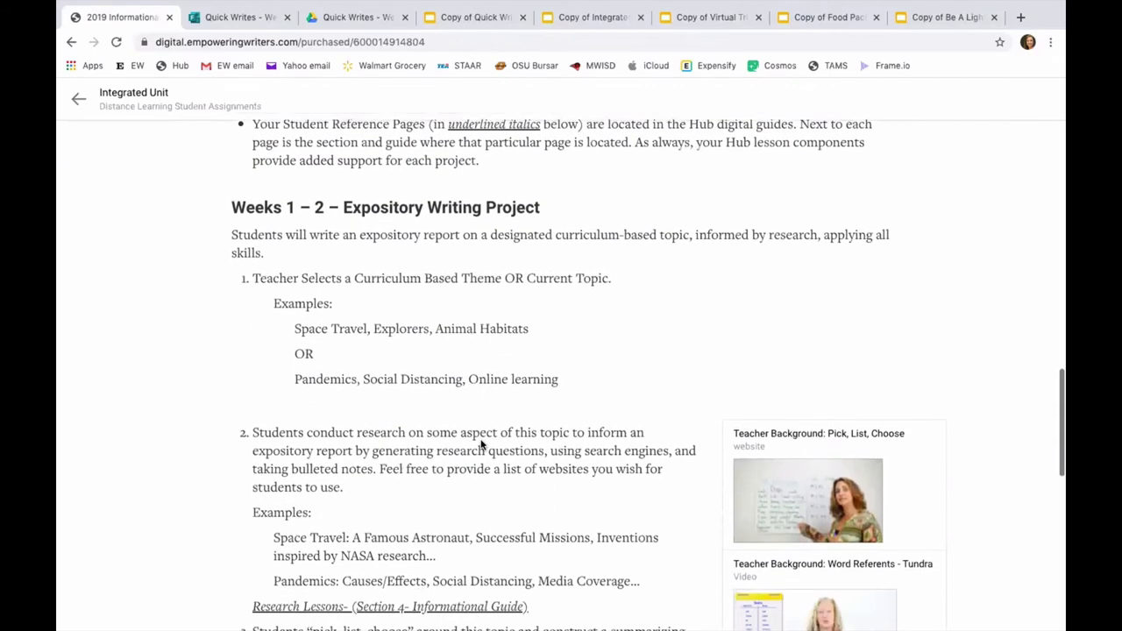
scroll(down, 3)
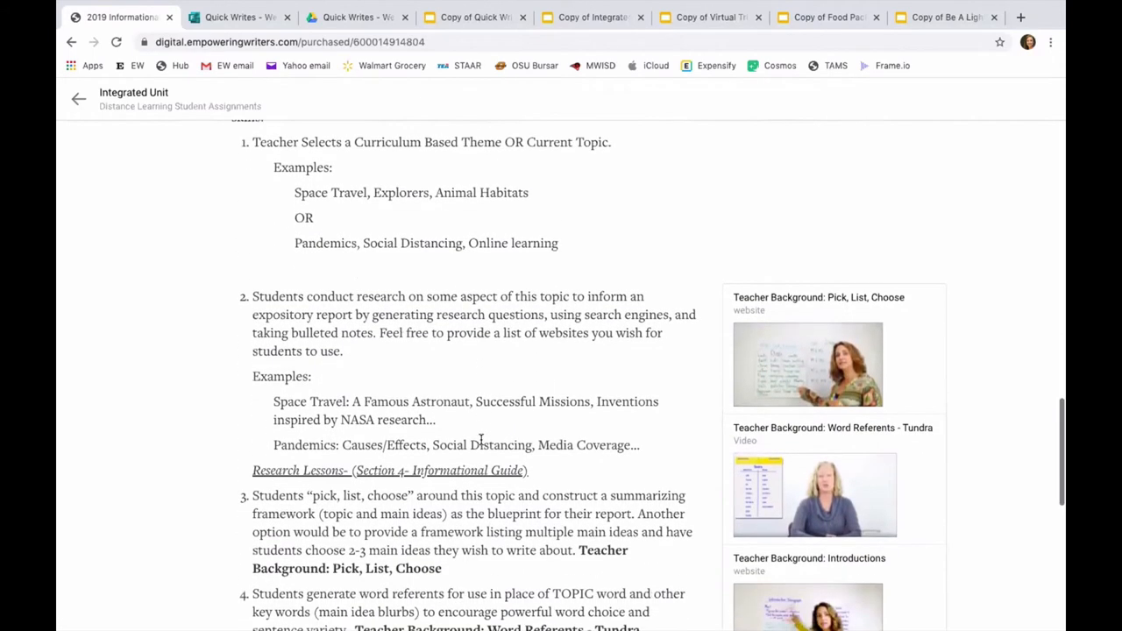
scroll(down, 3)
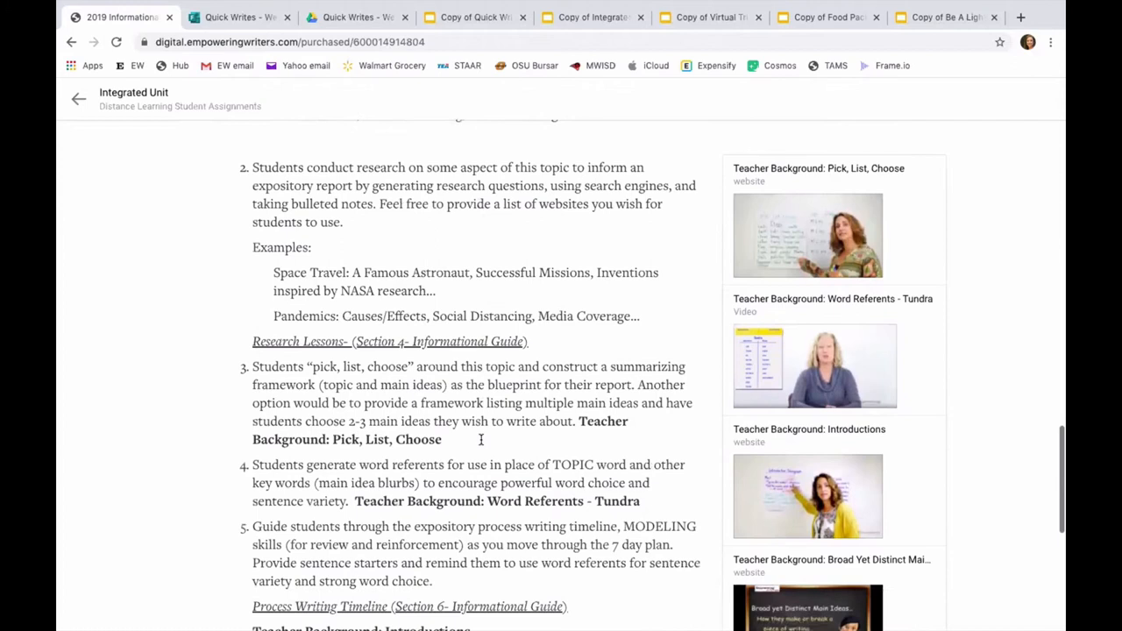
scroll(down, 3)
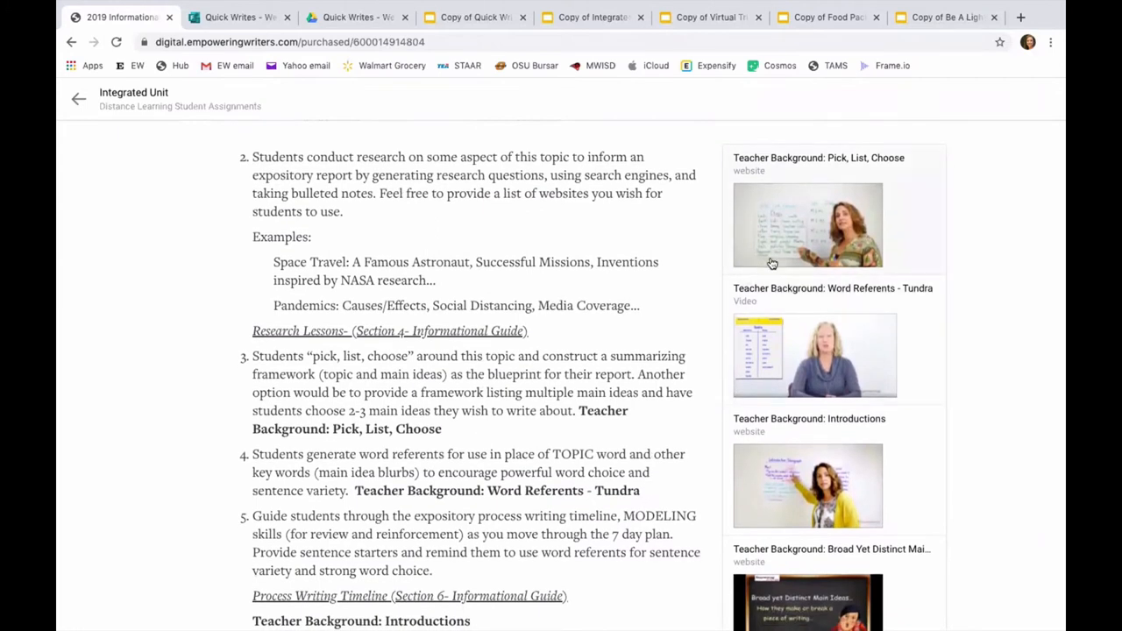
mouse_move(798, 259)
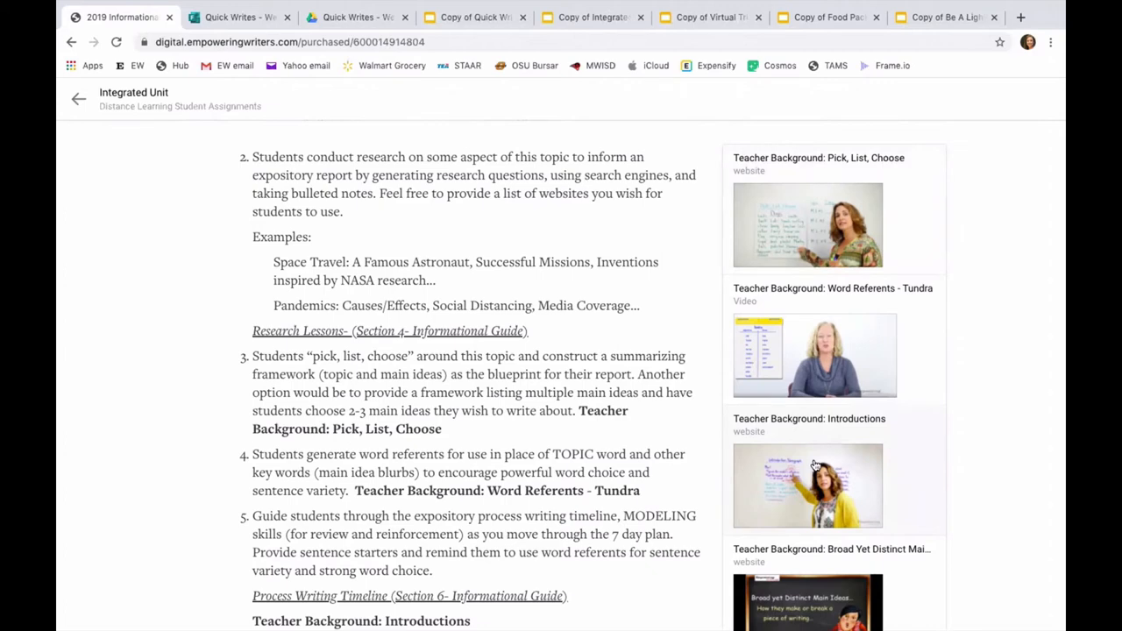
scroll(down, 3)
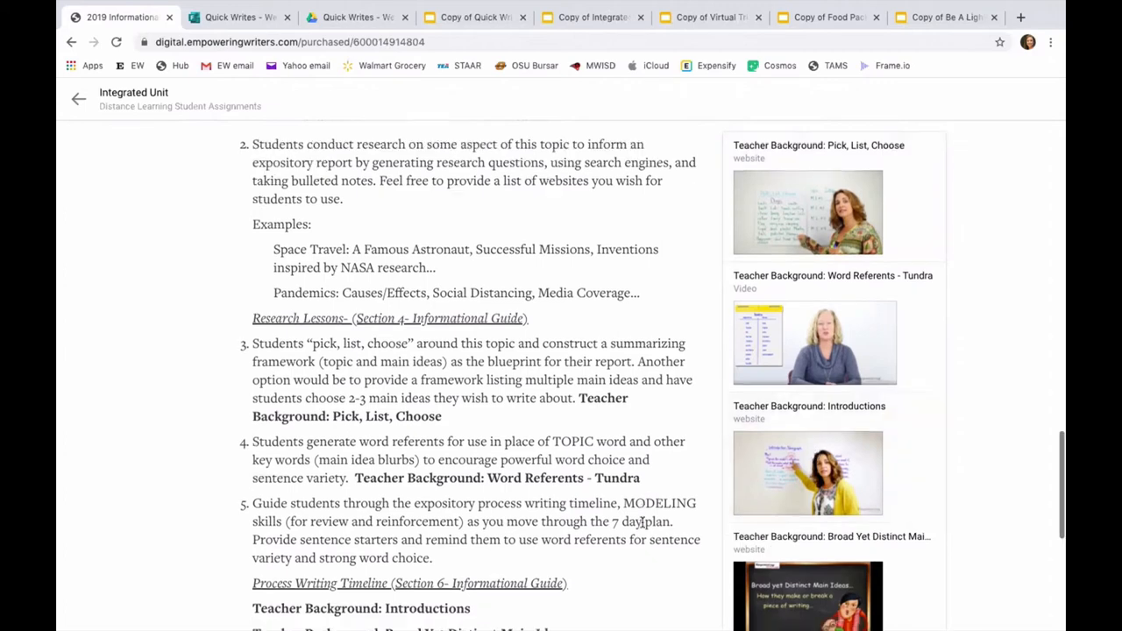
scroll(down, 3)
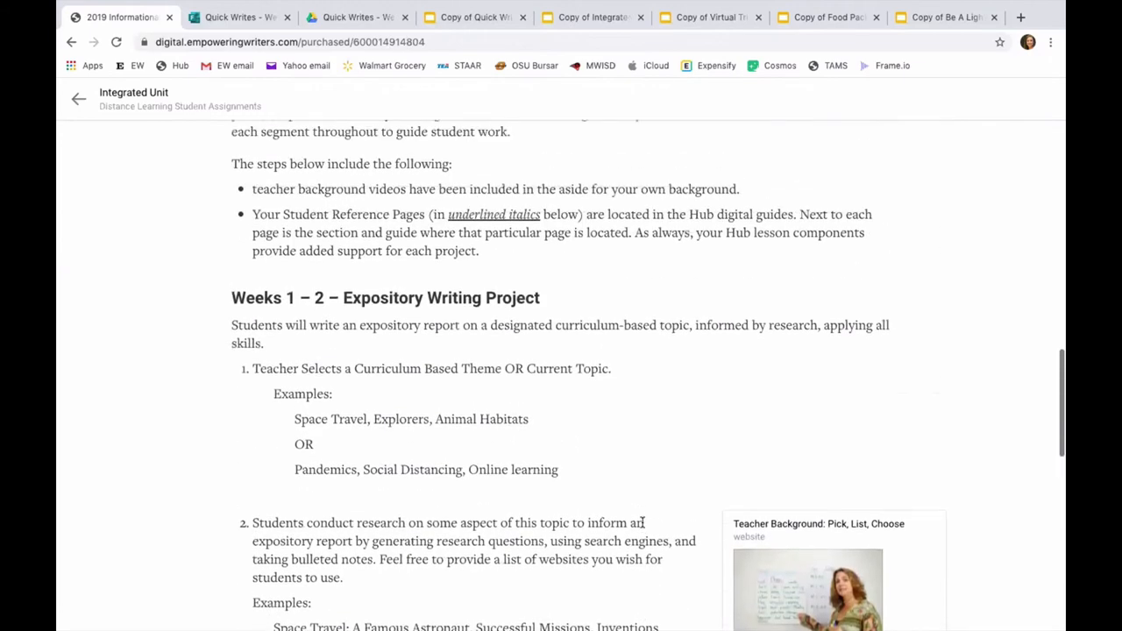
scroll(up, 3)
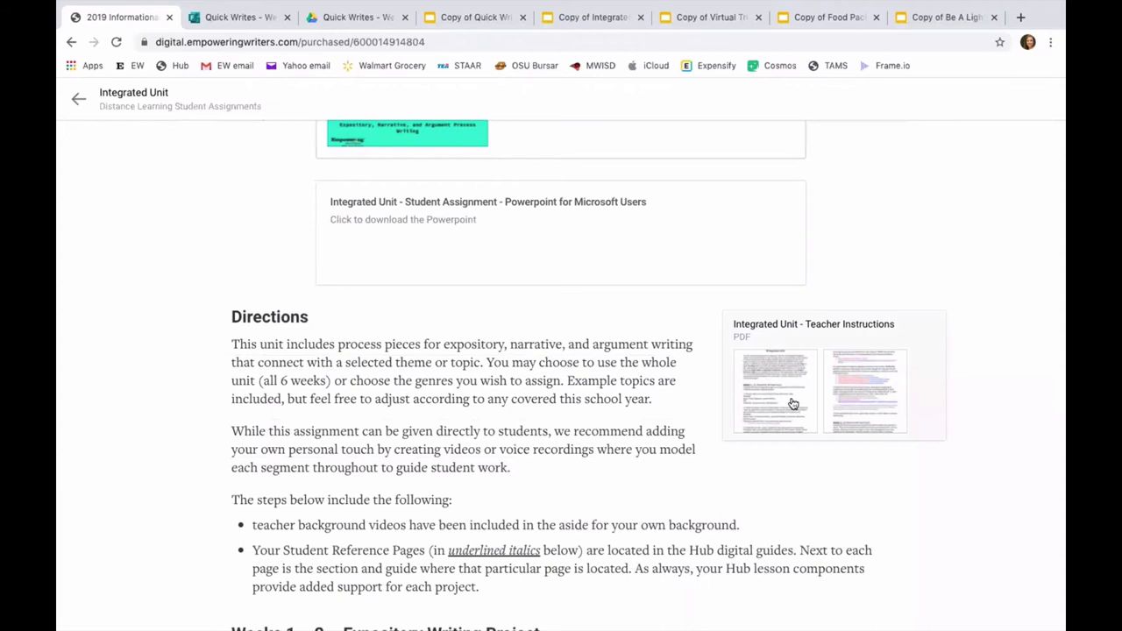
mouse_move(789, 349)
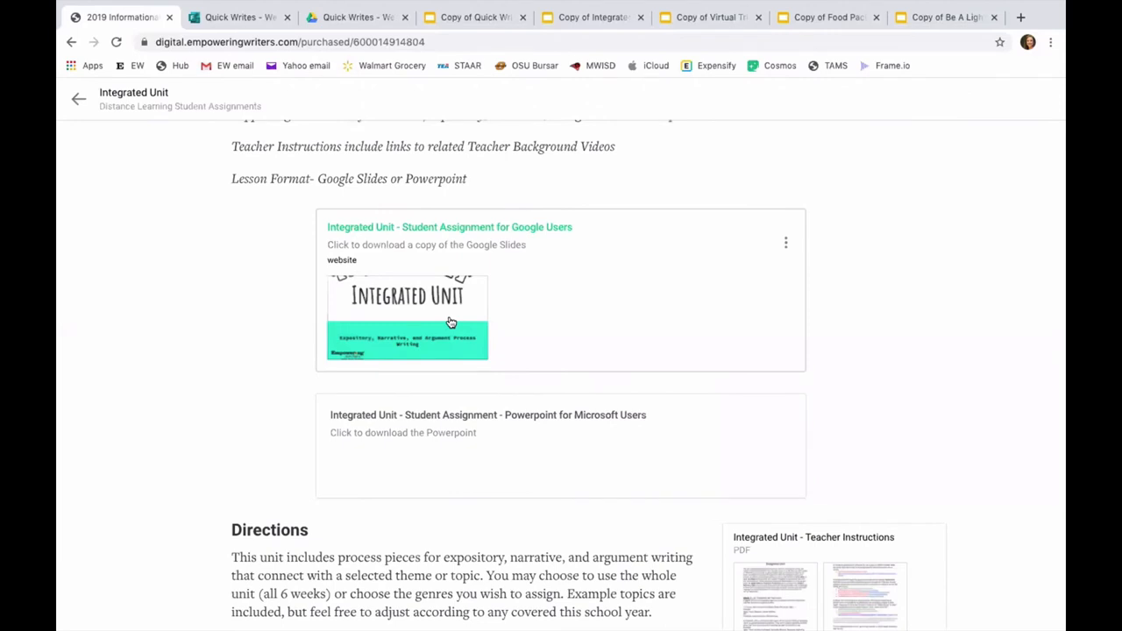
mouse_move(592, 205)
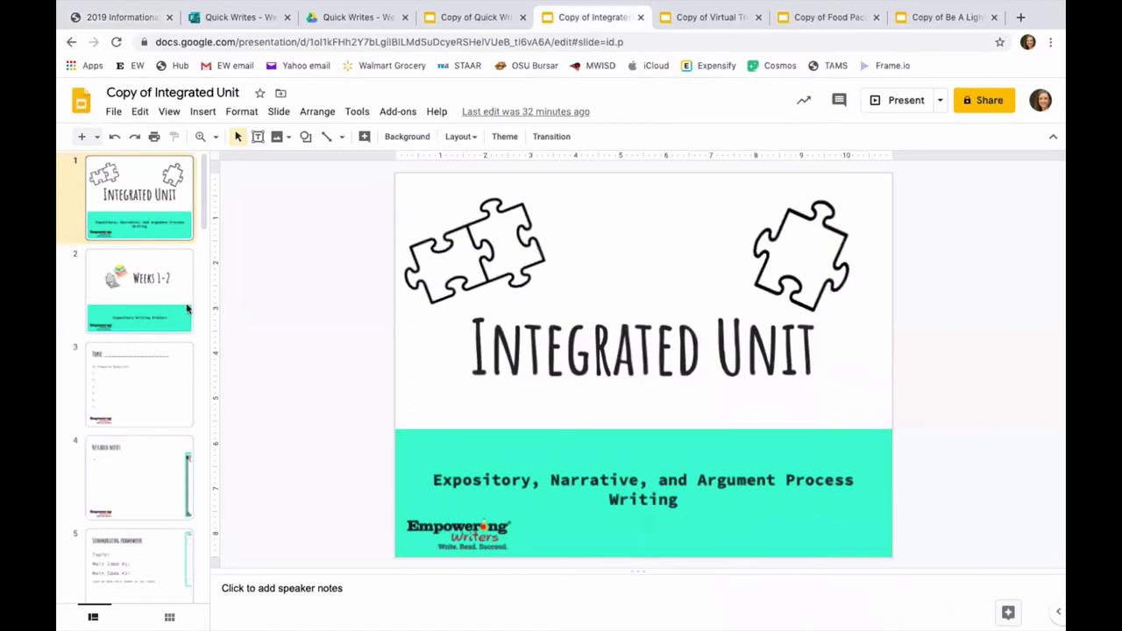
Page from the Weeks 1-2 title and research questions through Main Idea #1 to Graphics to Include.
click(140, 290)
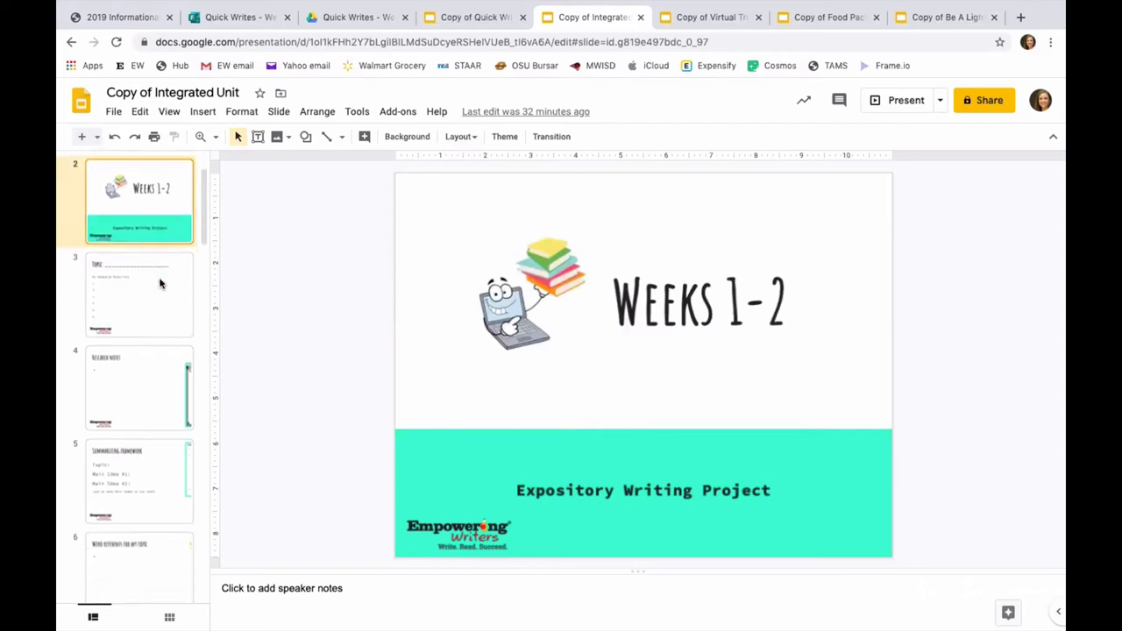
click(140, 295)
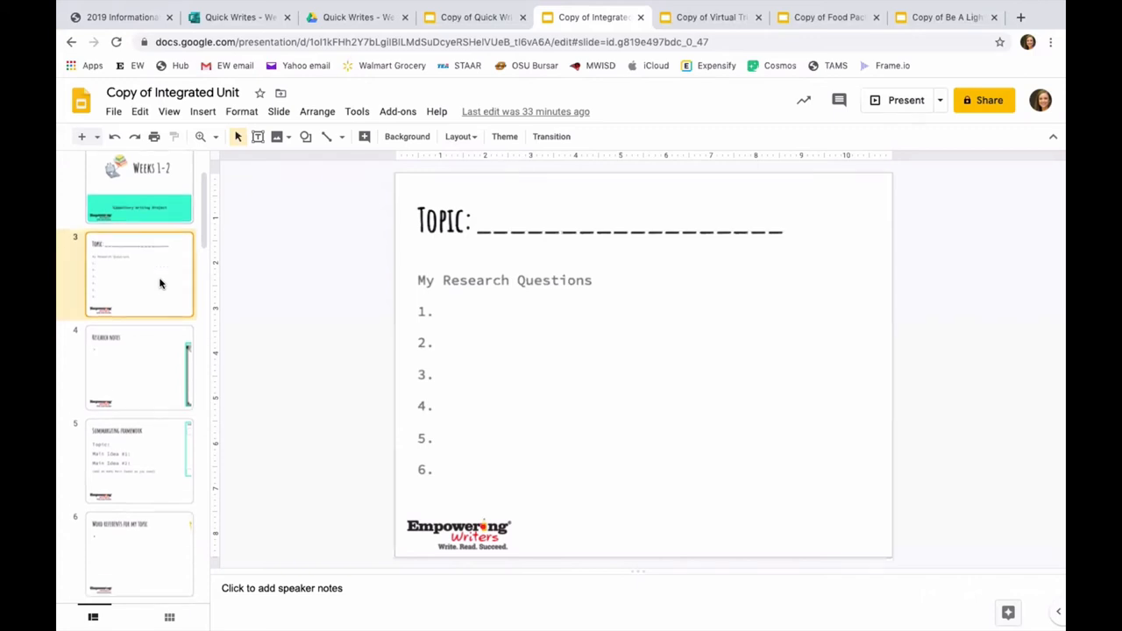
scroll(down, 3)
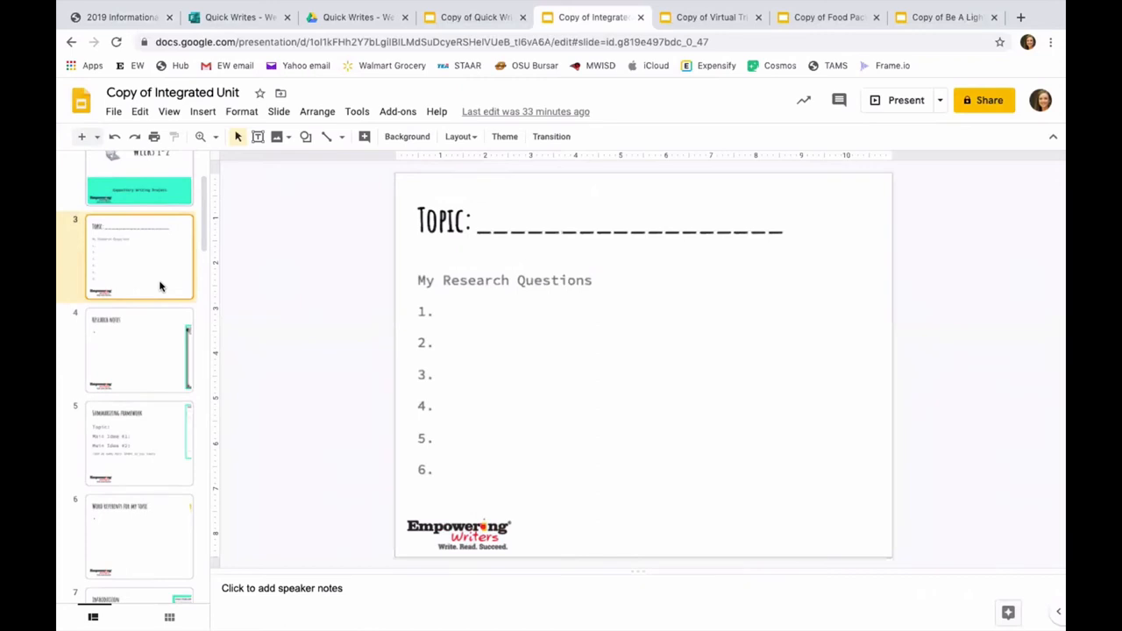
click(139, 349)
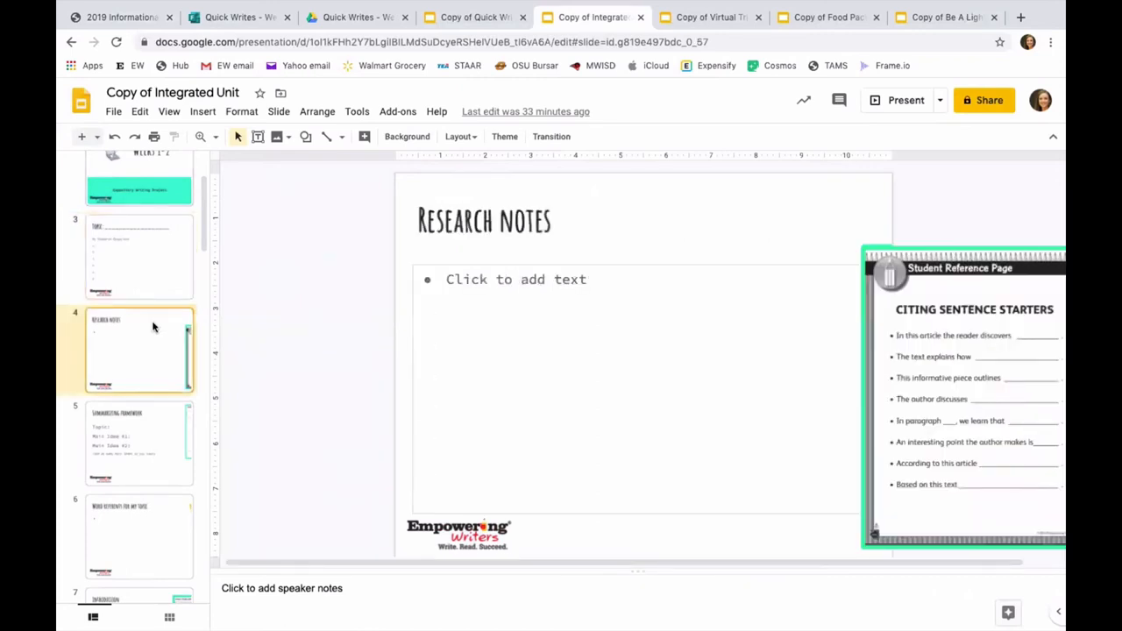
click(141, 425)
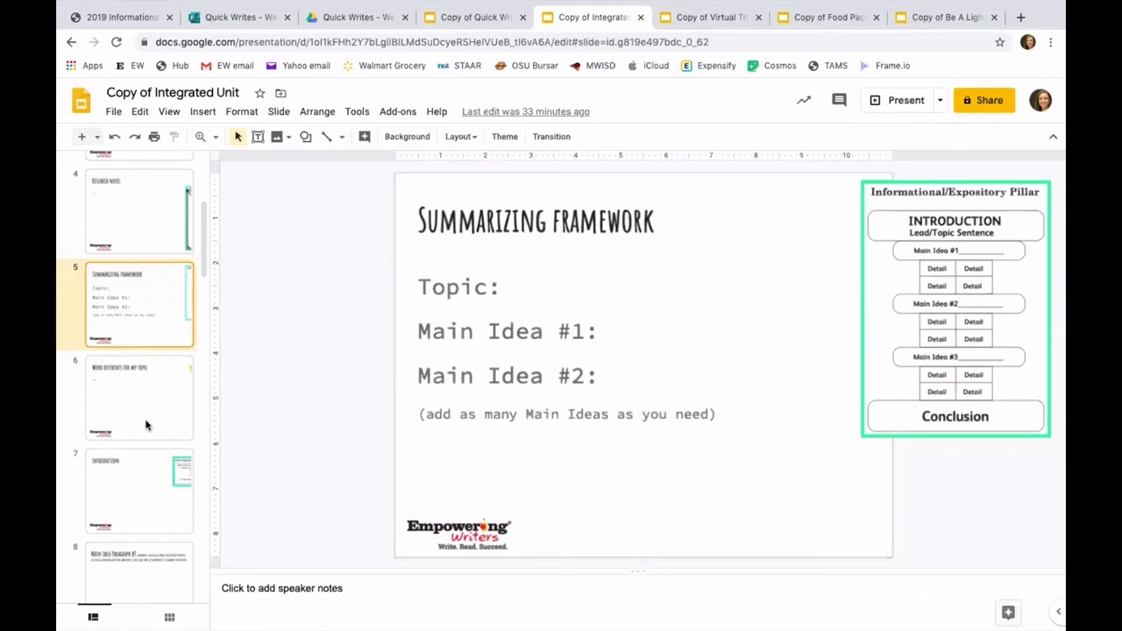
click(139, 397)
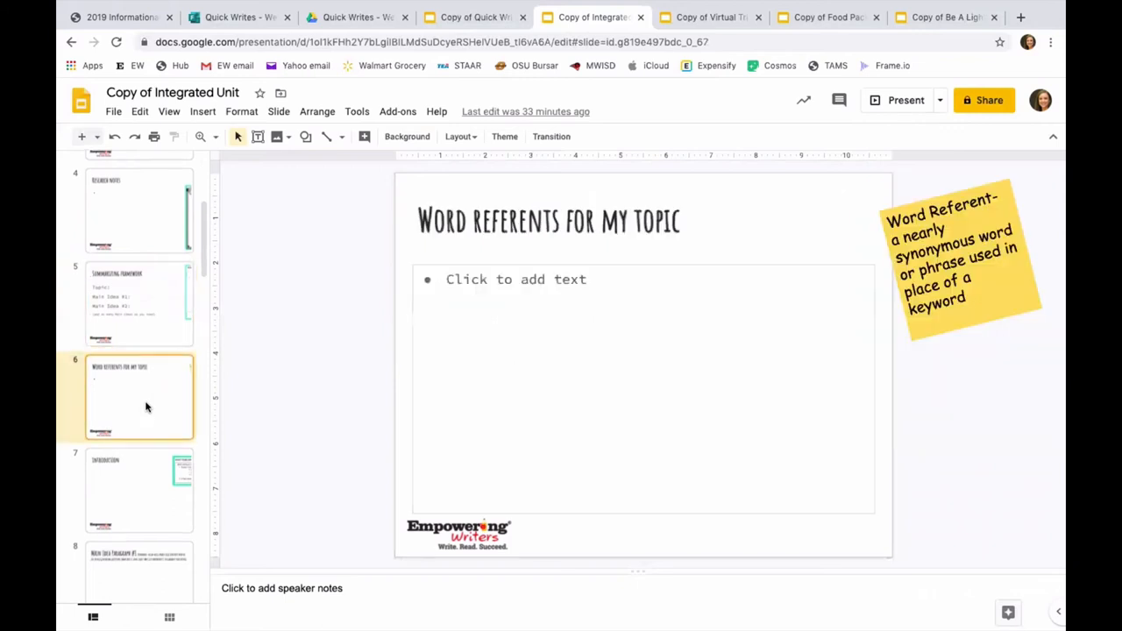
click(139, 410)
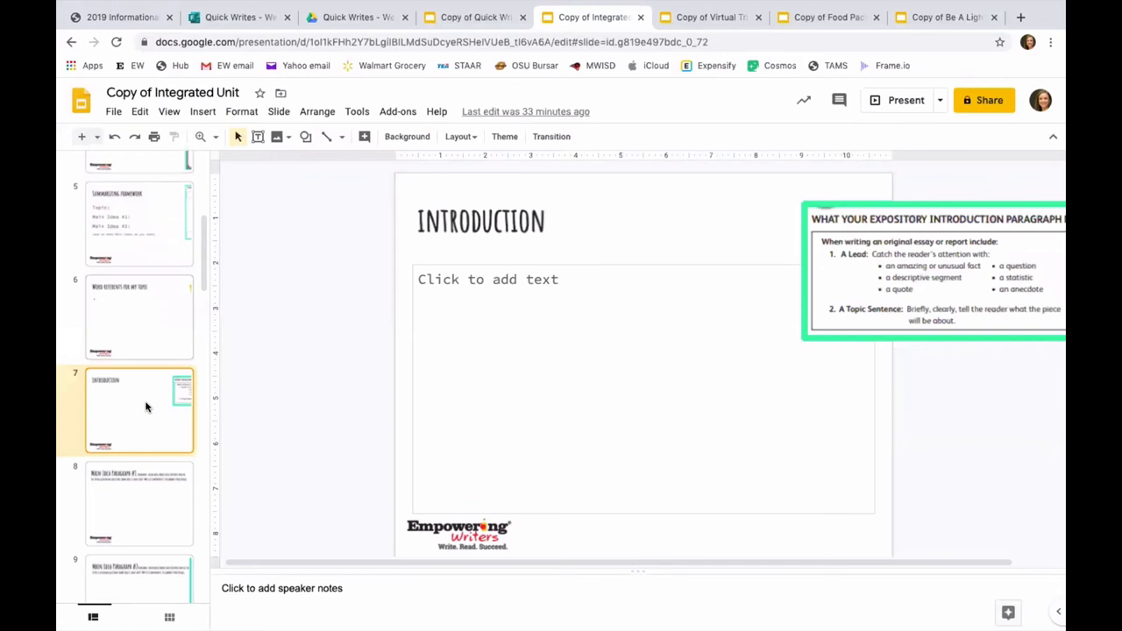
click(139, 502)
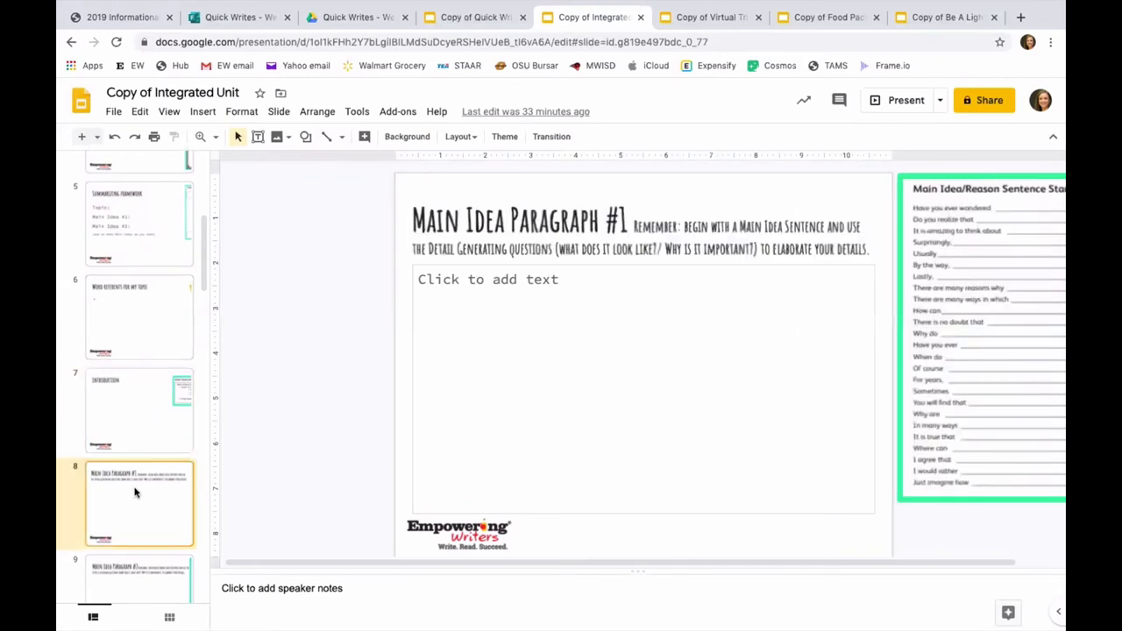
mouse_move(137, 574)
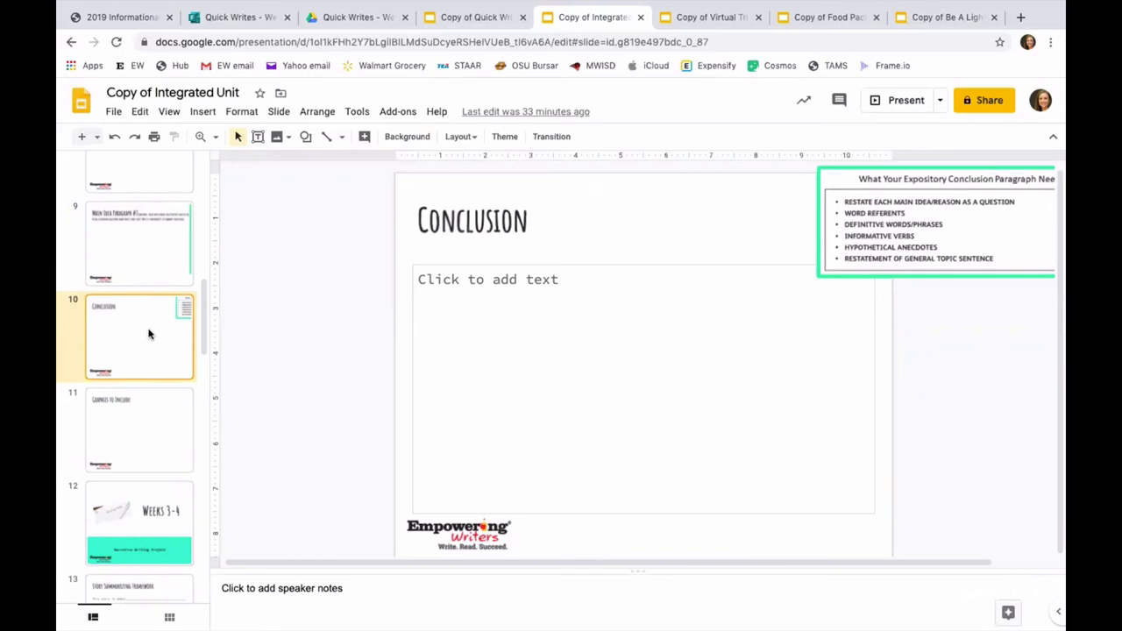
click(139, 429)
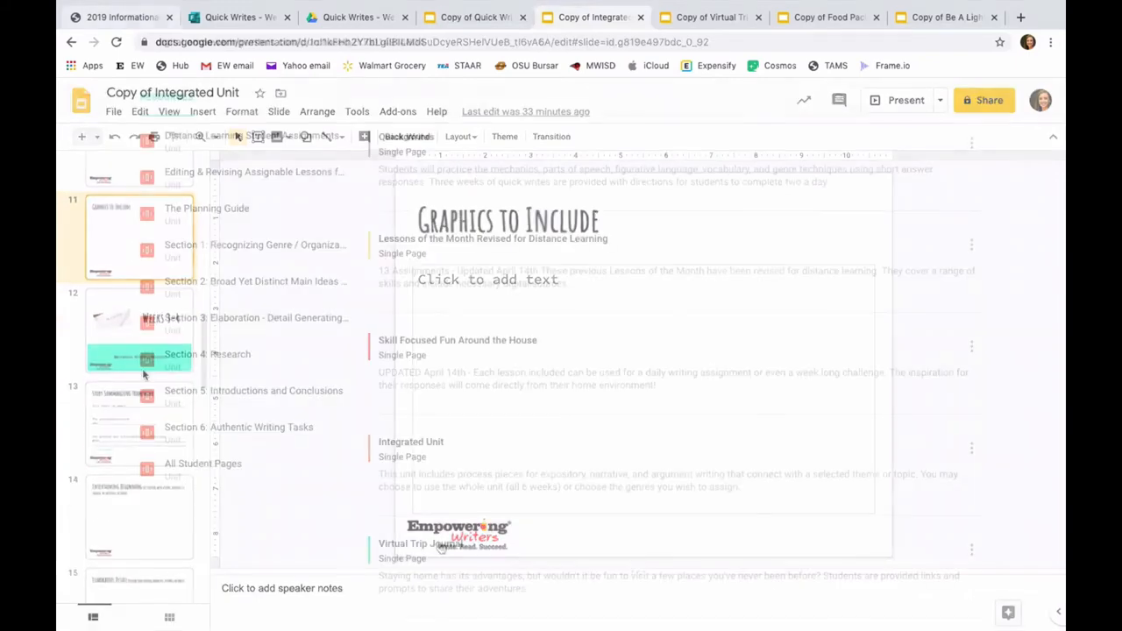
Return to the Hub resources list and scroll through the Virtual Trip Journal lesson page.
click(120, 17)
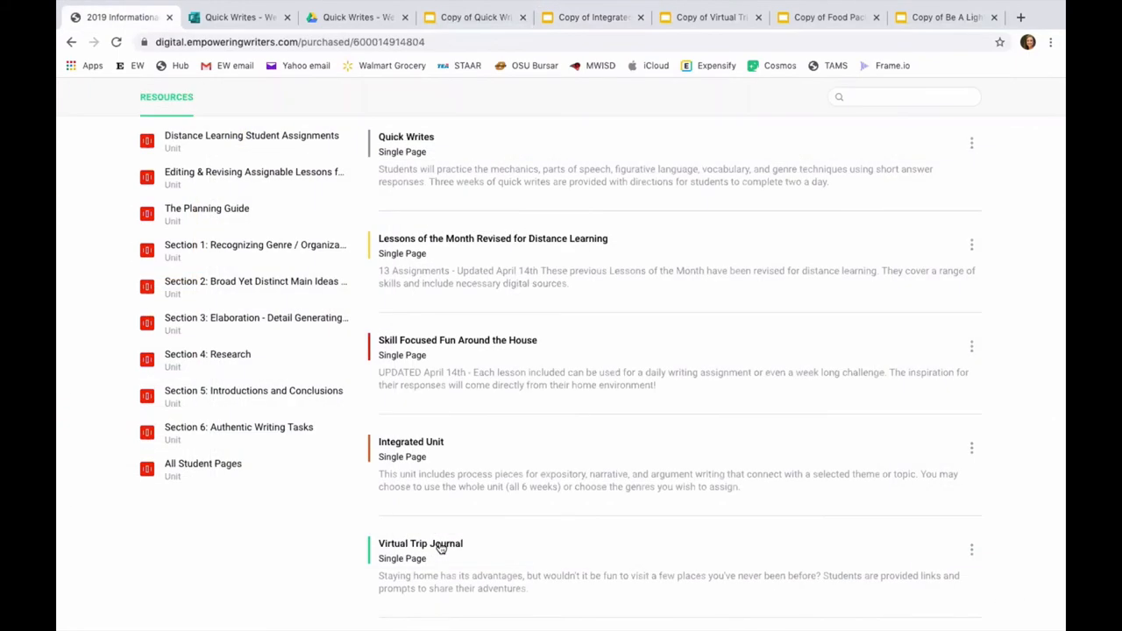
click(420, 544)
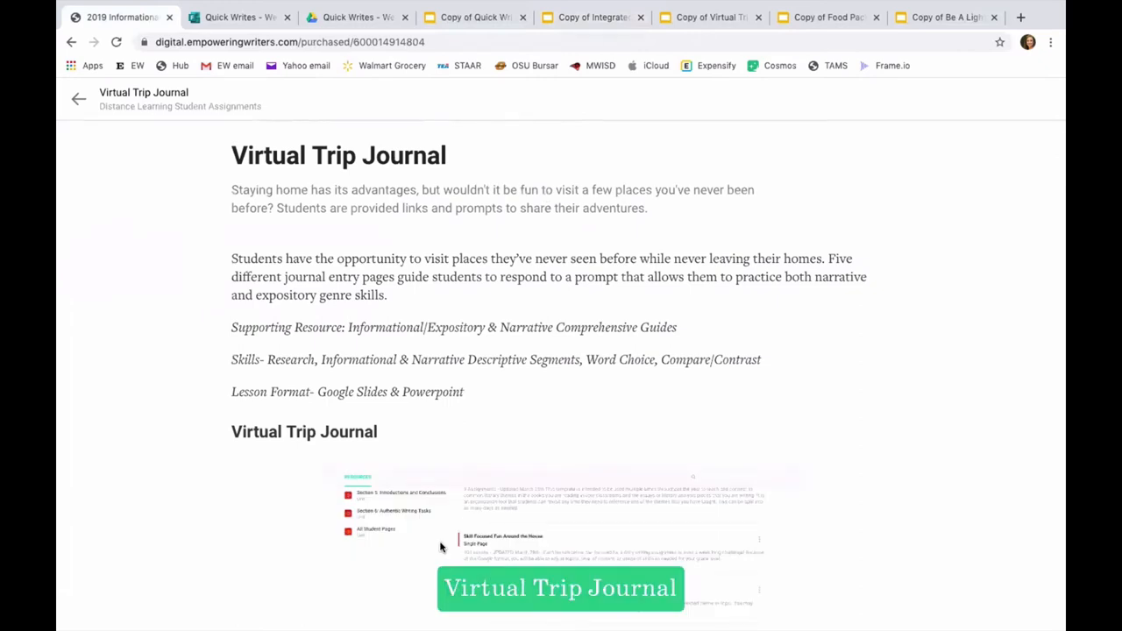
scroll(down, 3)
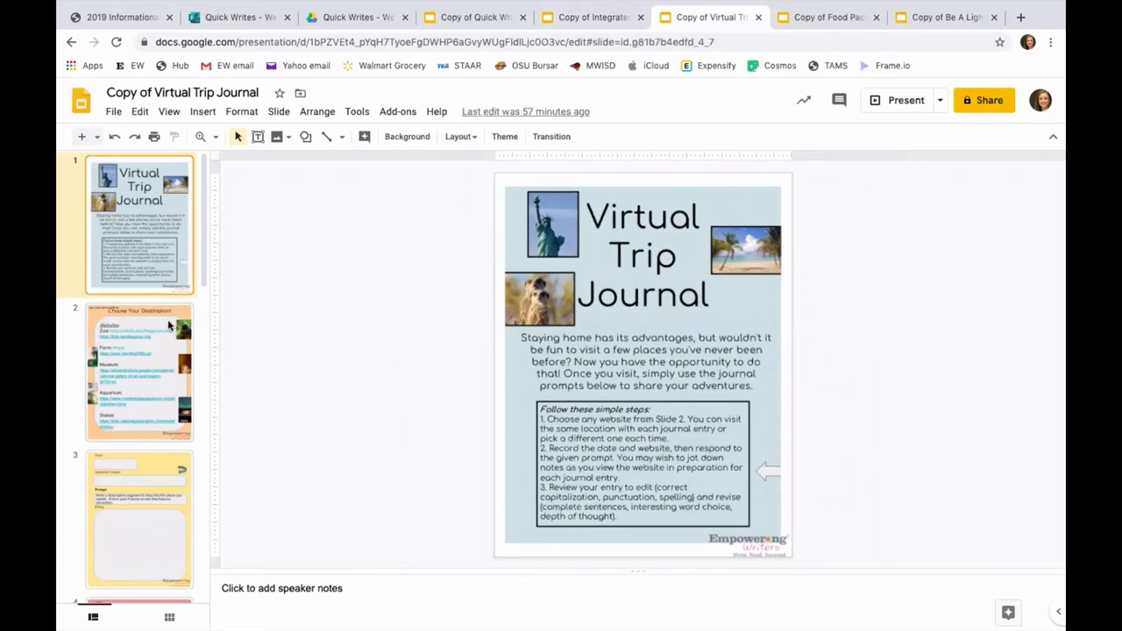
View the Choose Your Destination, journal entry and Sample Tour Guide Narration slides.
click(139, 370)
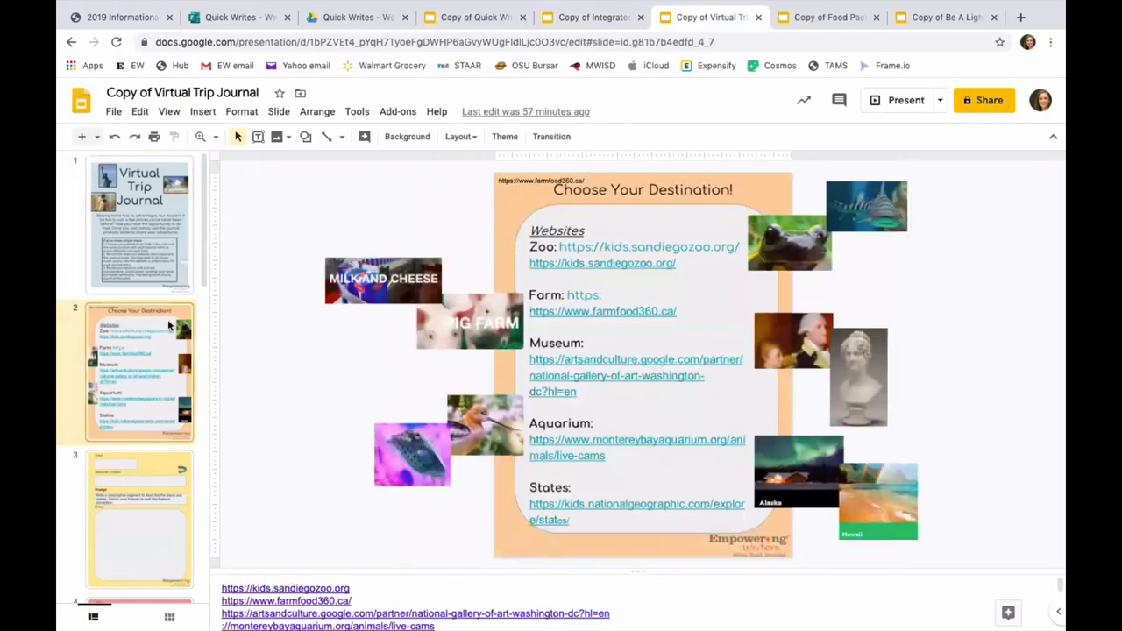
mouse_move(533, 255)
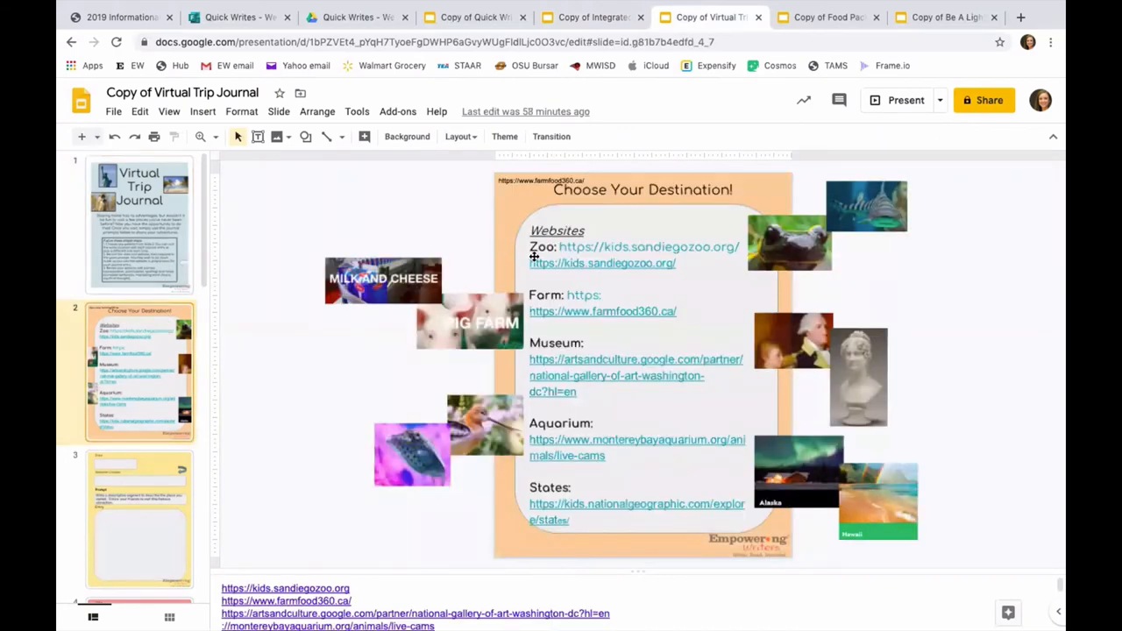
mouse_move(551, 332)
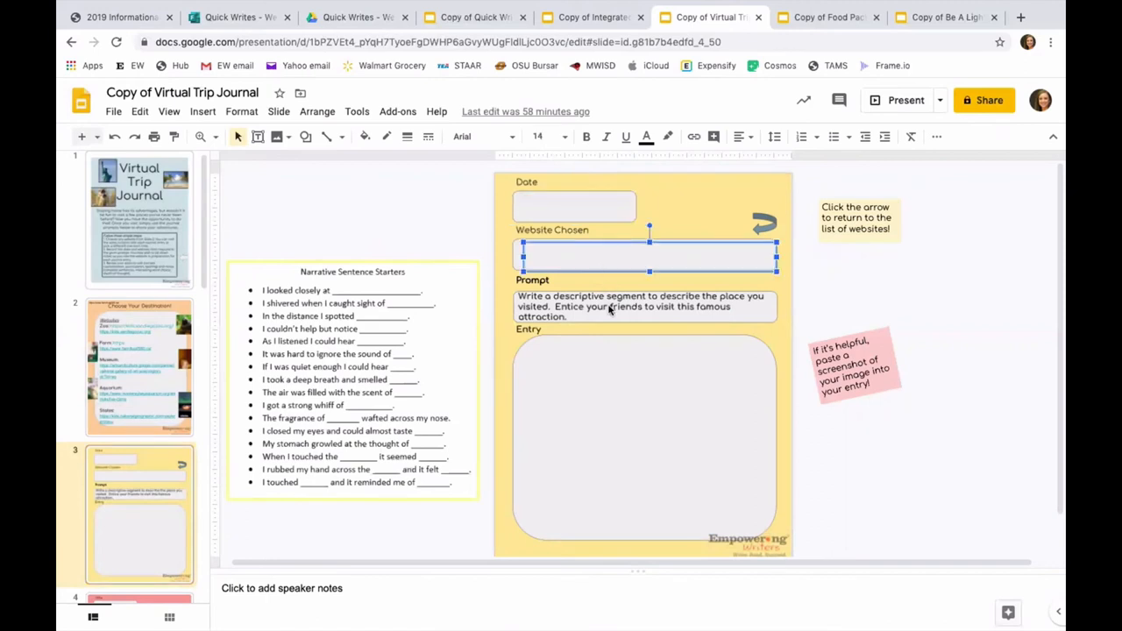
click(608, 329)
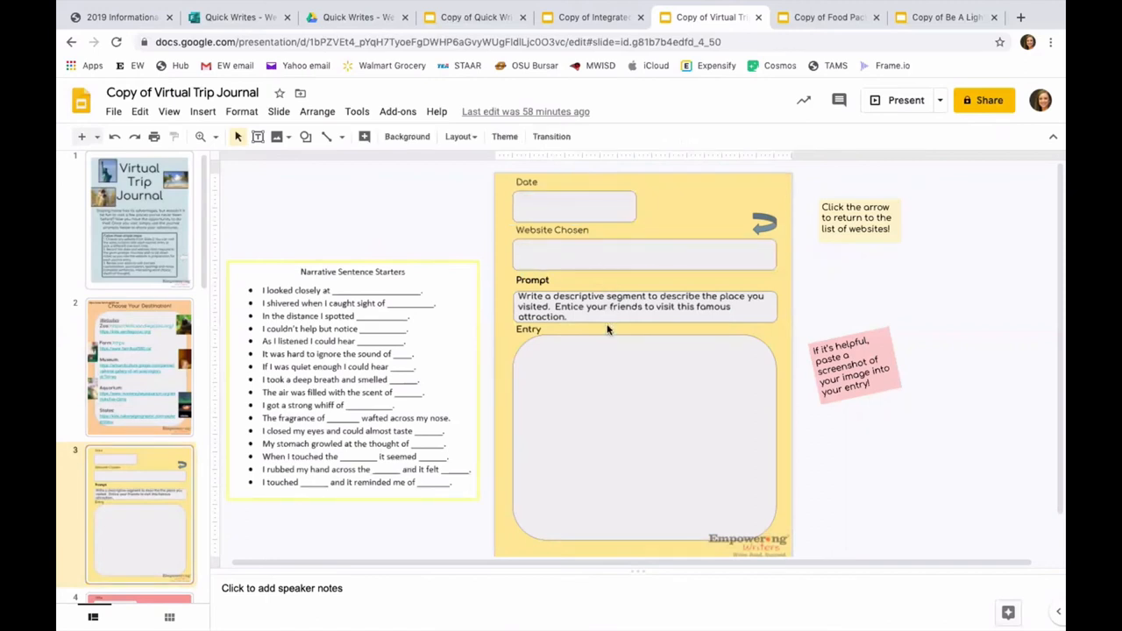
click(644, 438)
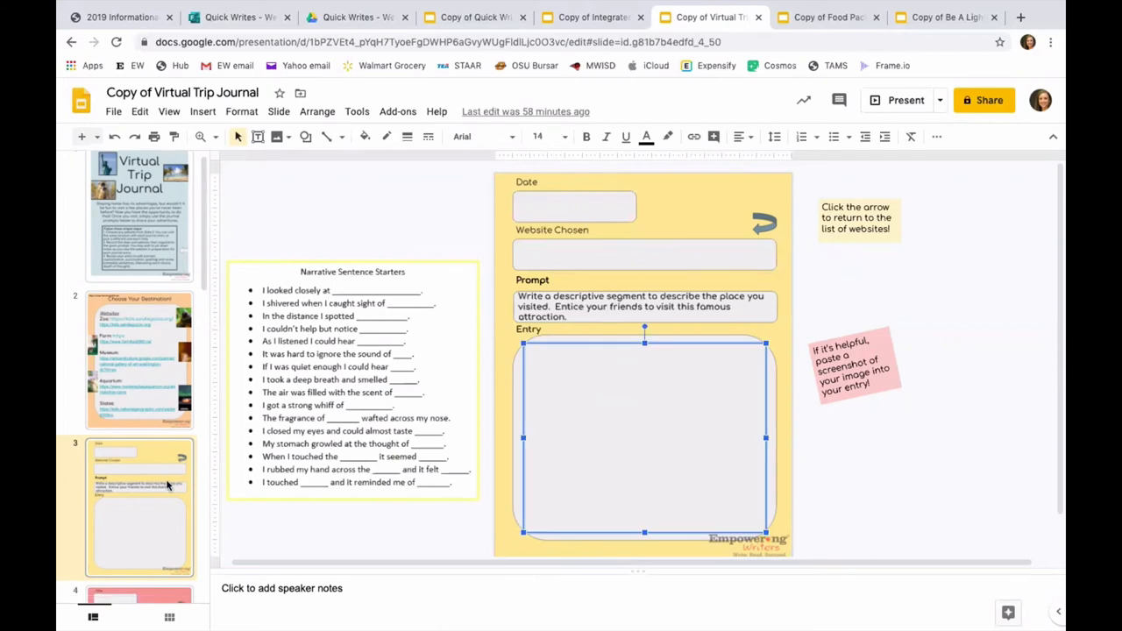
scroll(down, 3)
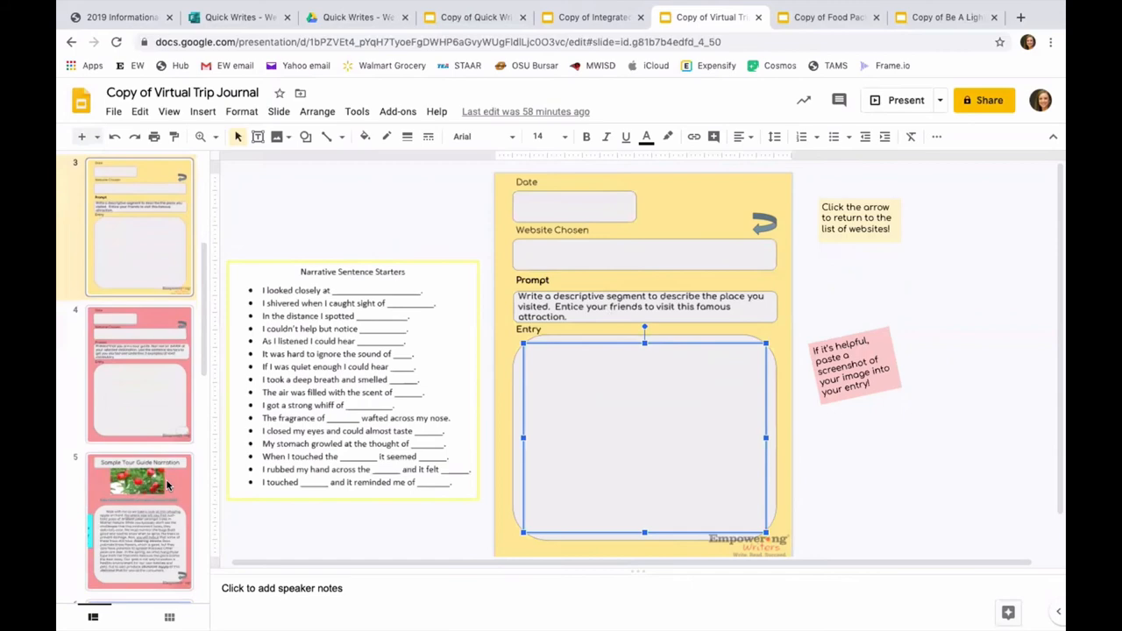
click(140, 513)
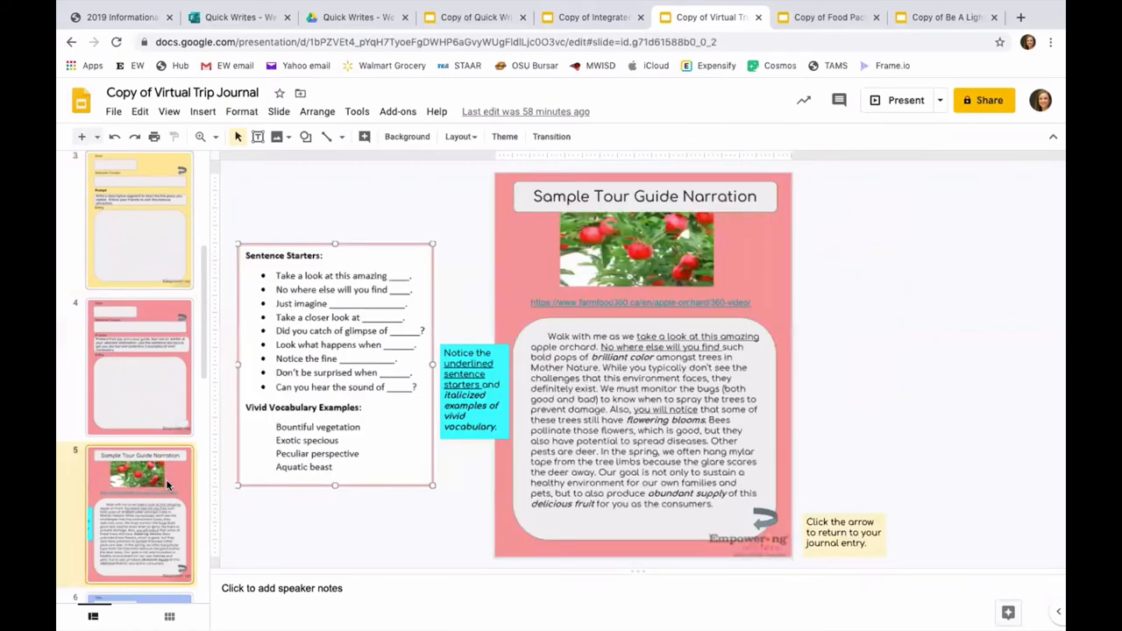
mouse_move(128, 178)
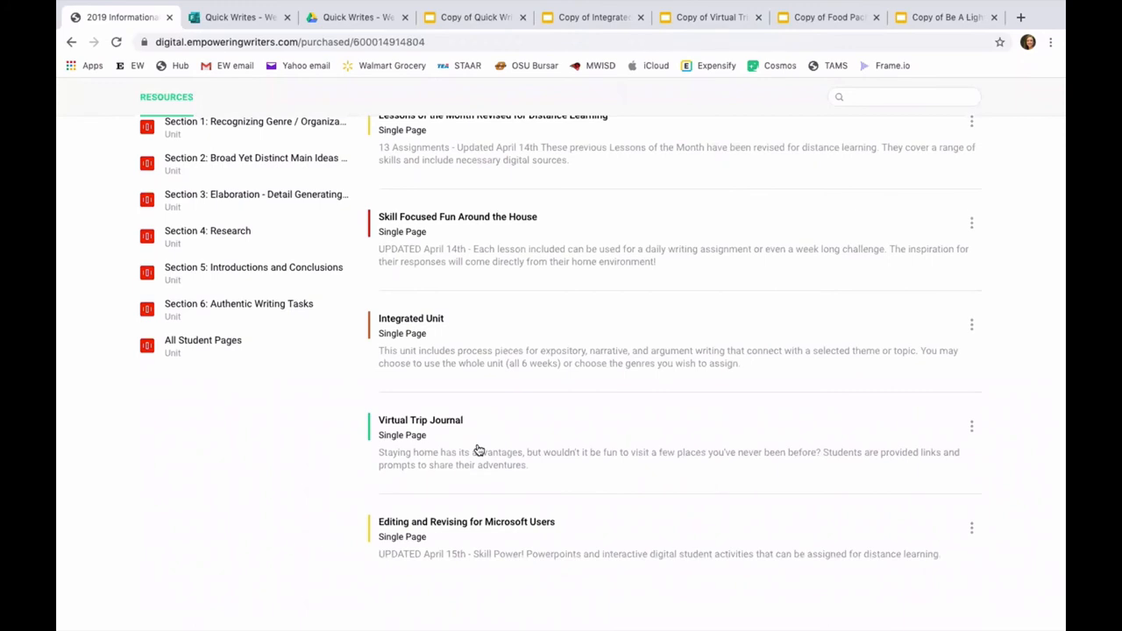
mouse_move(472, 531)
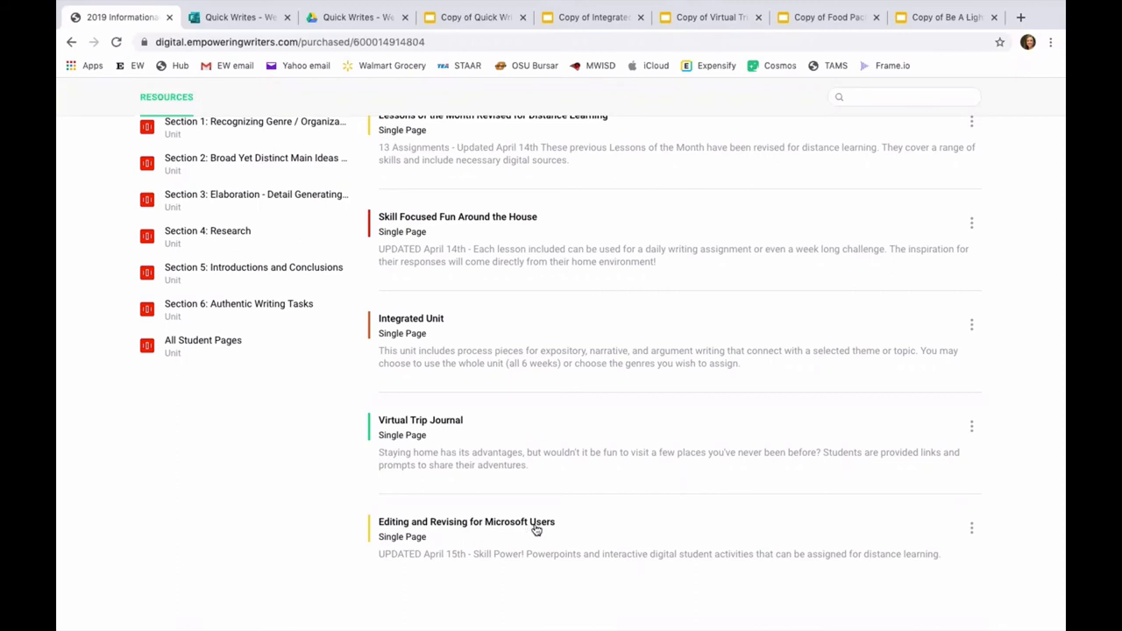
mouse_move(531, 533)
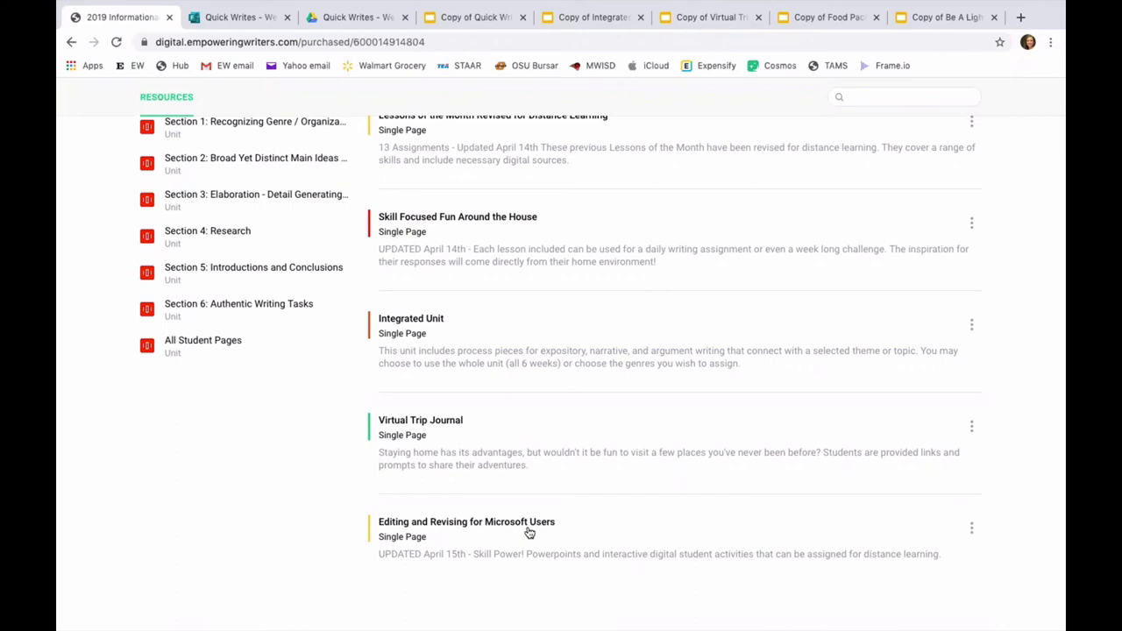
Open the Editing and Revising for Microsoft Users card from the resources list.
click(467, 522)
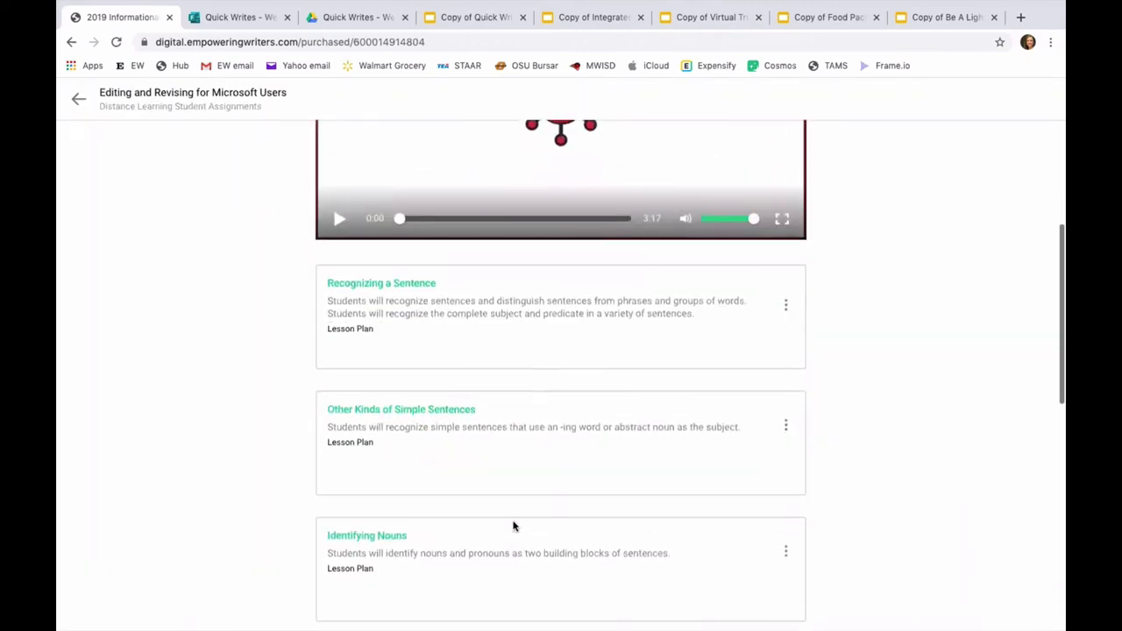
Open Other Kinds of Simple Sentences and scroll through its student pages and PDFs.
click(401, 410)
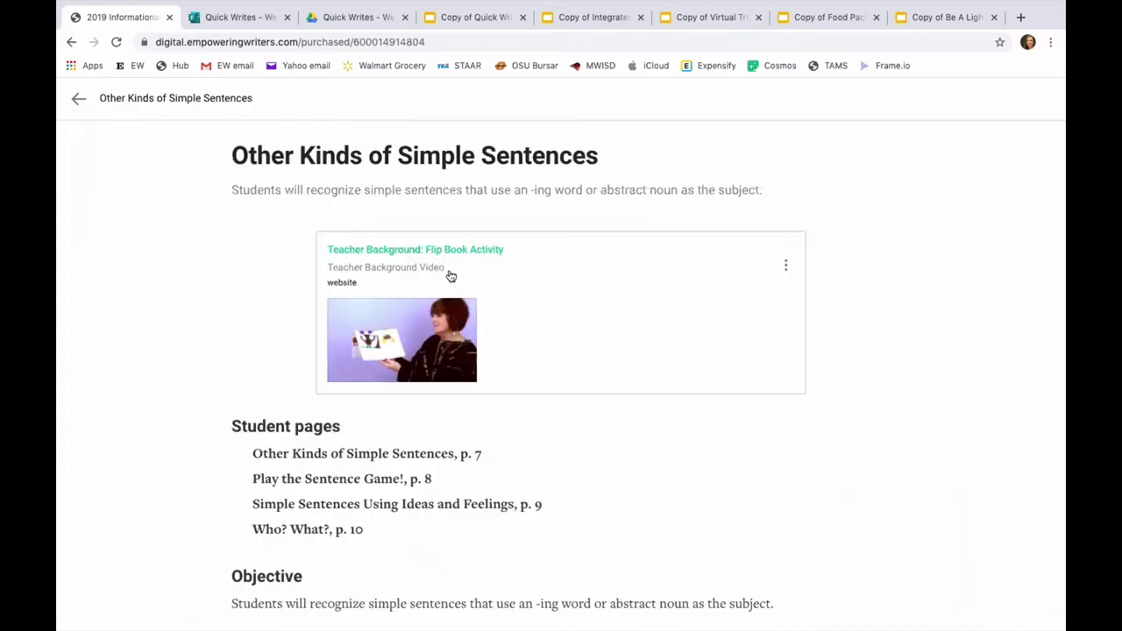
scroll(down, 3)
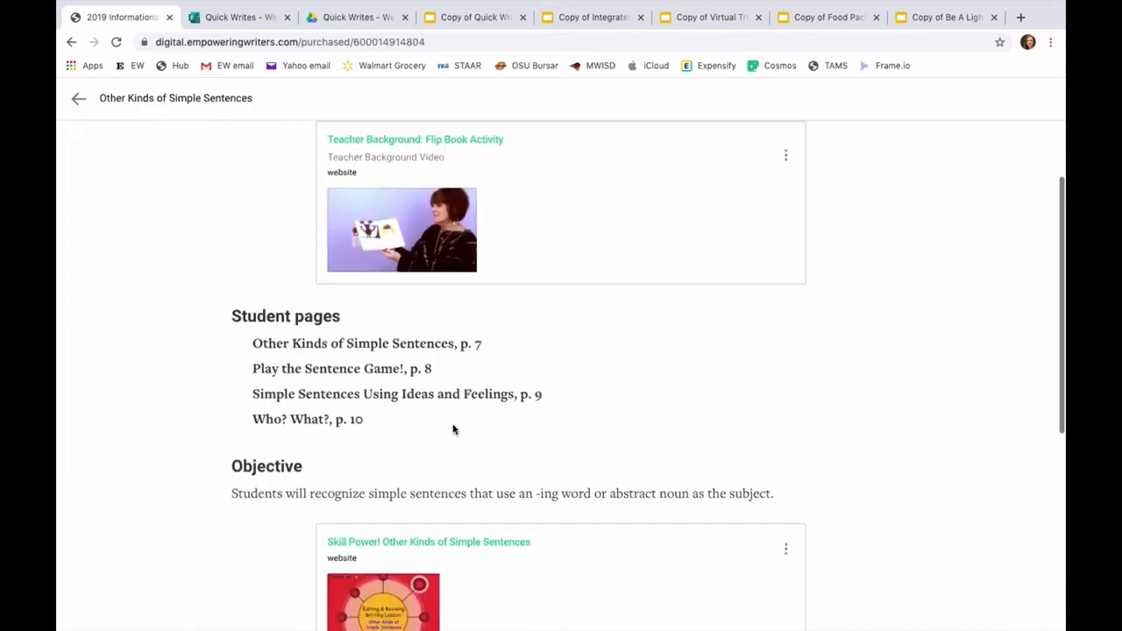
scroll(down, 3)
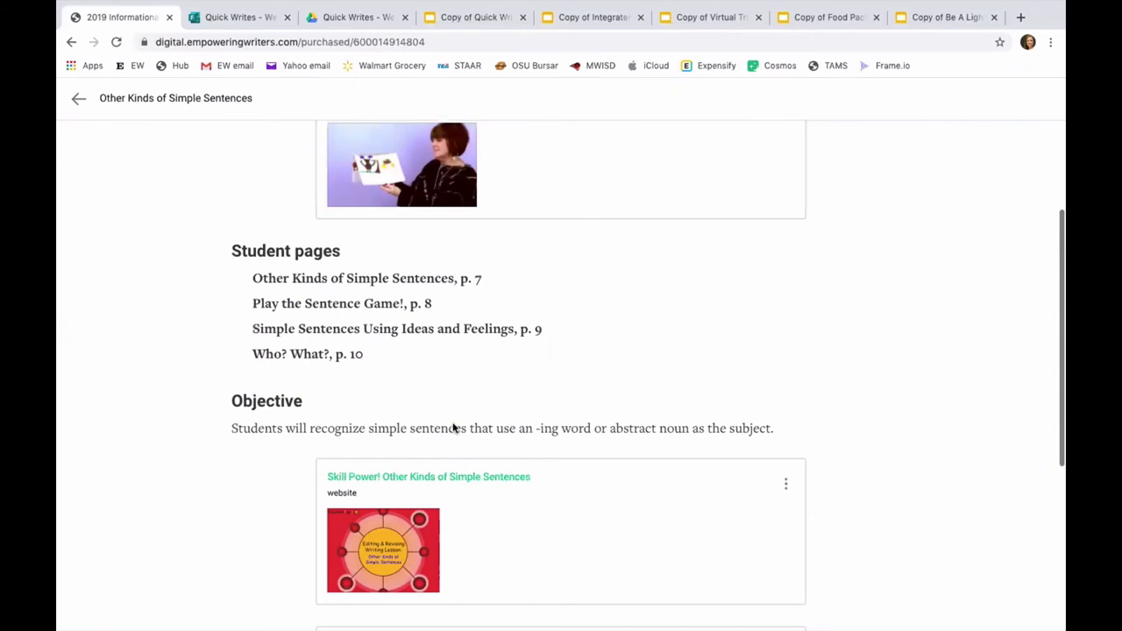
scroll(down, 3)
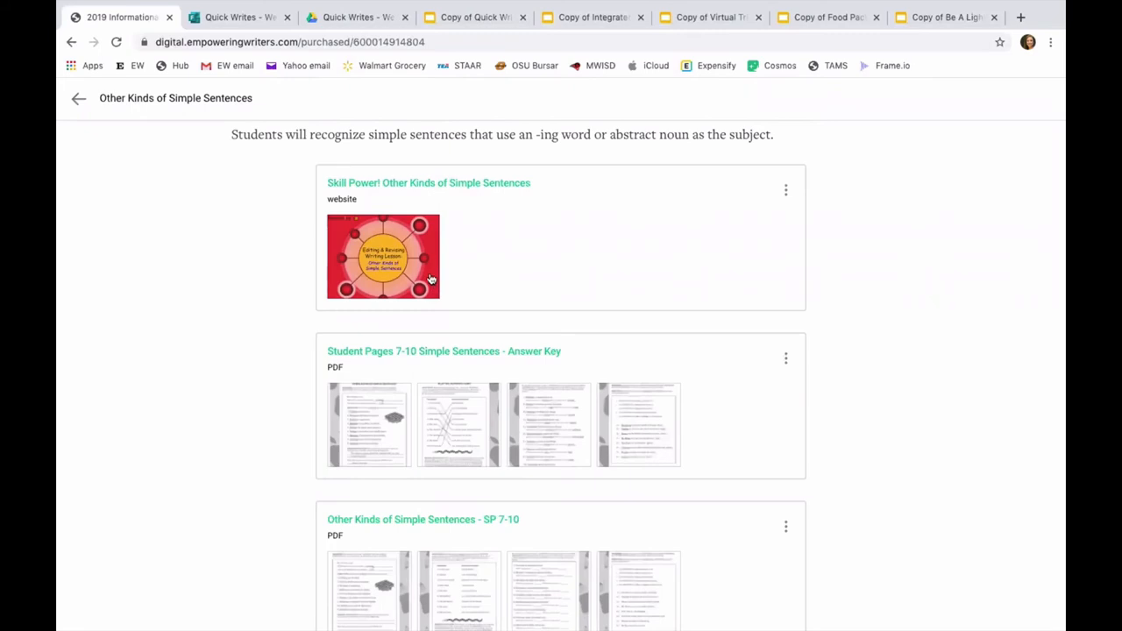
mouse_move(408, 394)
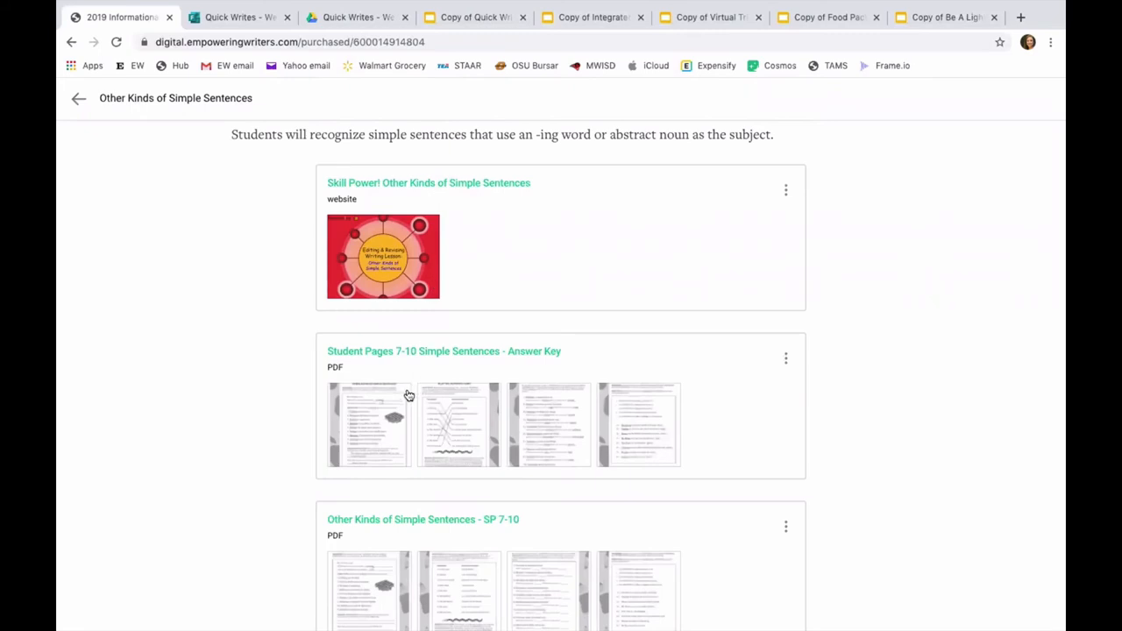
mouse_move(475, 421)
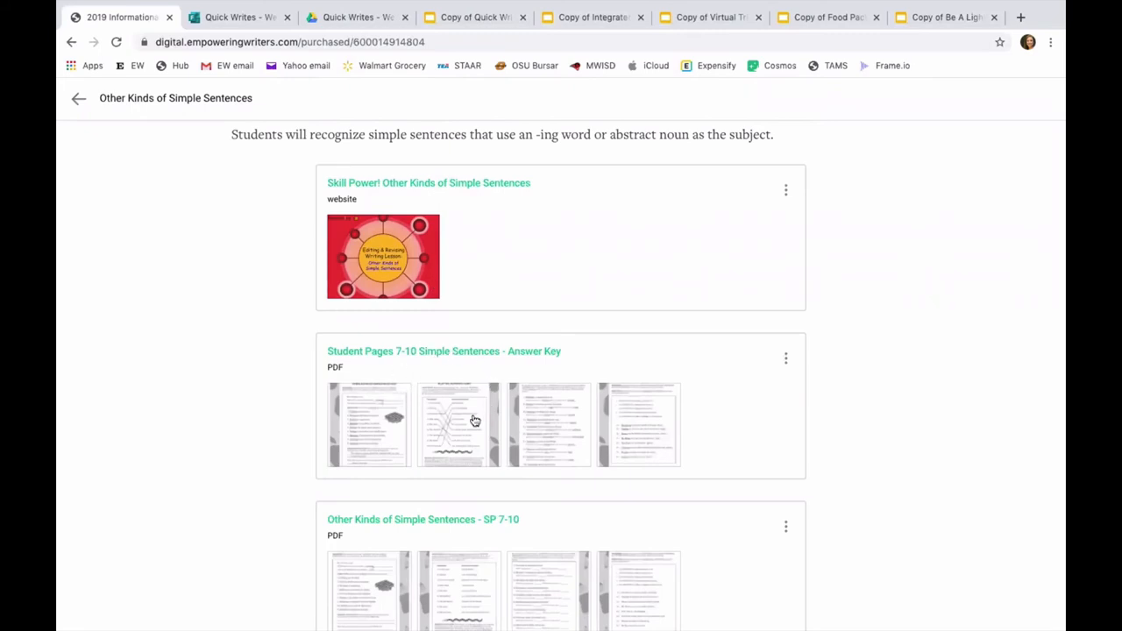
mouse_move(443, 429)
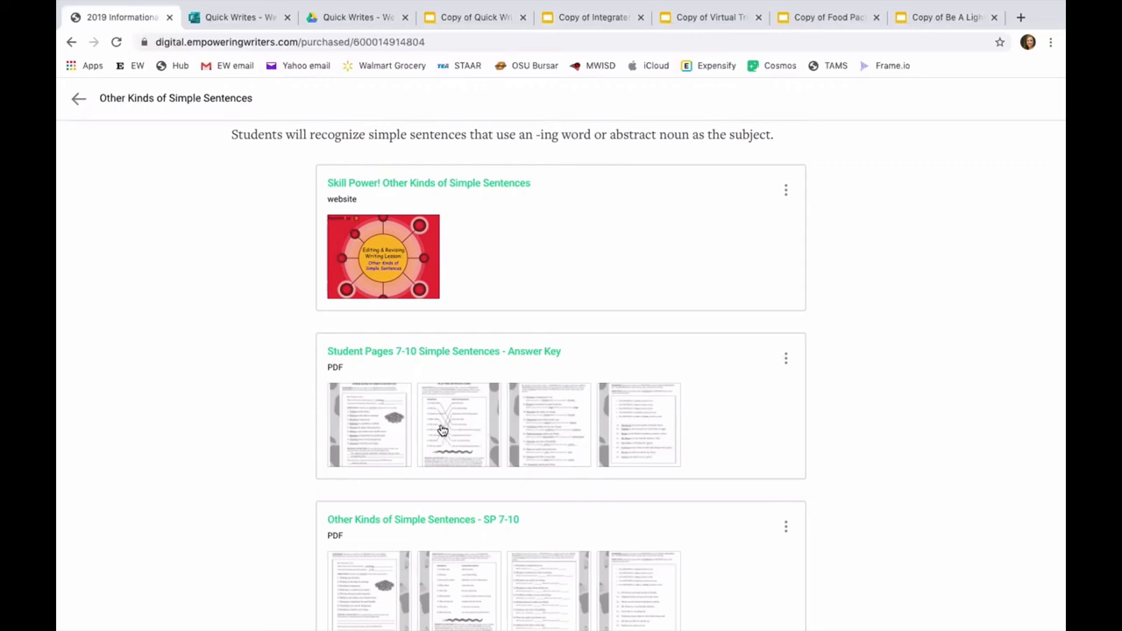
mouse_move(443, 586)
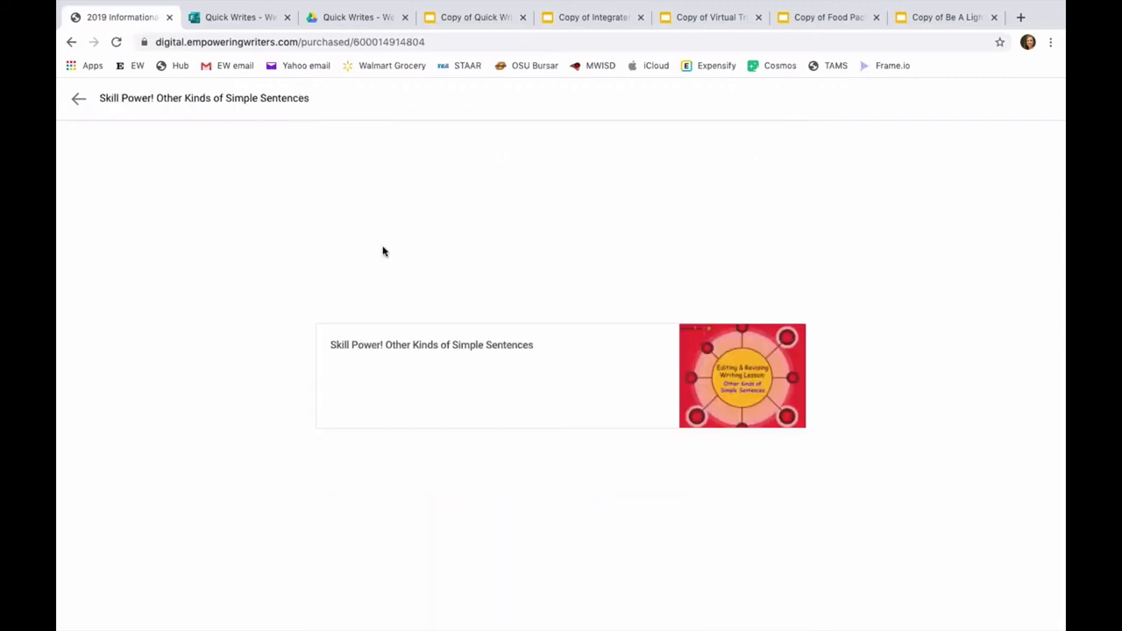
Preview the 'Other Kinds of Simple Sentences - SP 7-10' PDF, then go back to Resources.
click(742, 375)
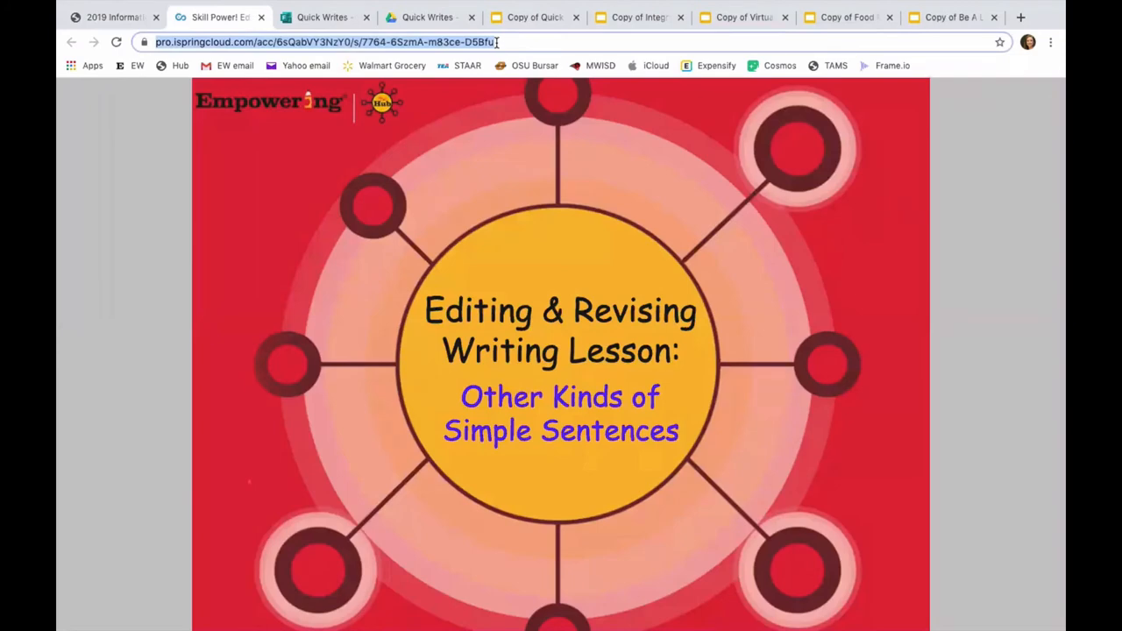
mouse_move(472, 75)
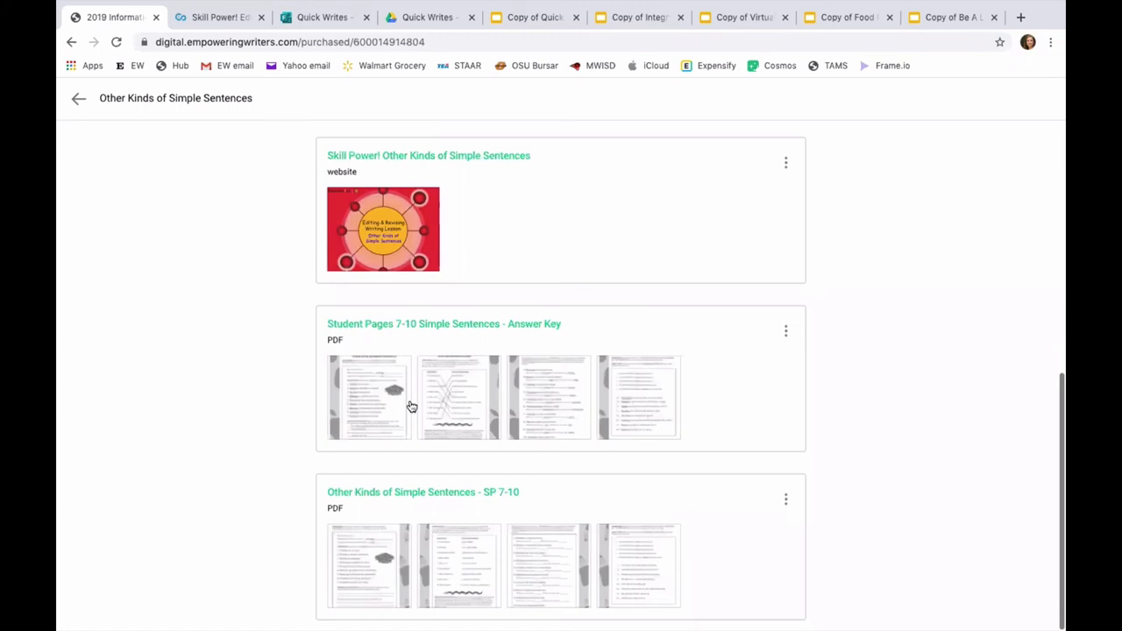
click(423, 492)
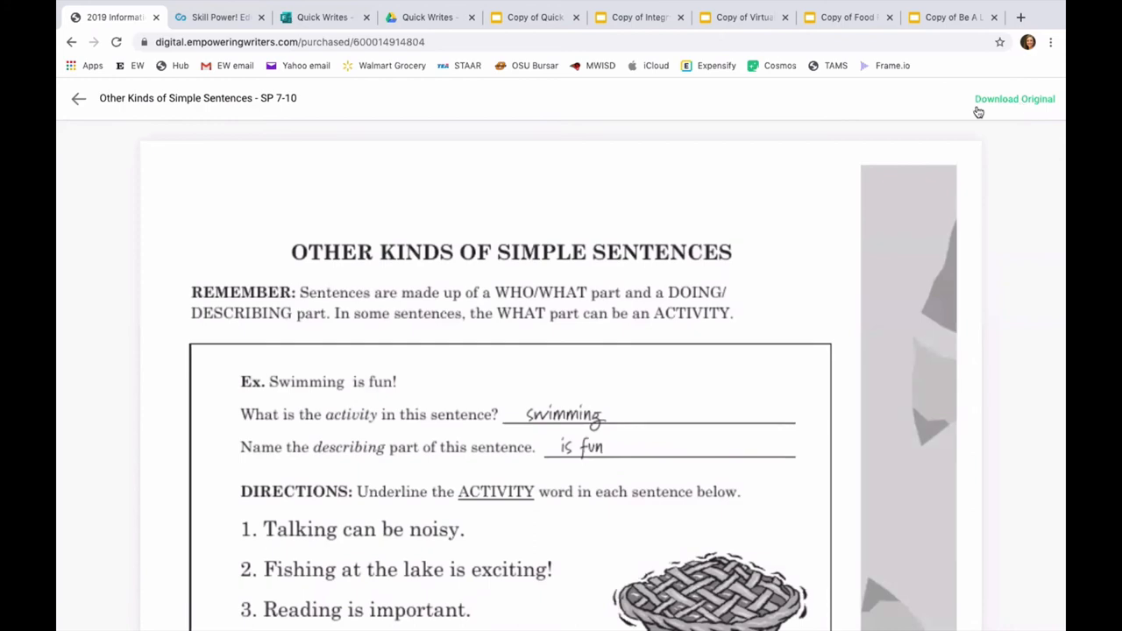
click(78, 98)
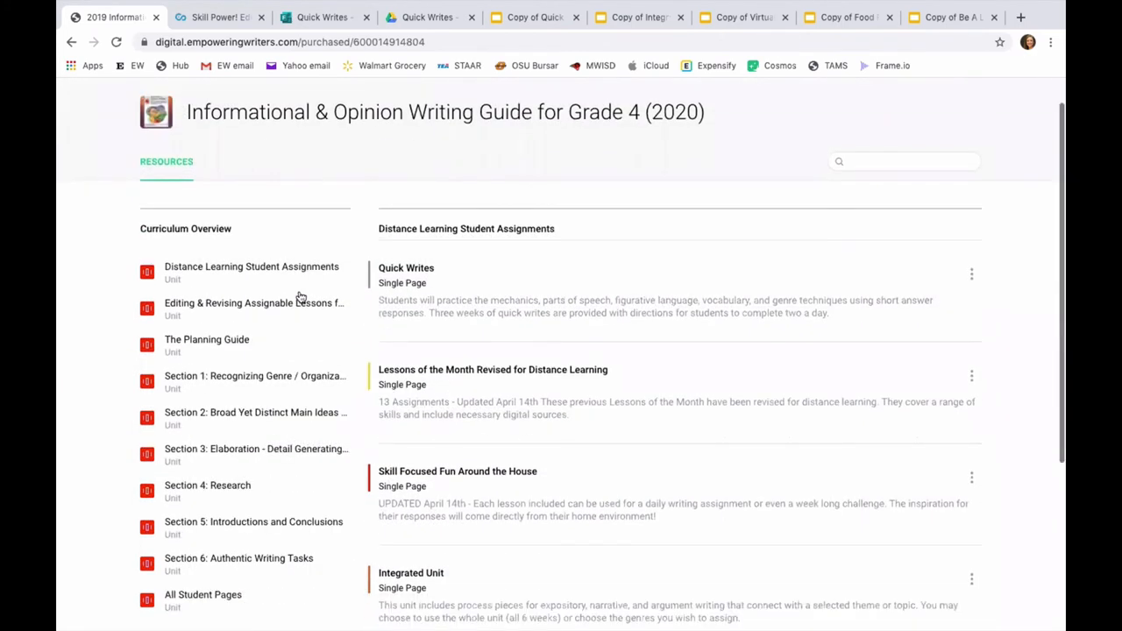
Open the Editing & Revising Assignable Lessons unit and scroll its lesson list.
click(253, 303)
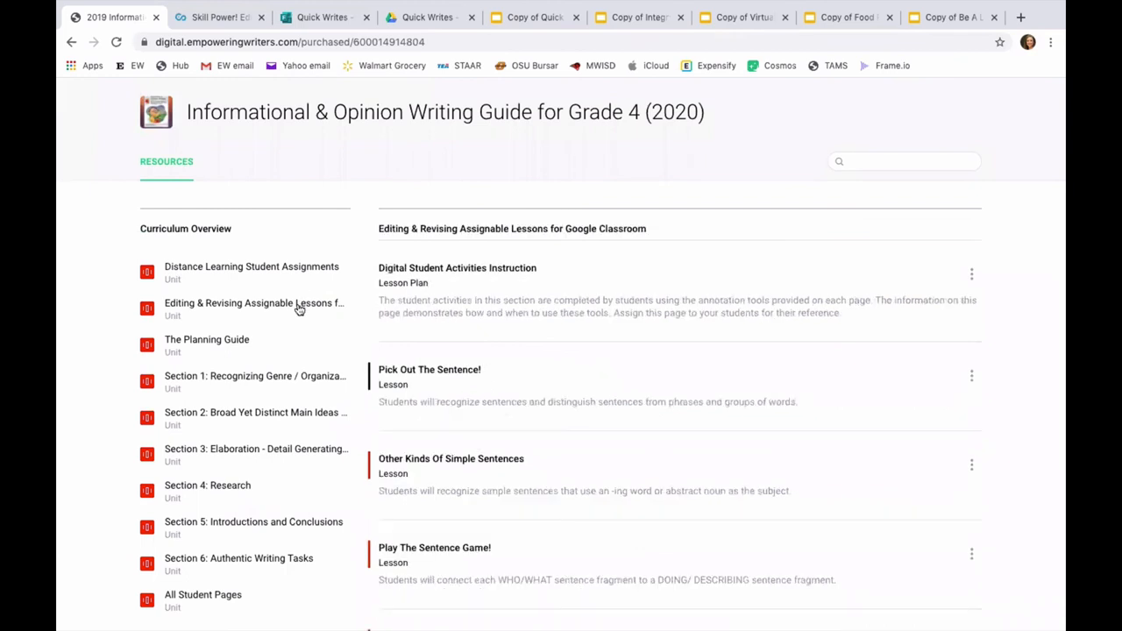
mouse_move(209, 307)
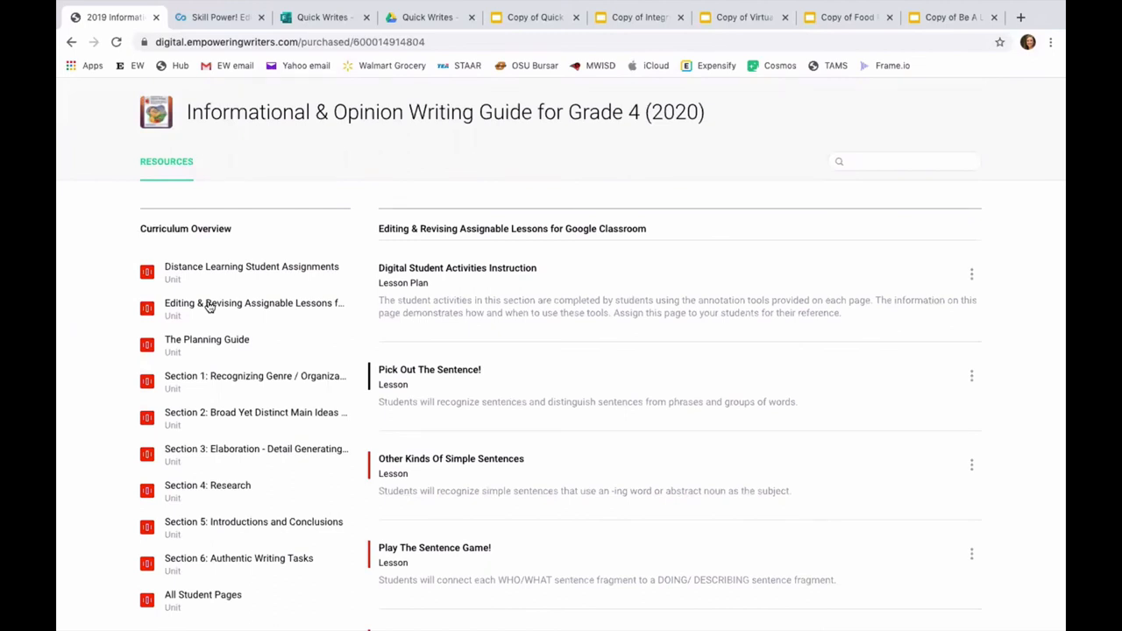
scroll(down, 3)
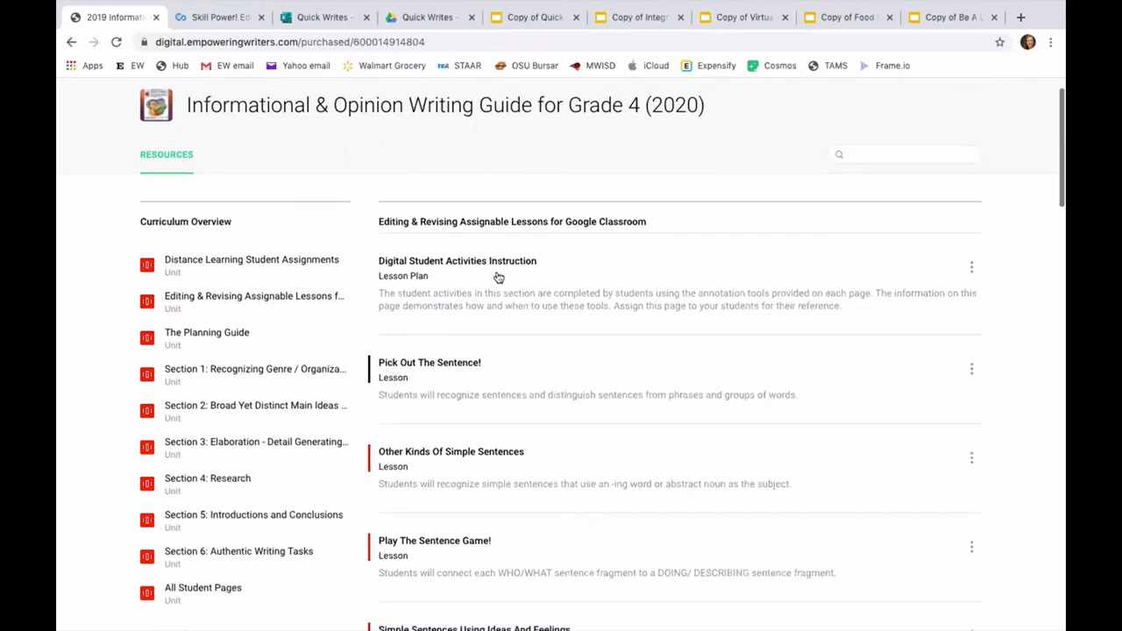
scroll(down, 3)
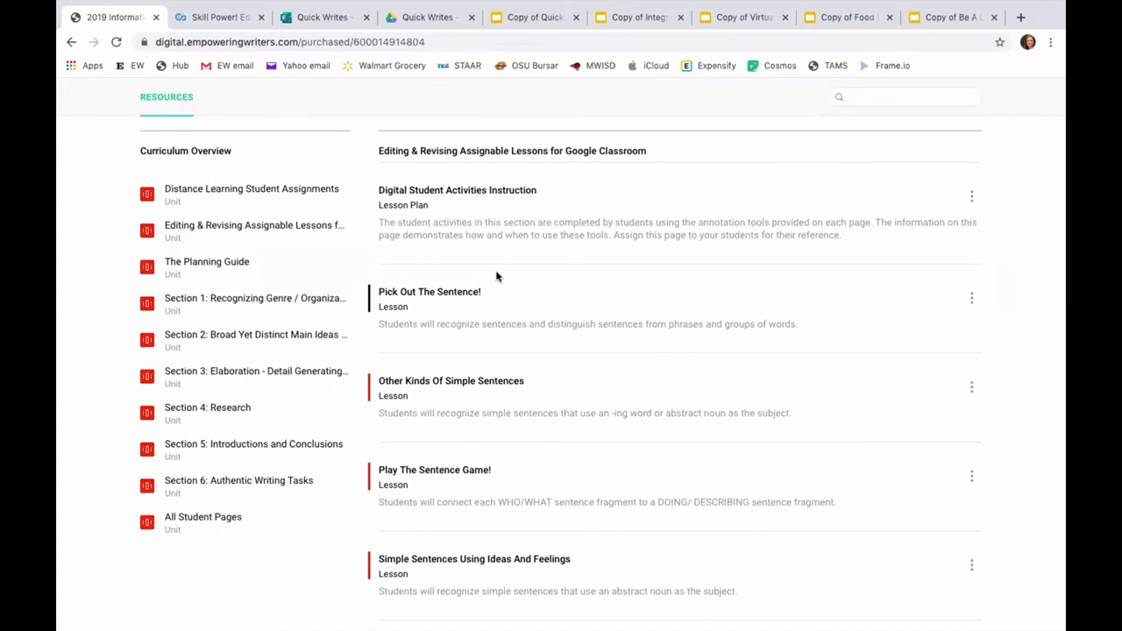
View Digital Student Activities Instruction and Explanation of Tool Box Tools, then return to the list.
click(457, 191)
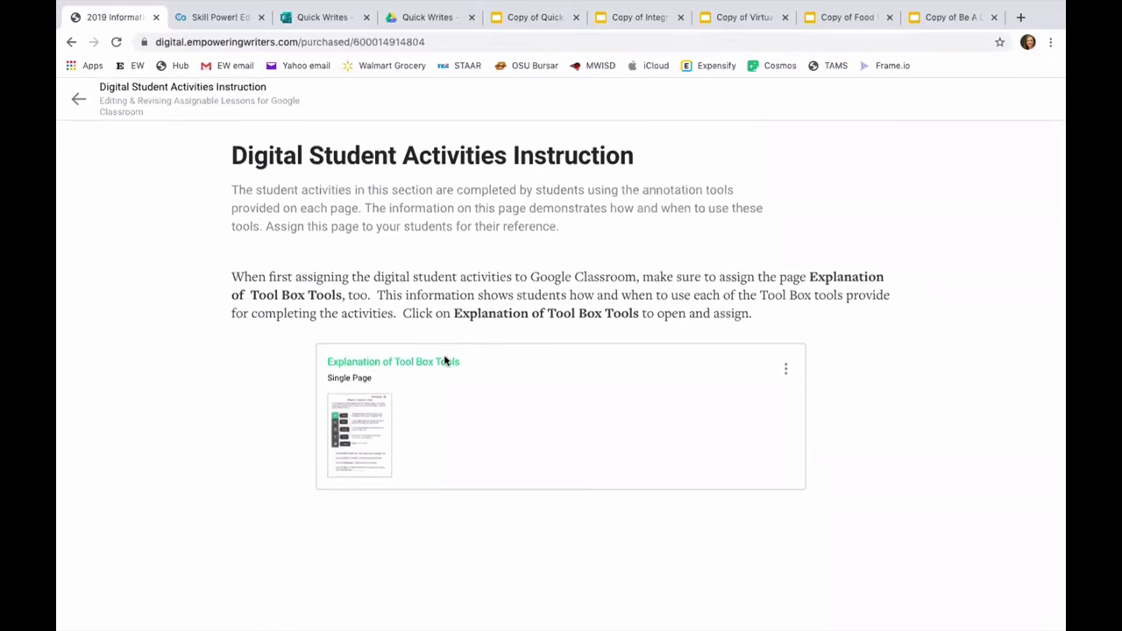
mouse_move(376, 414)
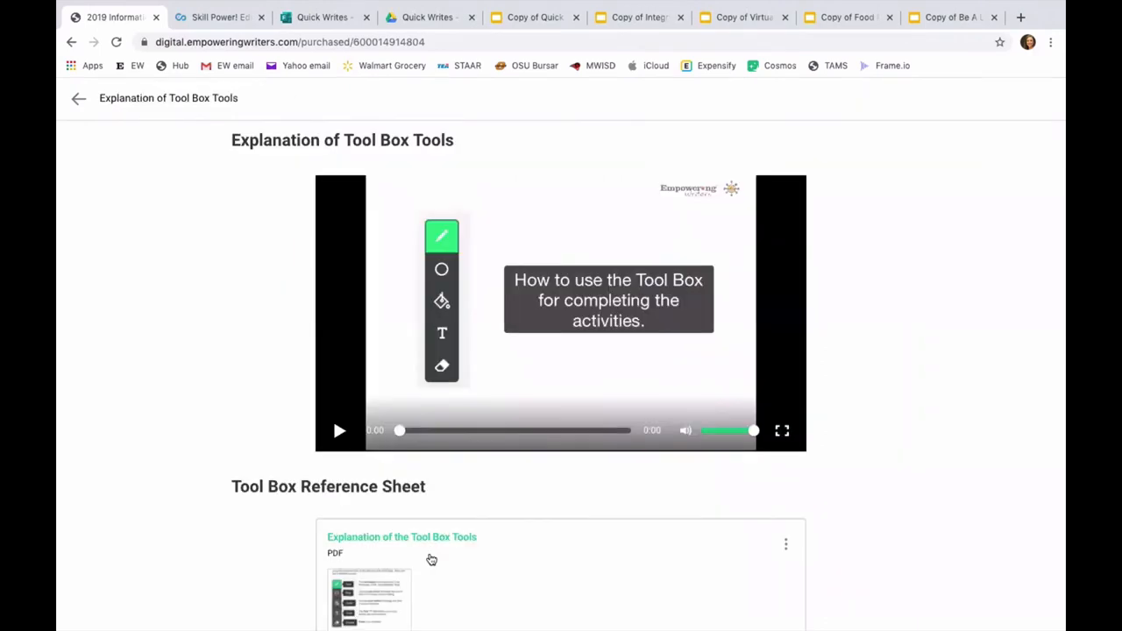
scroll(down, 3)
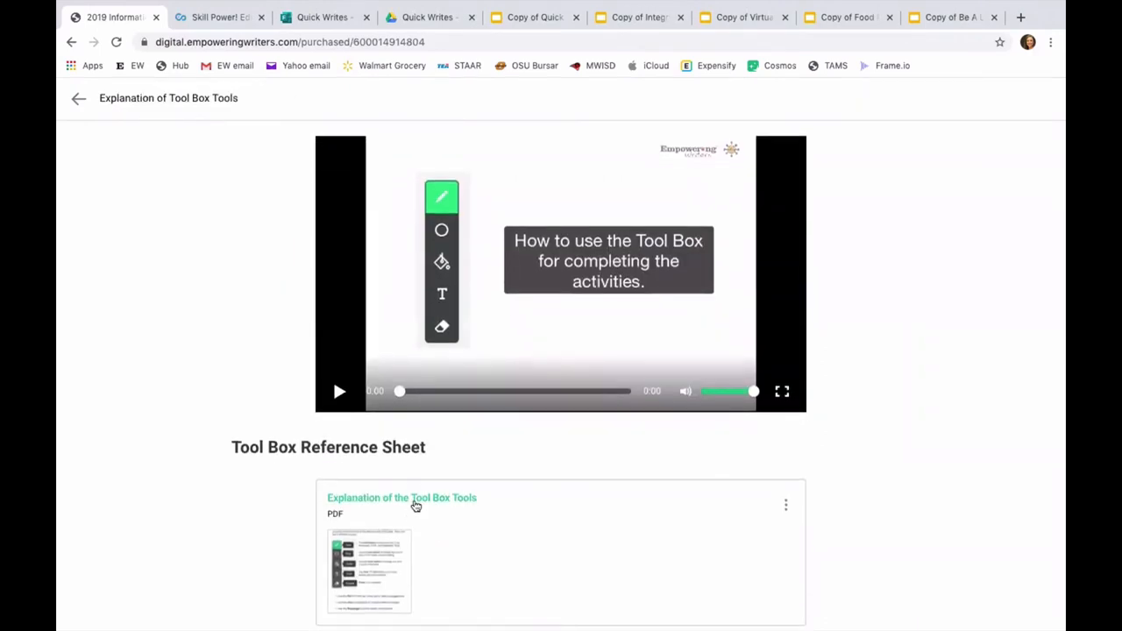
click(401, 497)
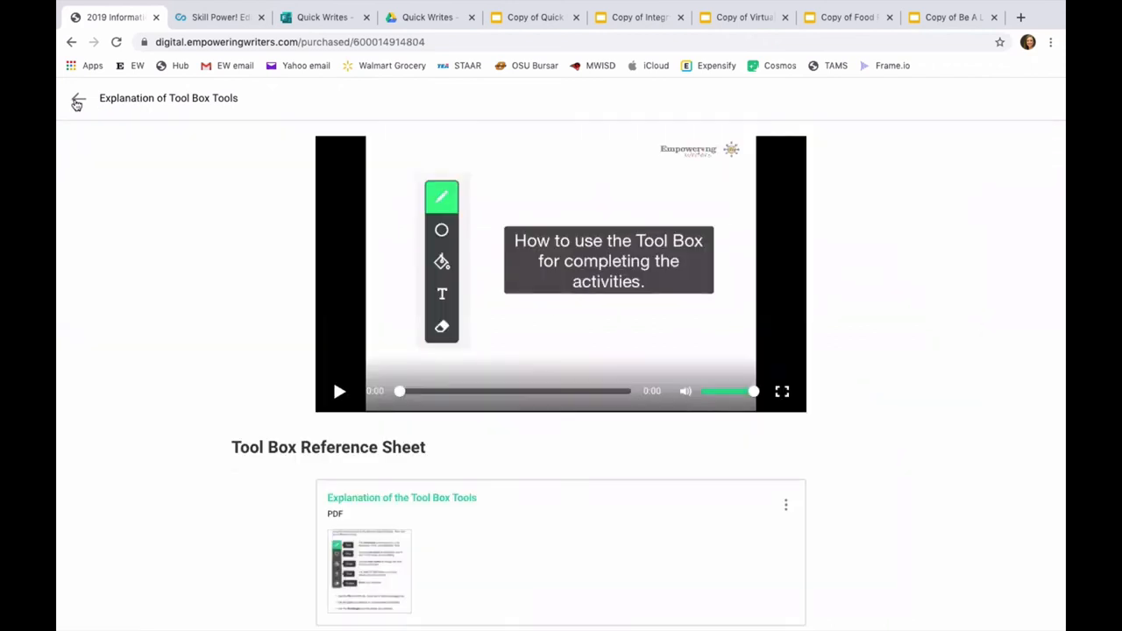
click(77, 98)
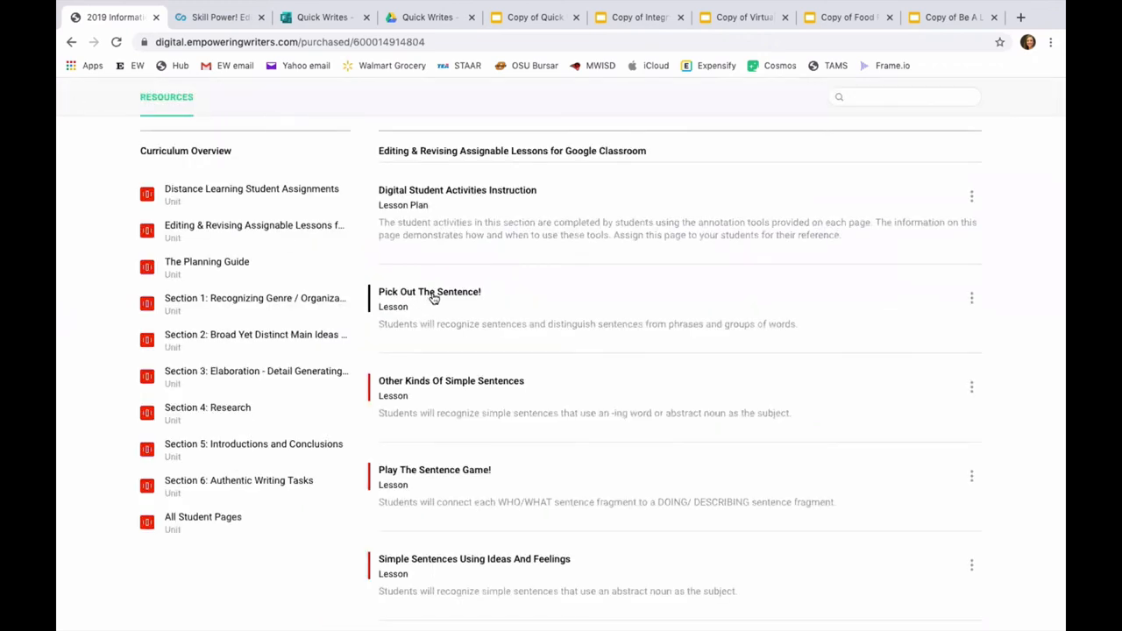
click(430, 292)
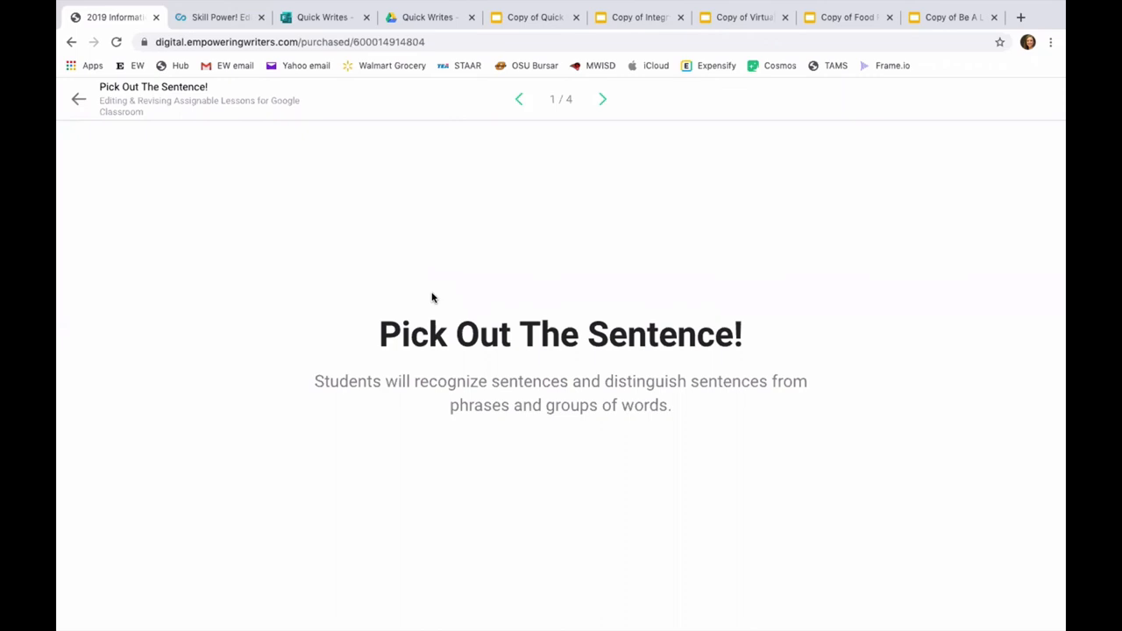
mouse_move(593, 452)
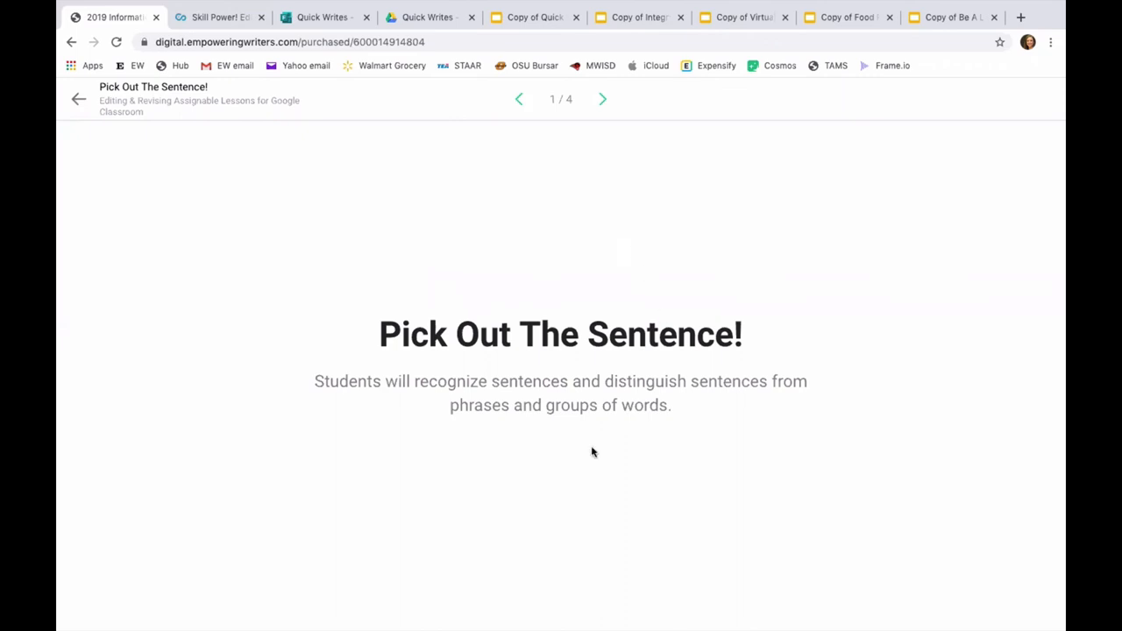
click(602, 98)
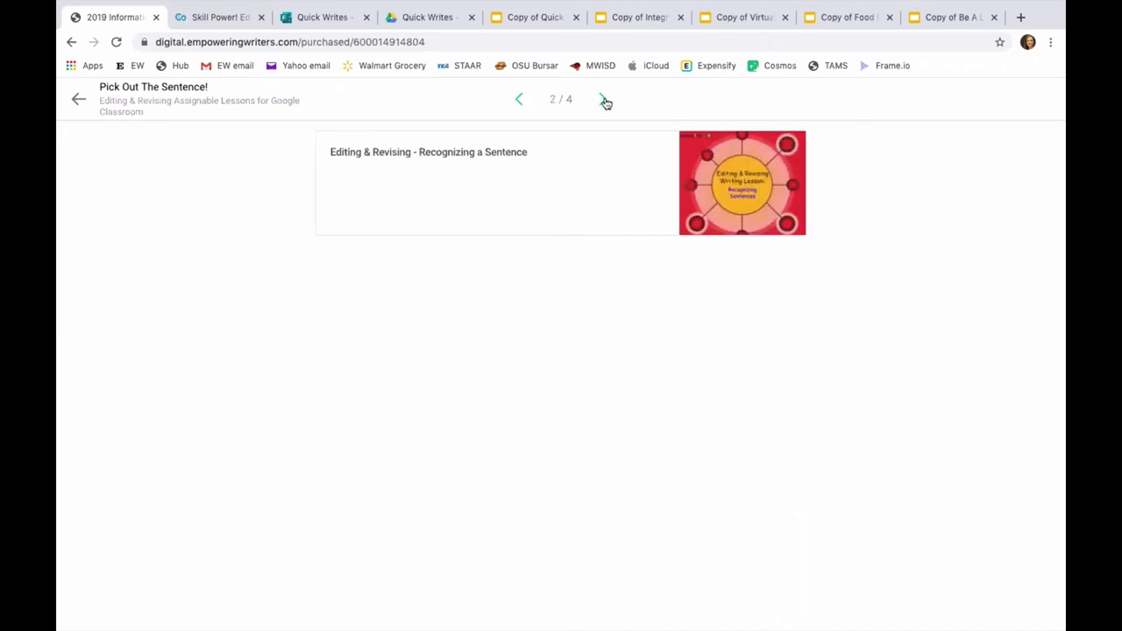
click(604, 99)
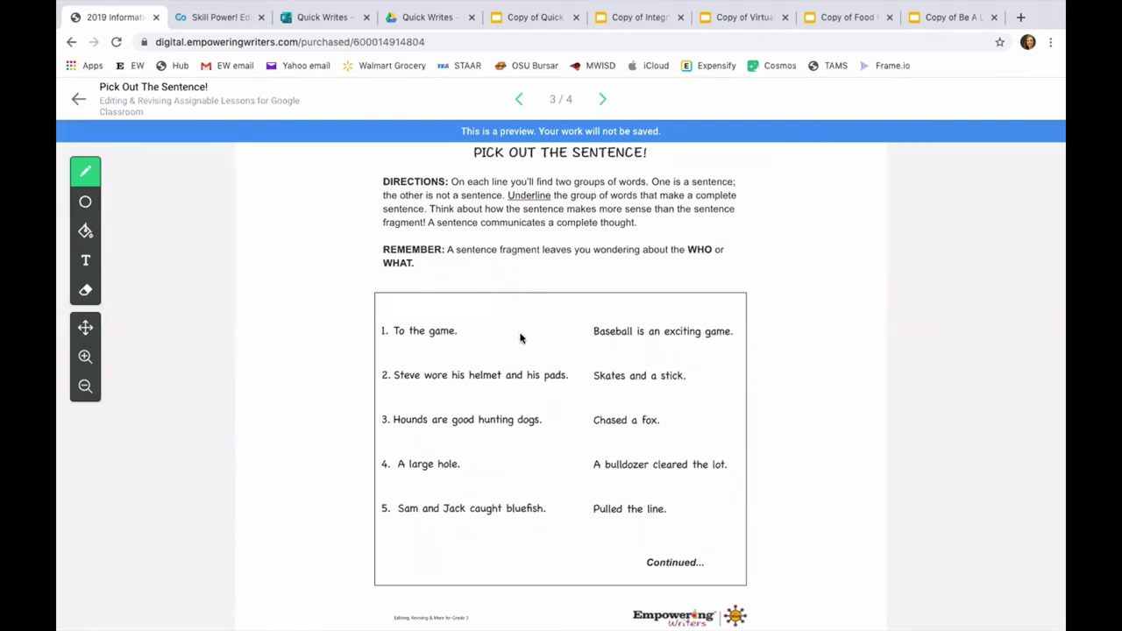
mouse_move(85, 201)
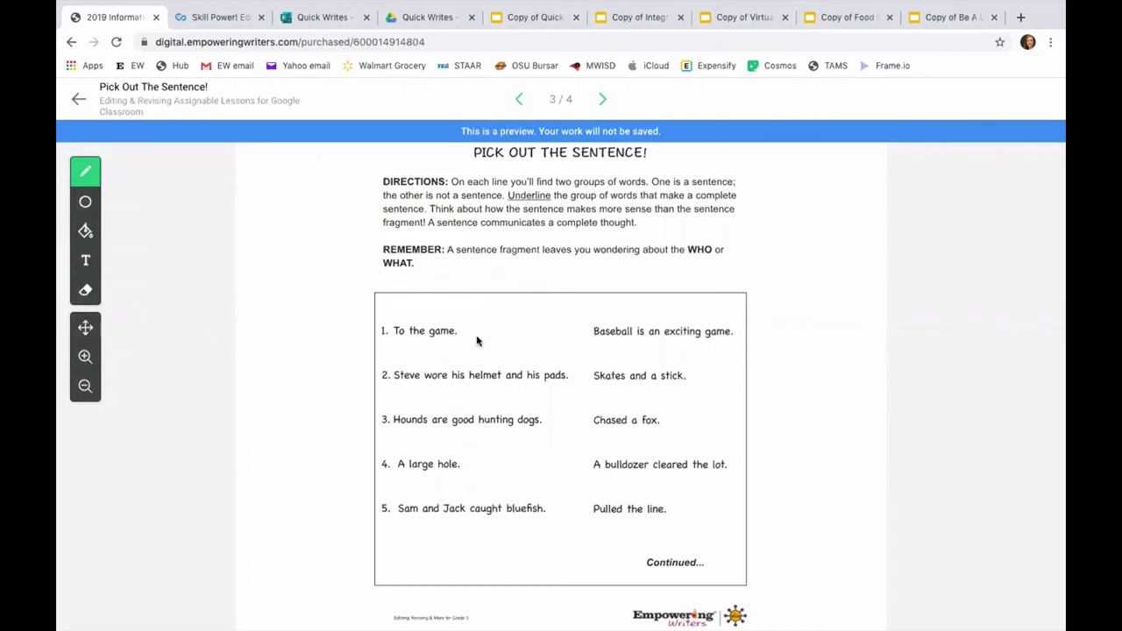
mouse_move(400, 103)
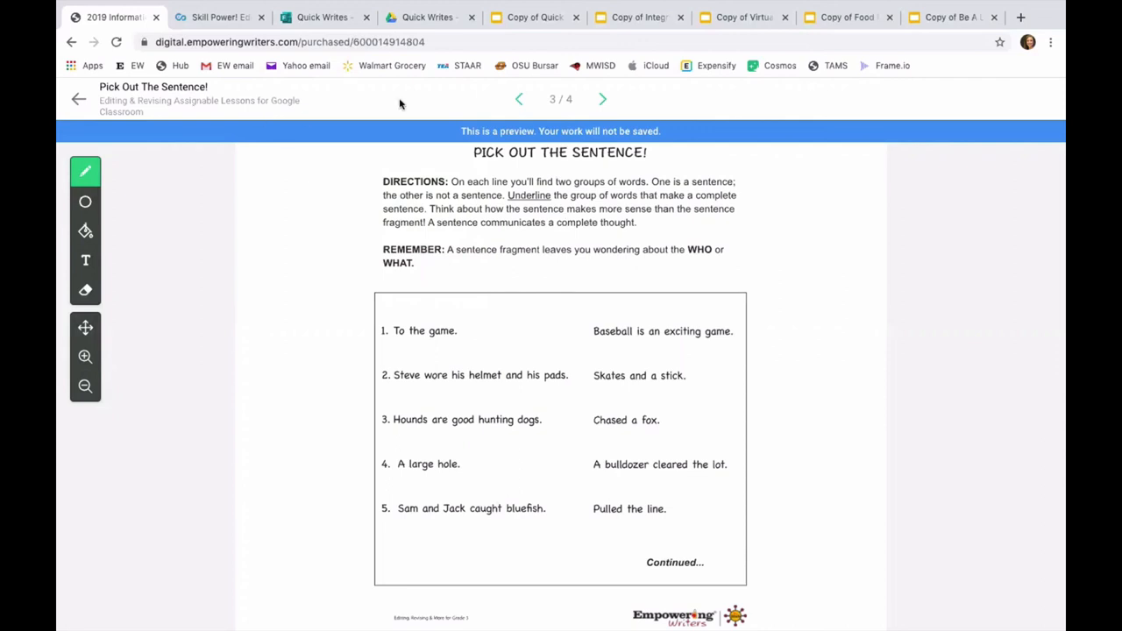
click(602, 99)
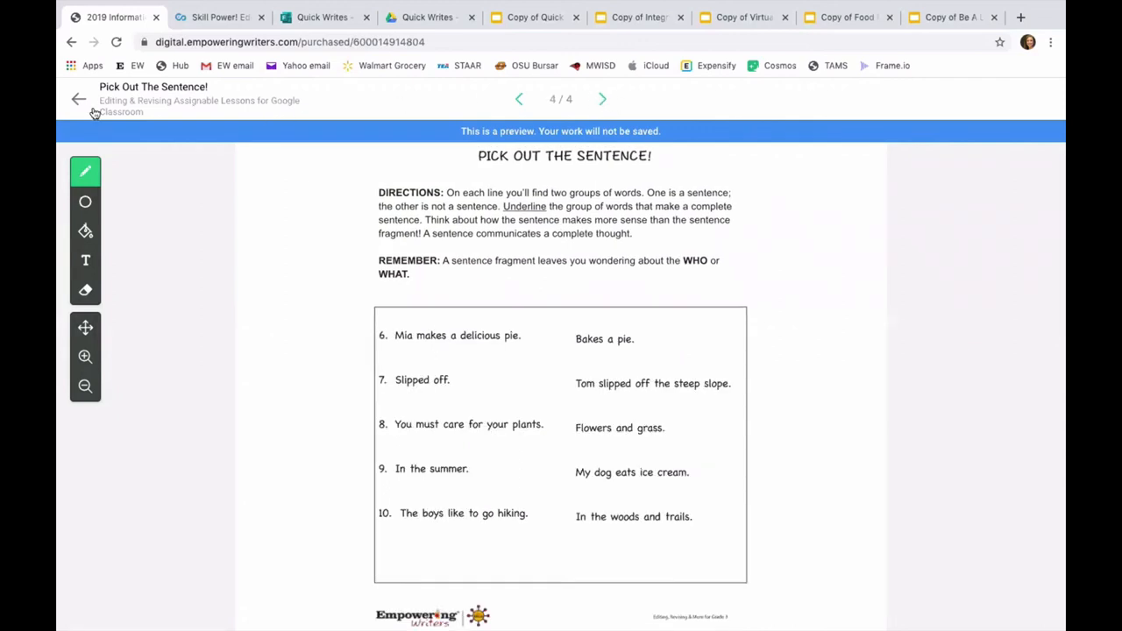
click(78, 99)
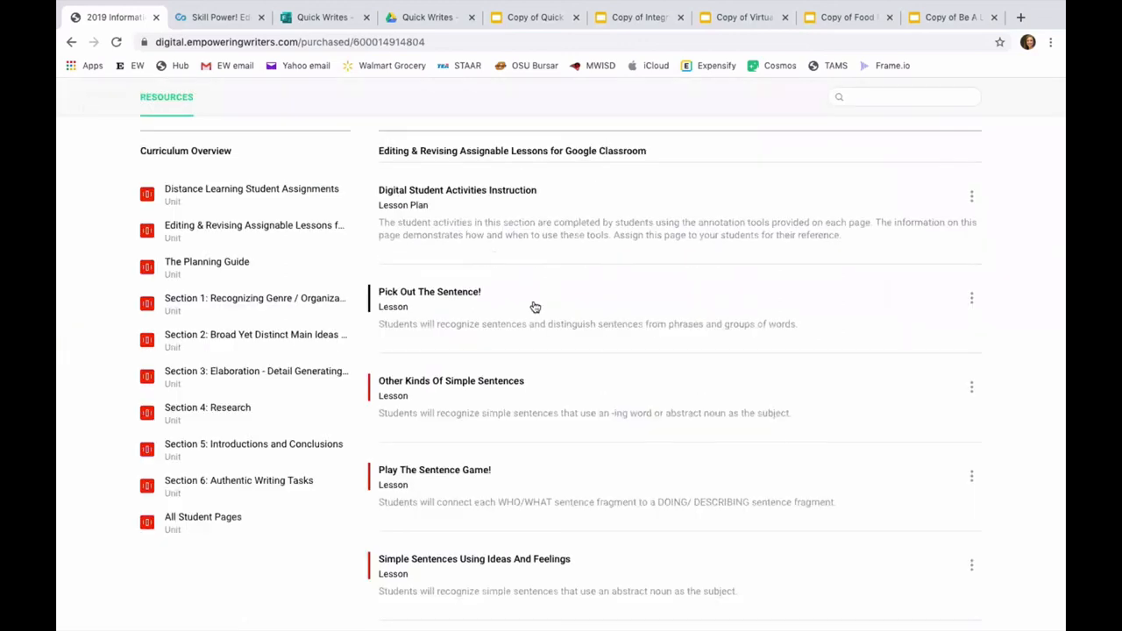
mouse_move(972, 298)
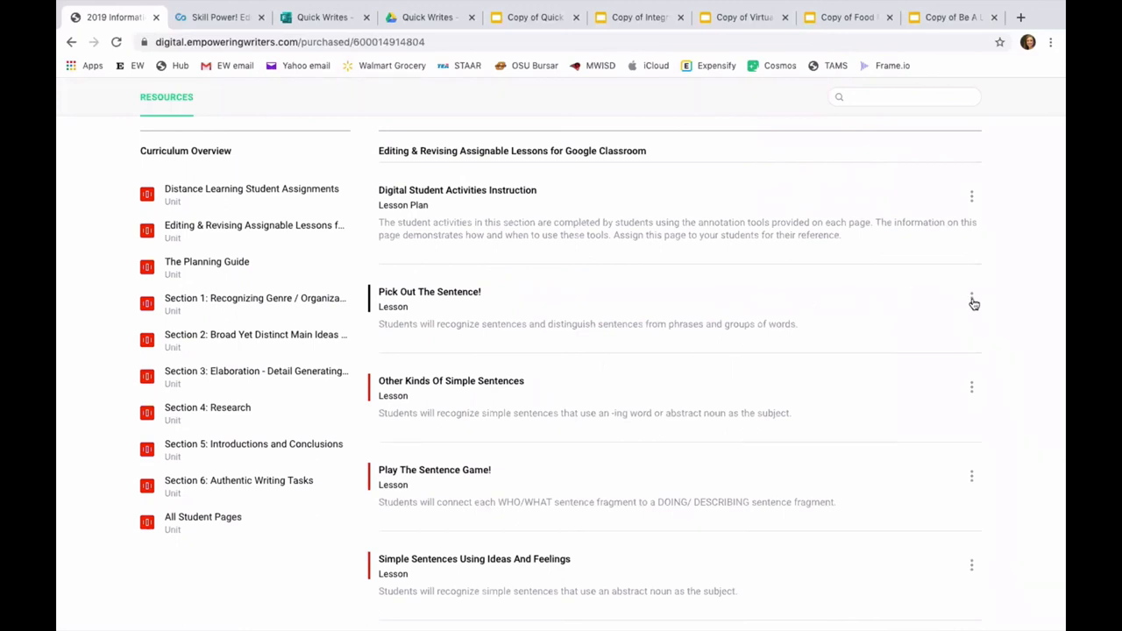
Choose Assign Resource from the Pick Out The Sentence! options menu.
click(971, 296)
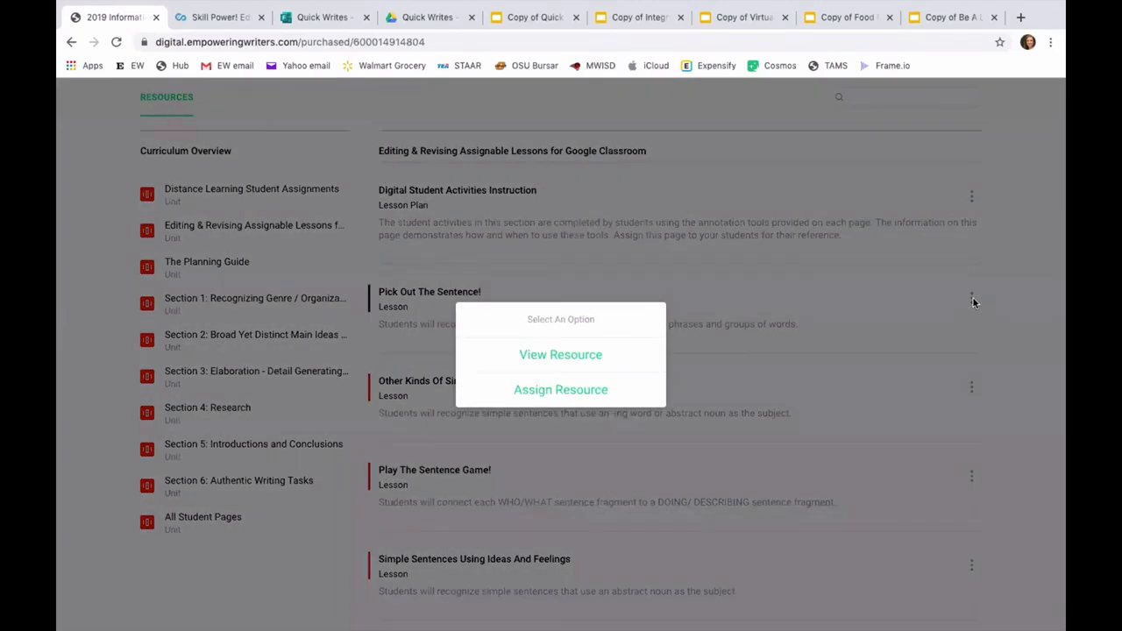
mouse_move(560, 390)
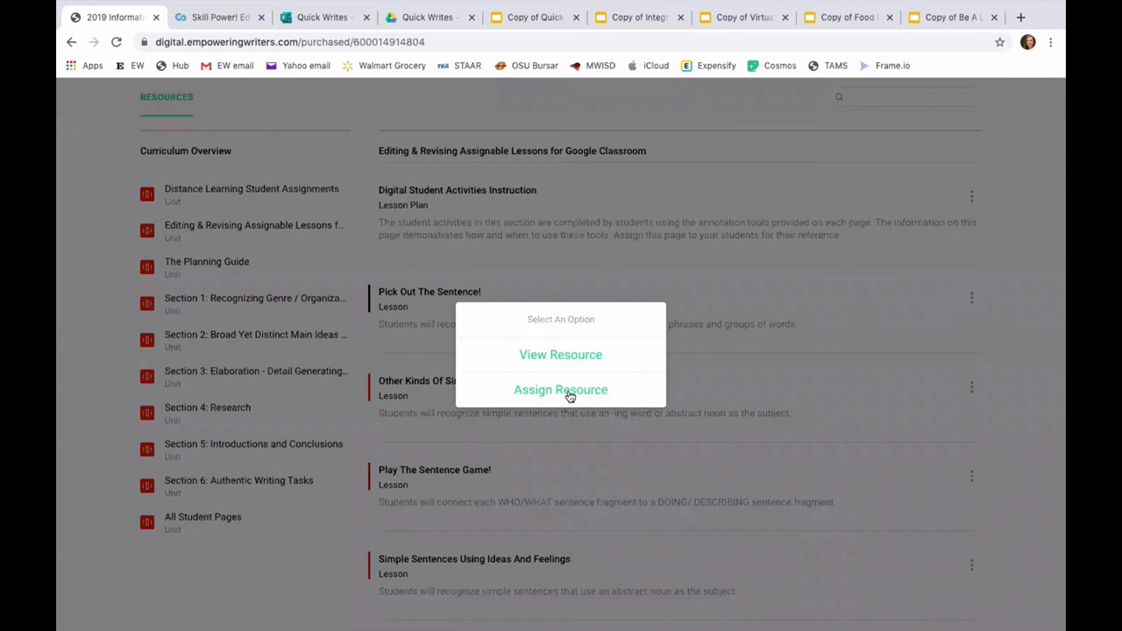
click(561, 390)
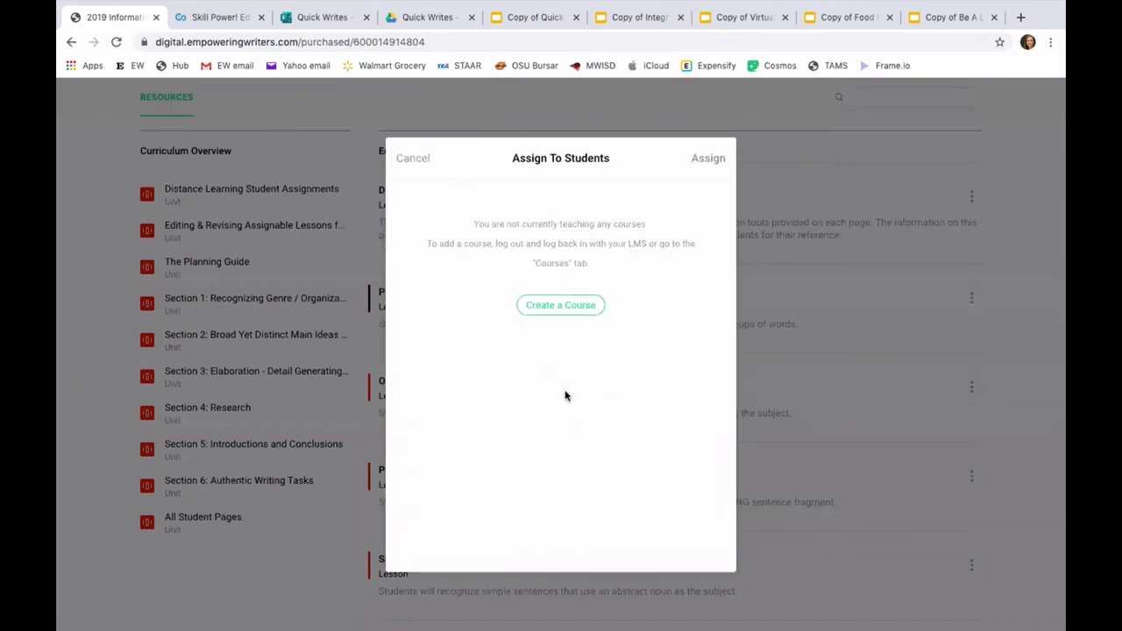
mouse_move(691, 382)
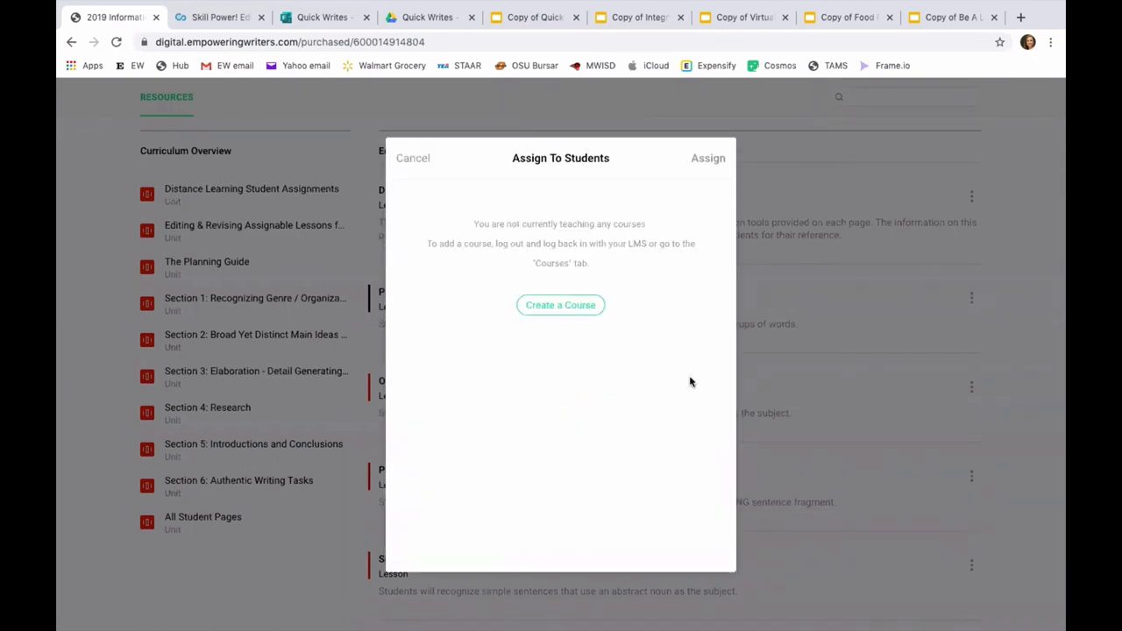